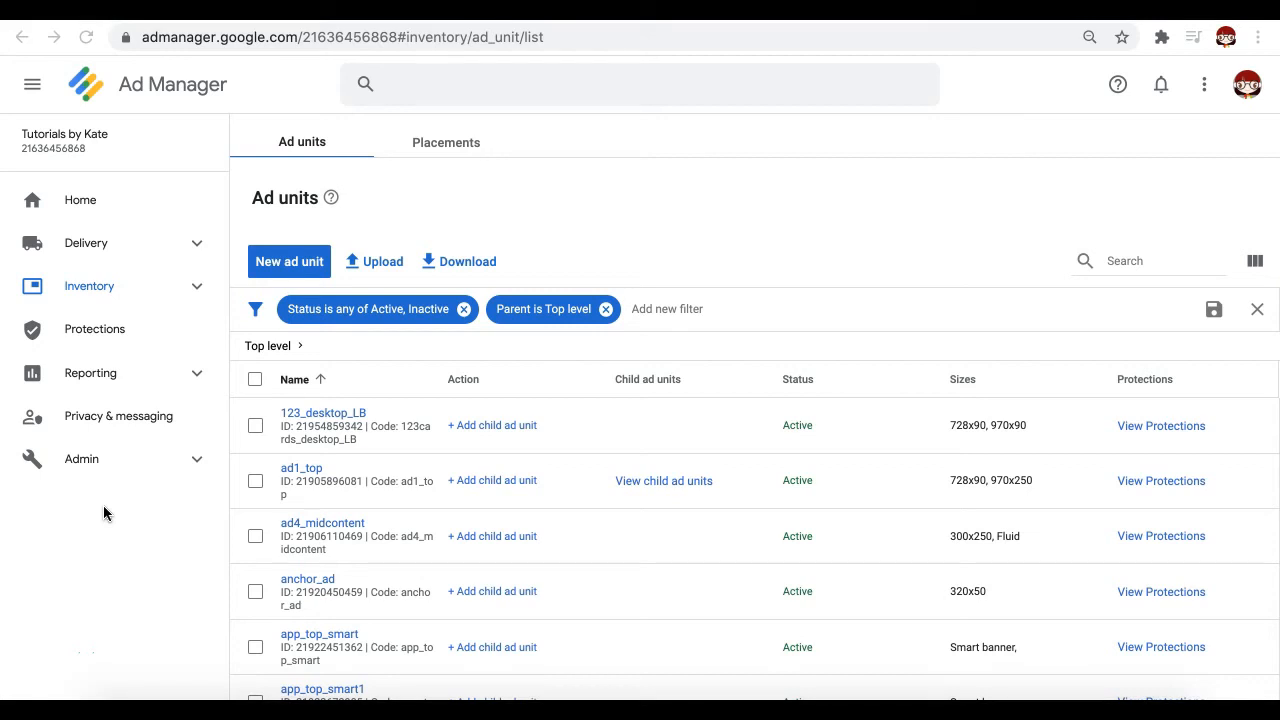
mouse_move(138, 494)
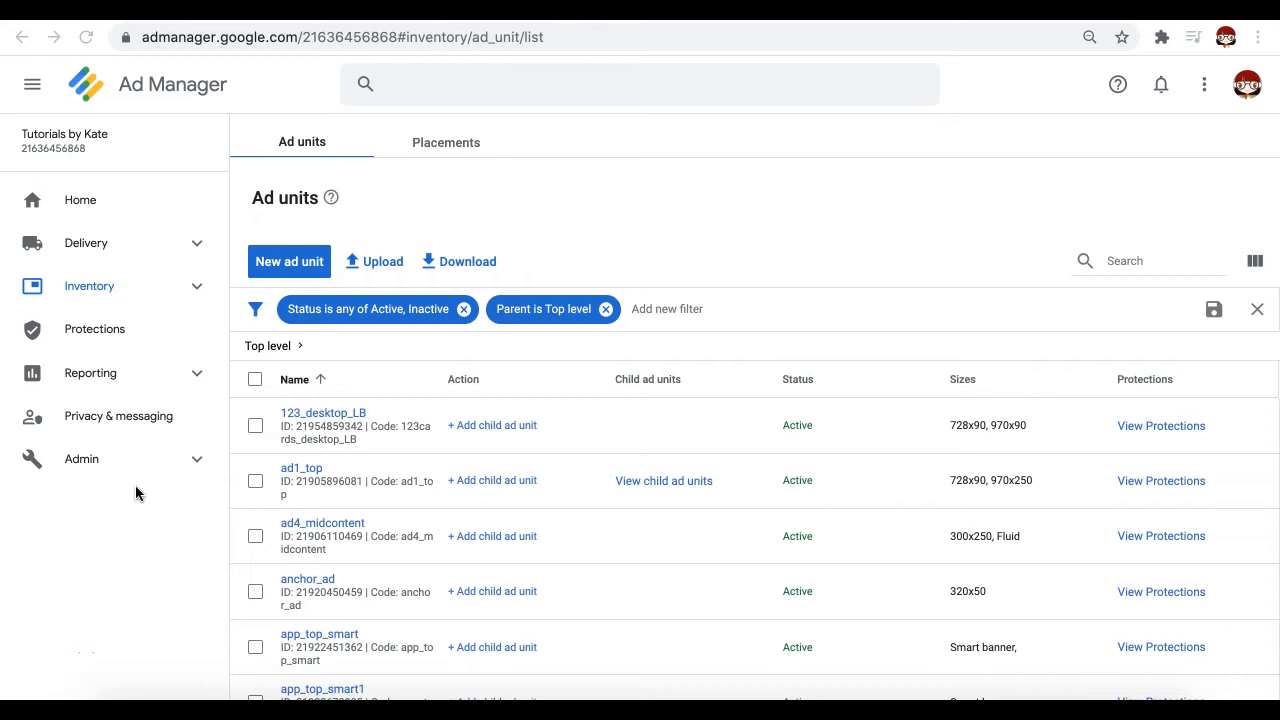
Expand Inventory in the navigation to show ad units, mobile apps and key-values.
click(88, 286)
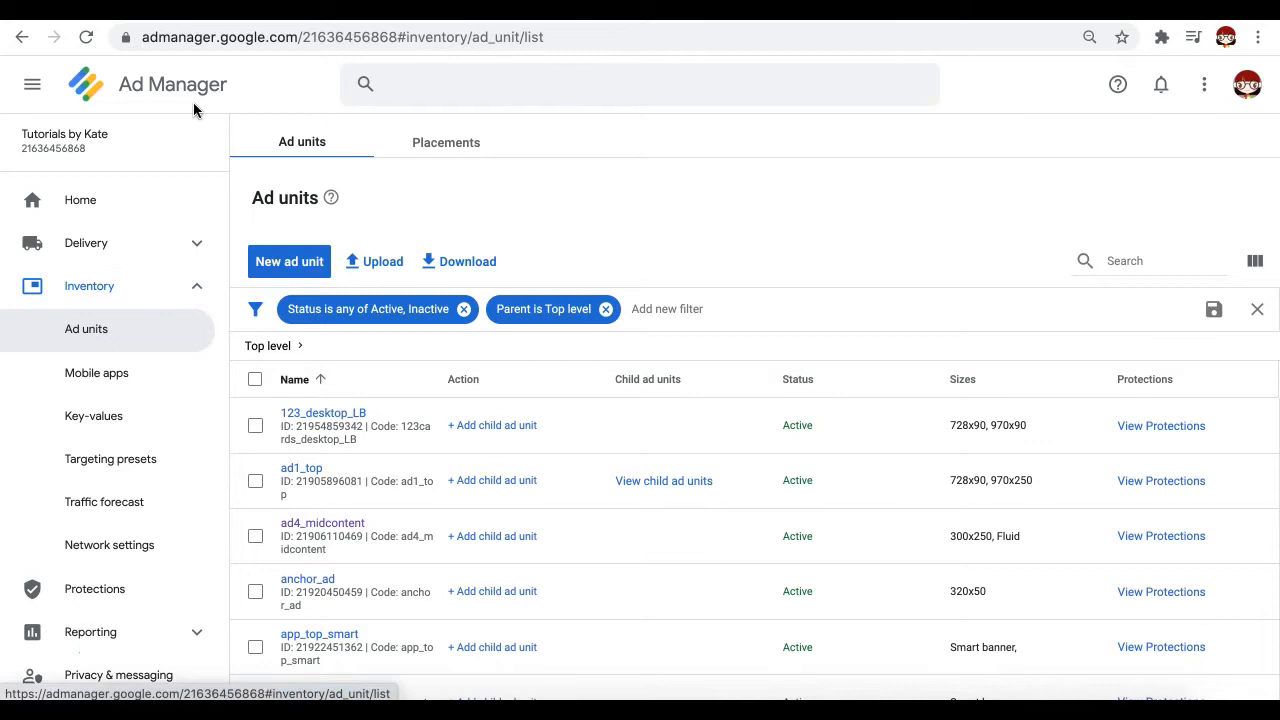
mouse_move(722, 242)
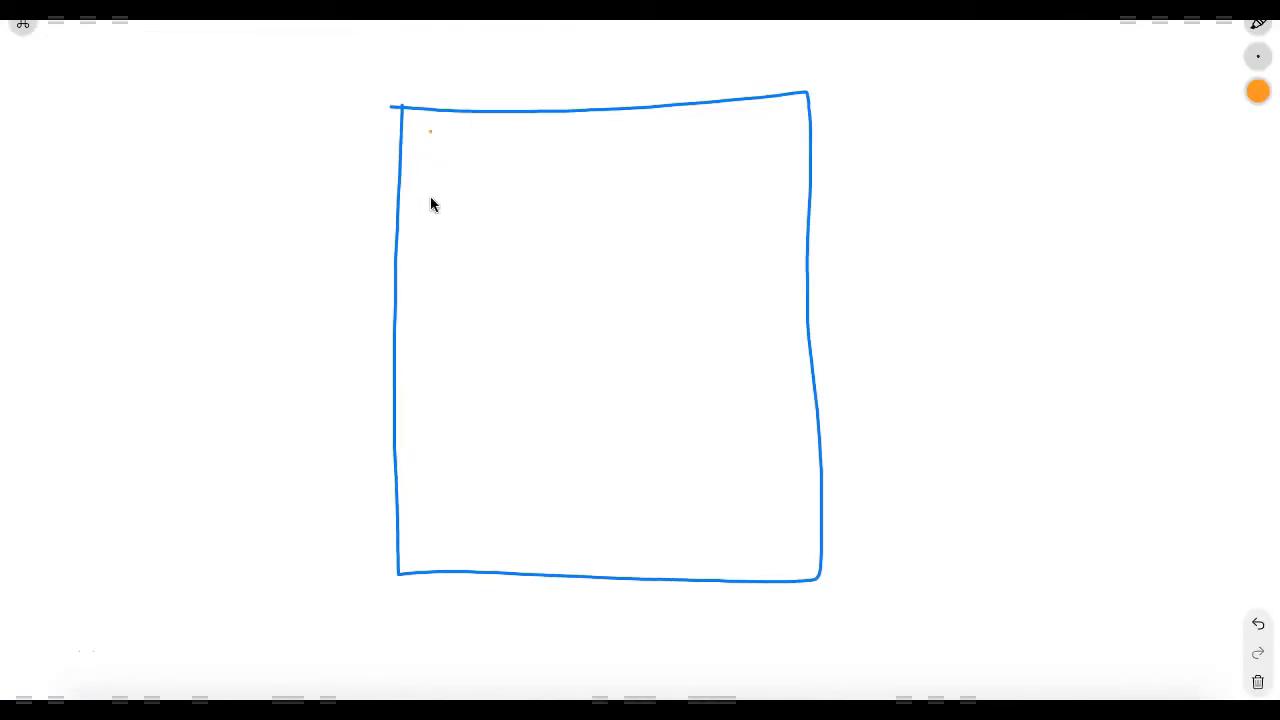
drag(430, 136, 784, 210)
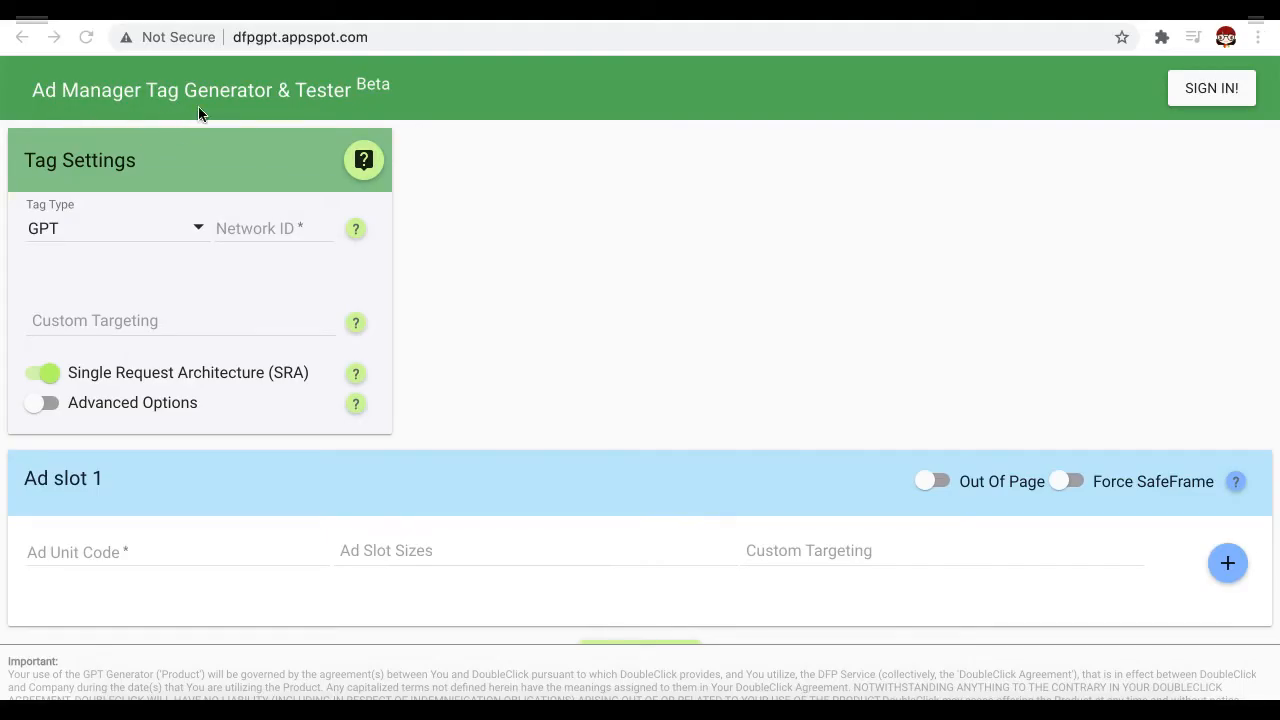
mouse_move(532, 152)
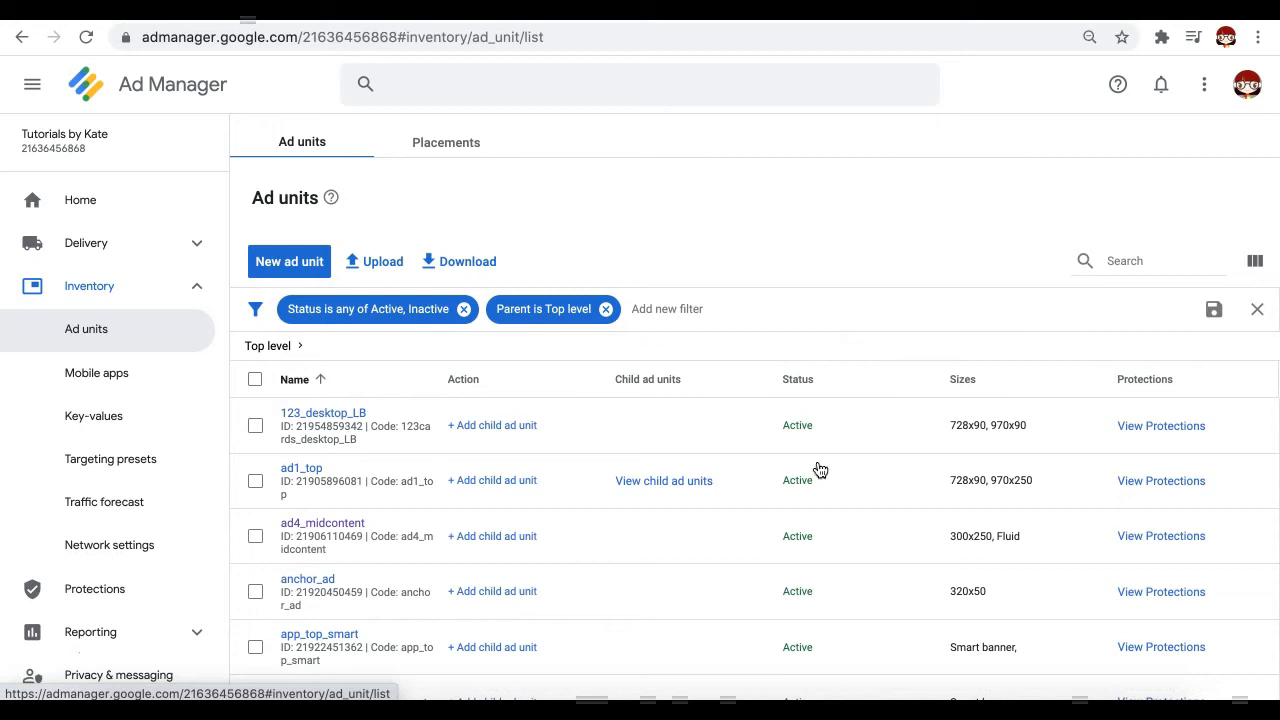
mouse_move(100, 344)
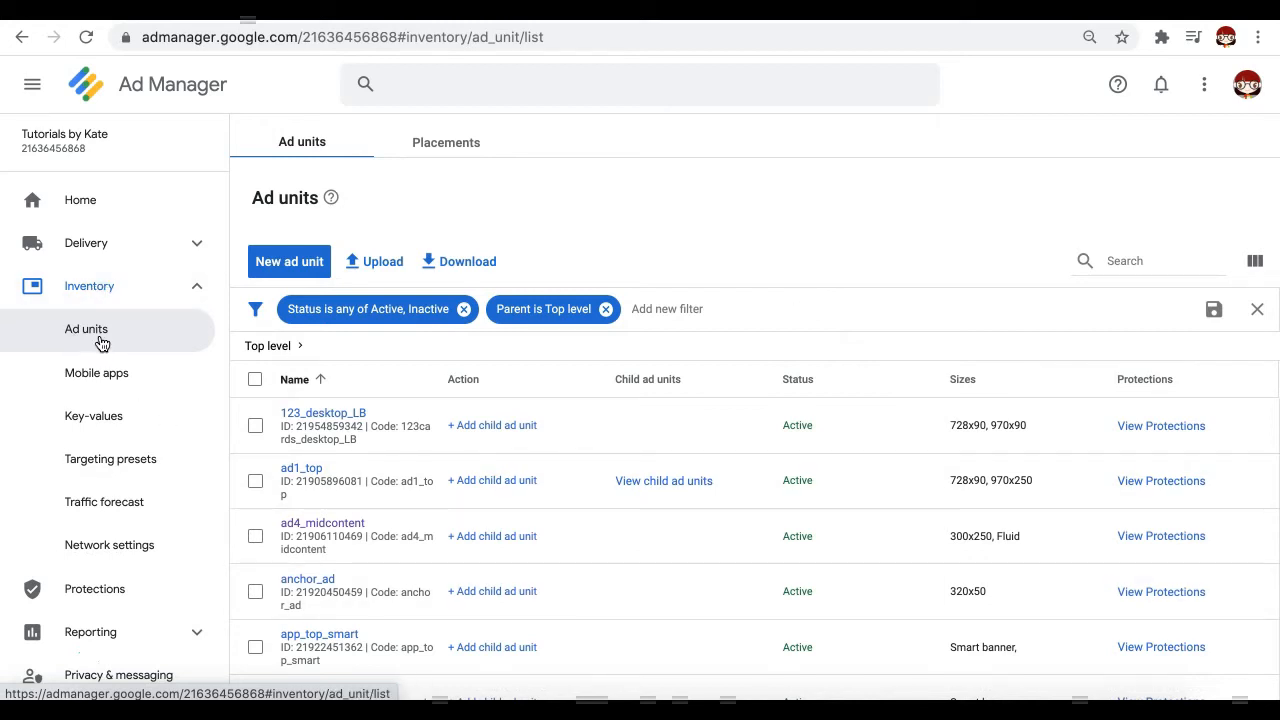
Open the ad4_midcontent ad unit from the ad units list.
click(322, 524)
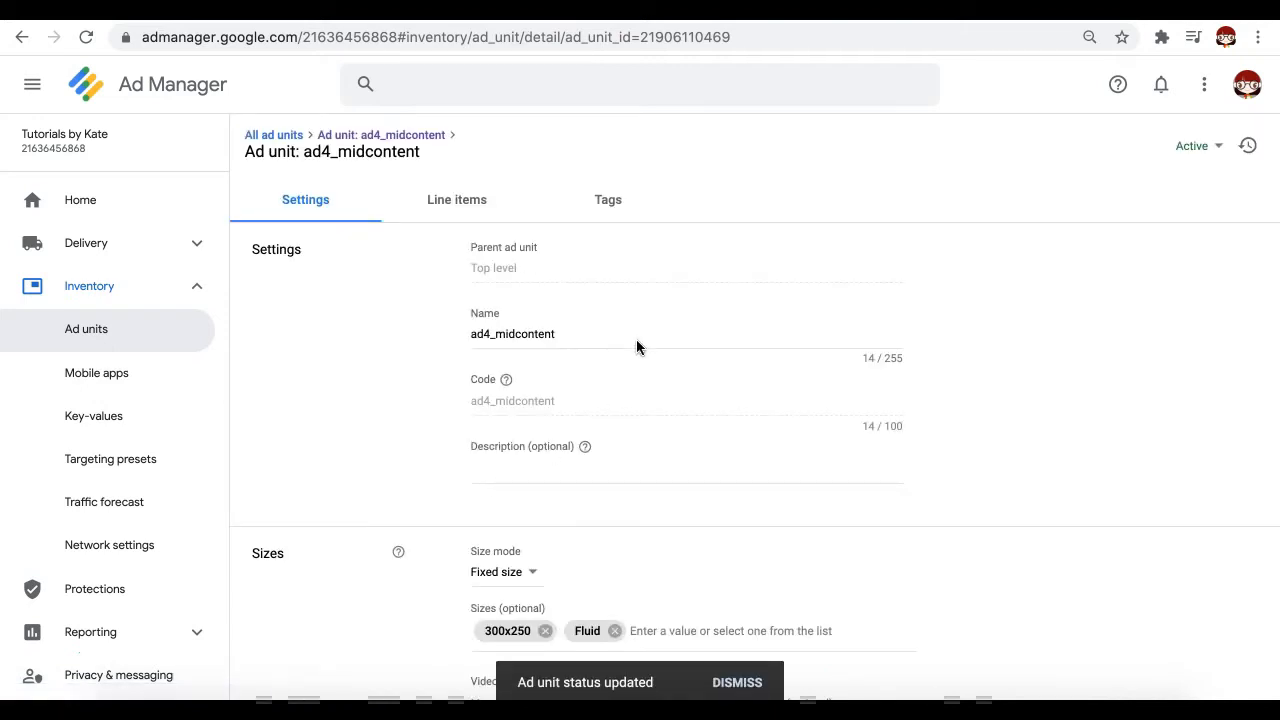
Try Mobile Application and AMP tag types for ad4_midcontent, then continue with Google Publisher Tag.
click(608, 200)
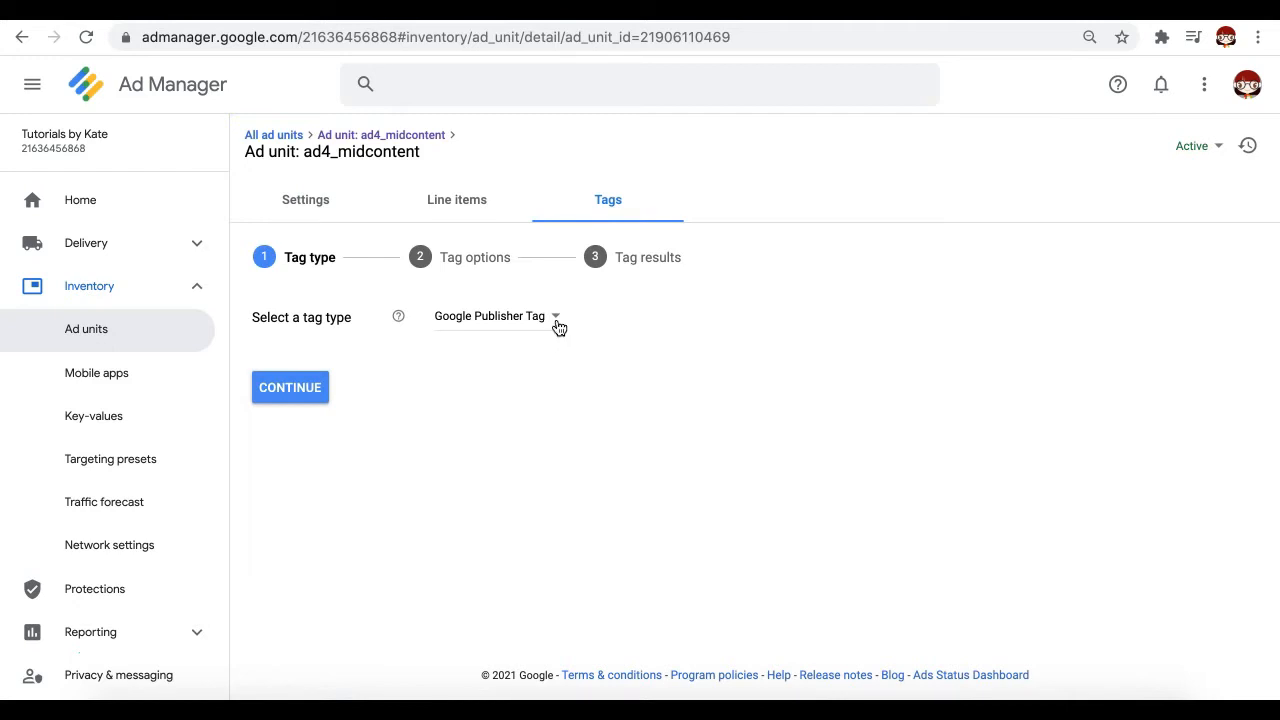
click(496, 316)
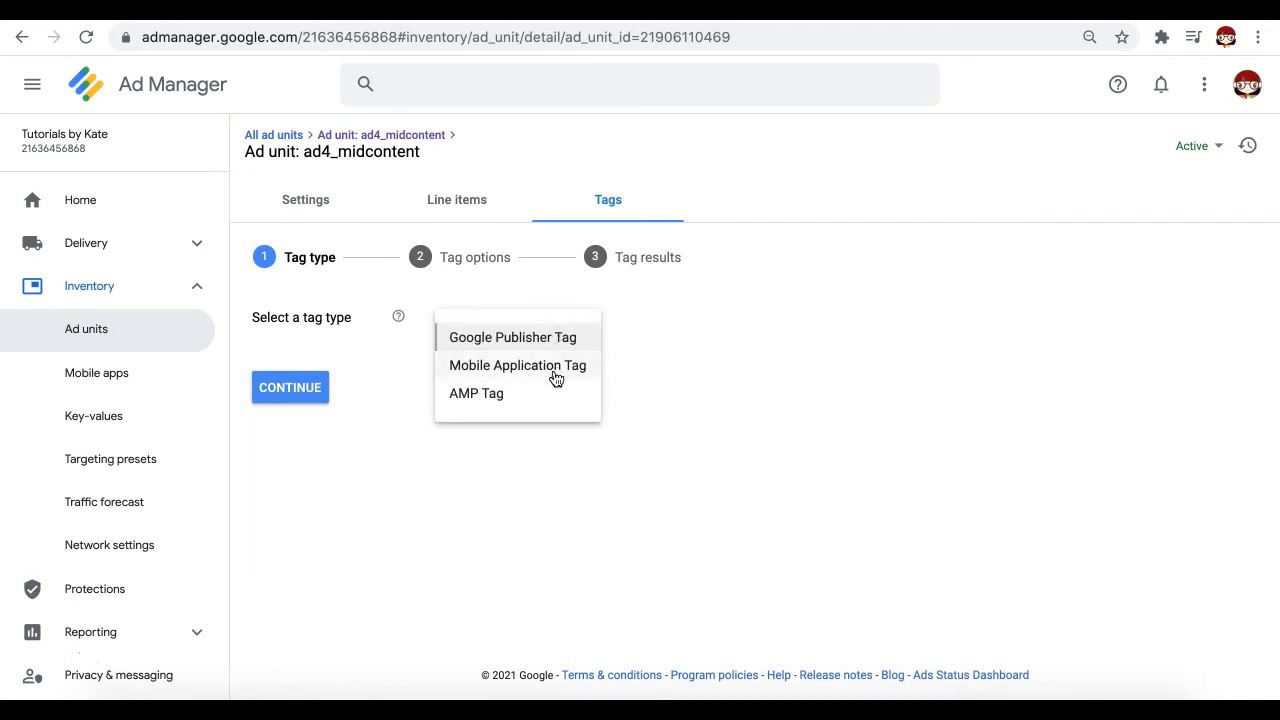
click(516, 364)
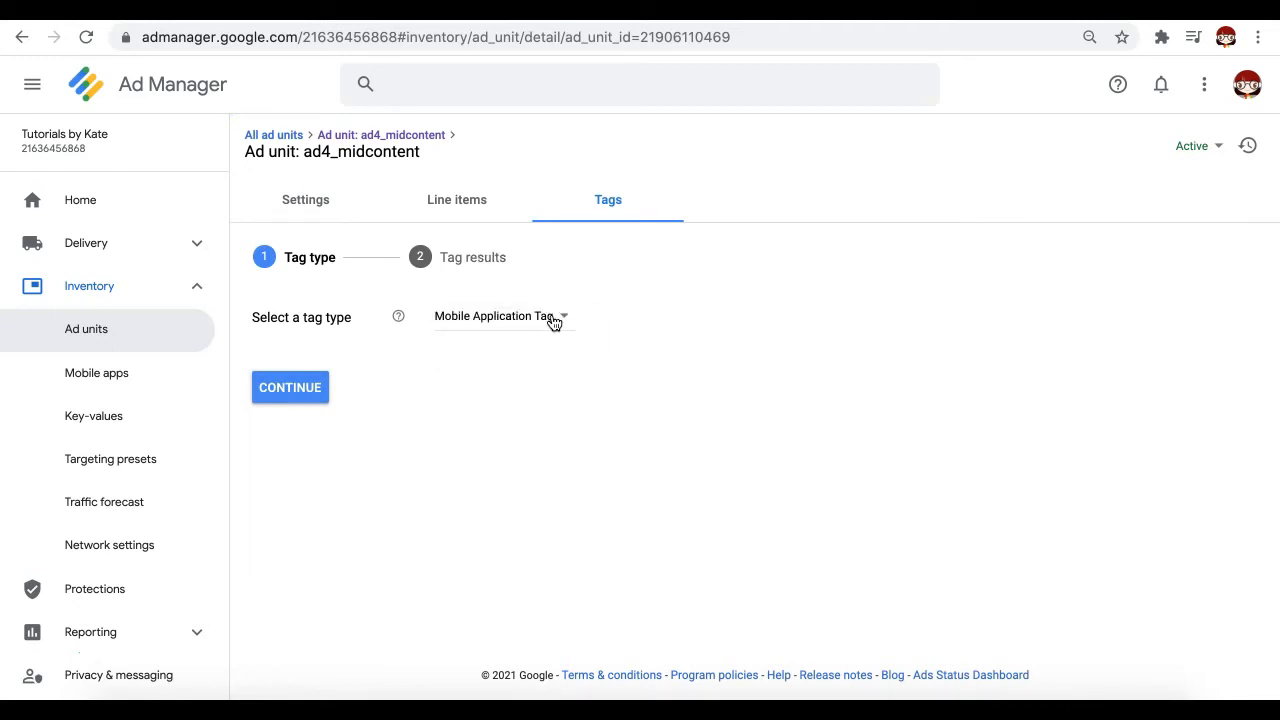
click(500, 316)
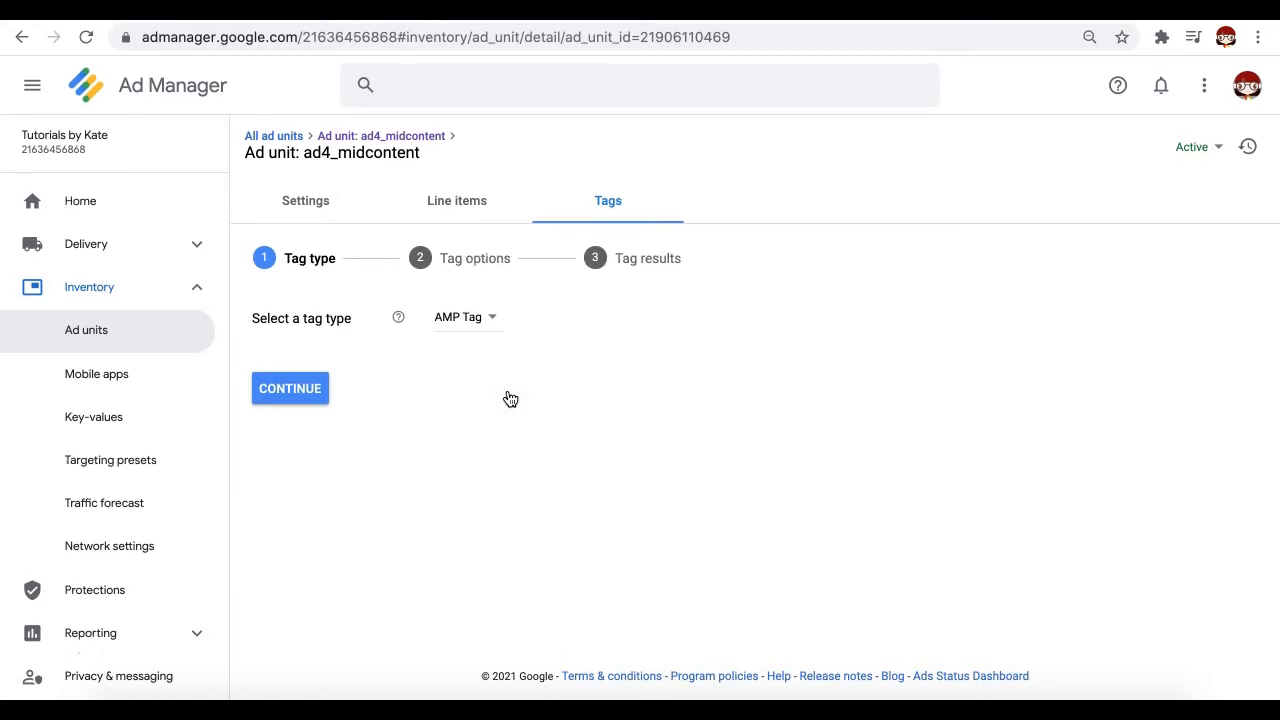
click(496, 316)
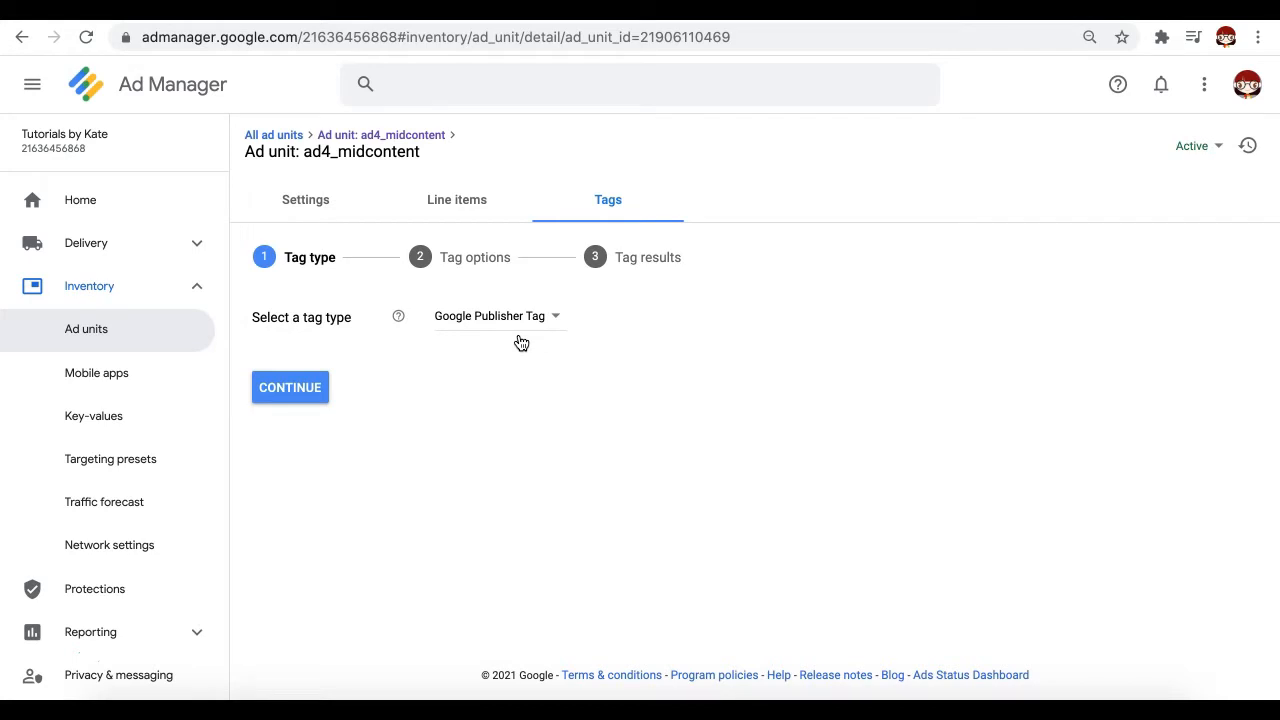
mouse_move(520, 344)
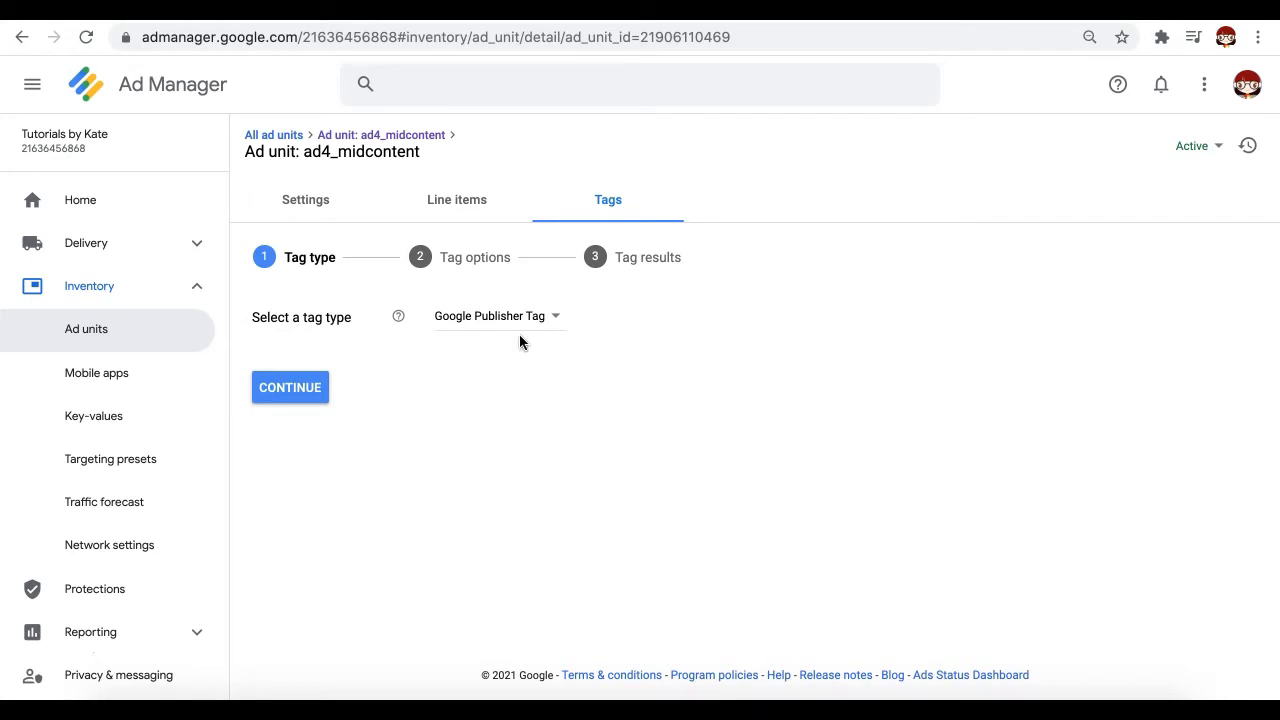
click(290, 388)
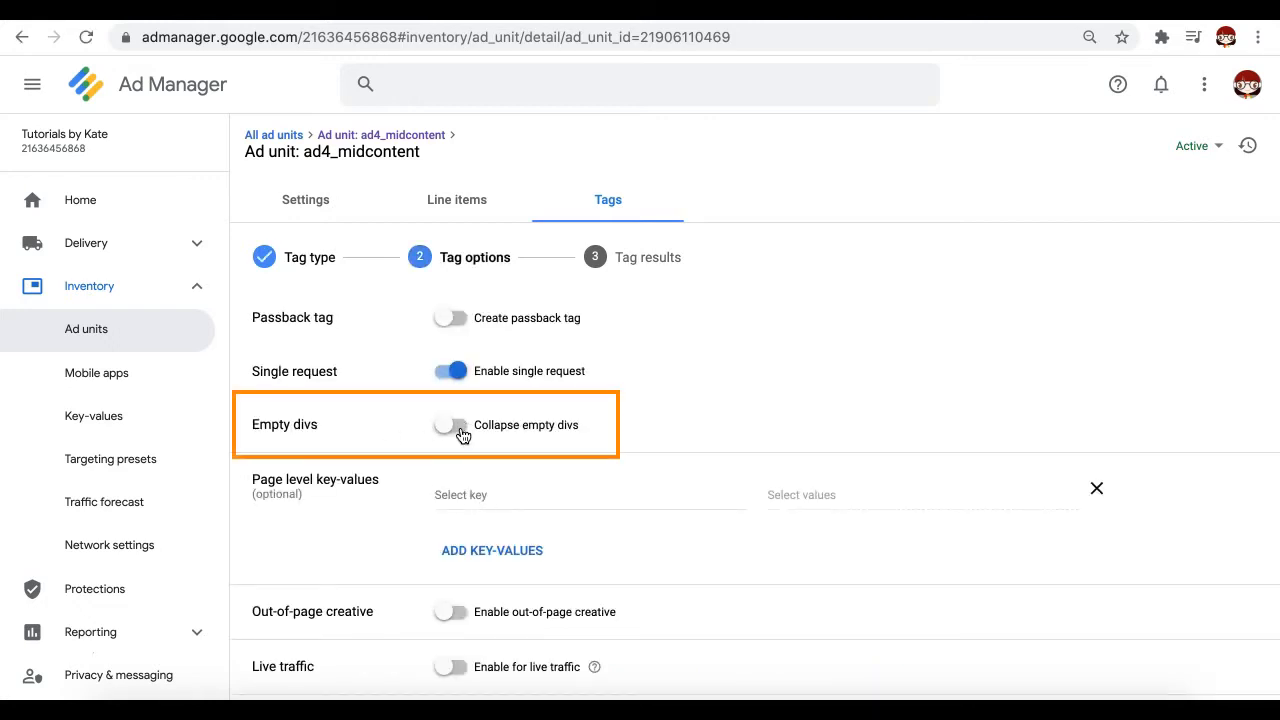
Enable Collapse empty divs in the ad4_midcontent tag options.
click(448, 424)
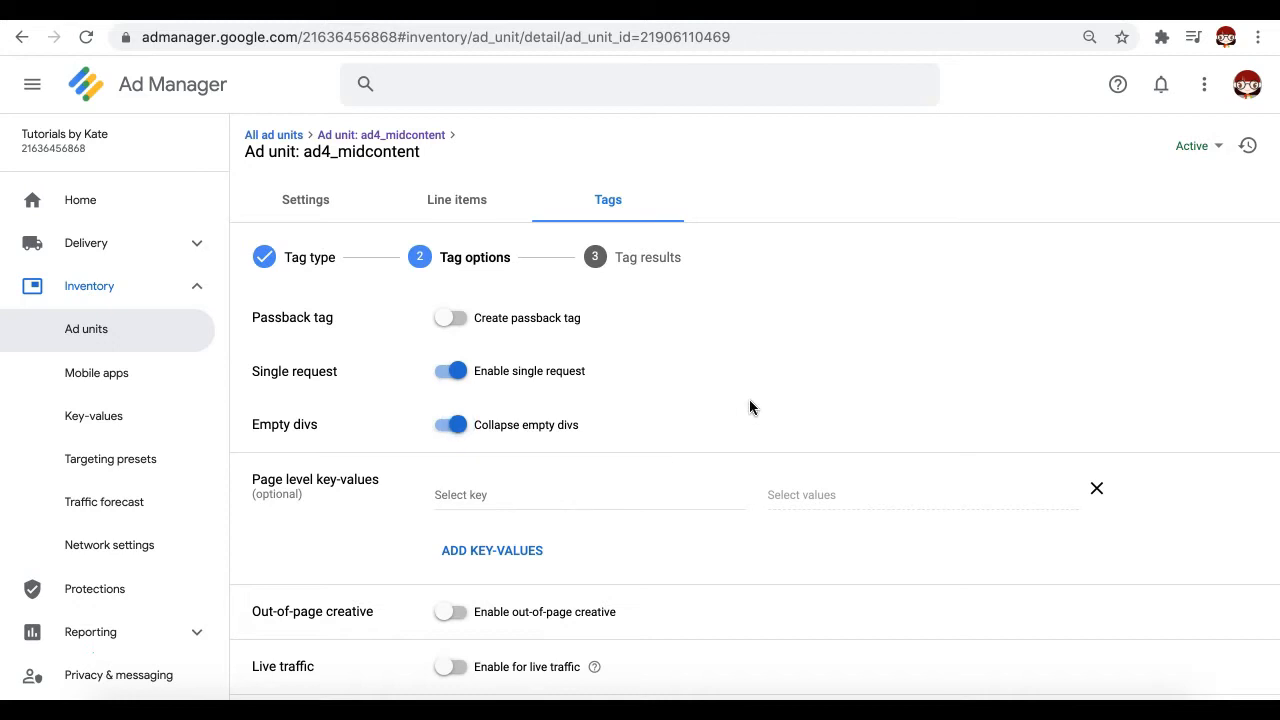
mouse_move(996, 434)
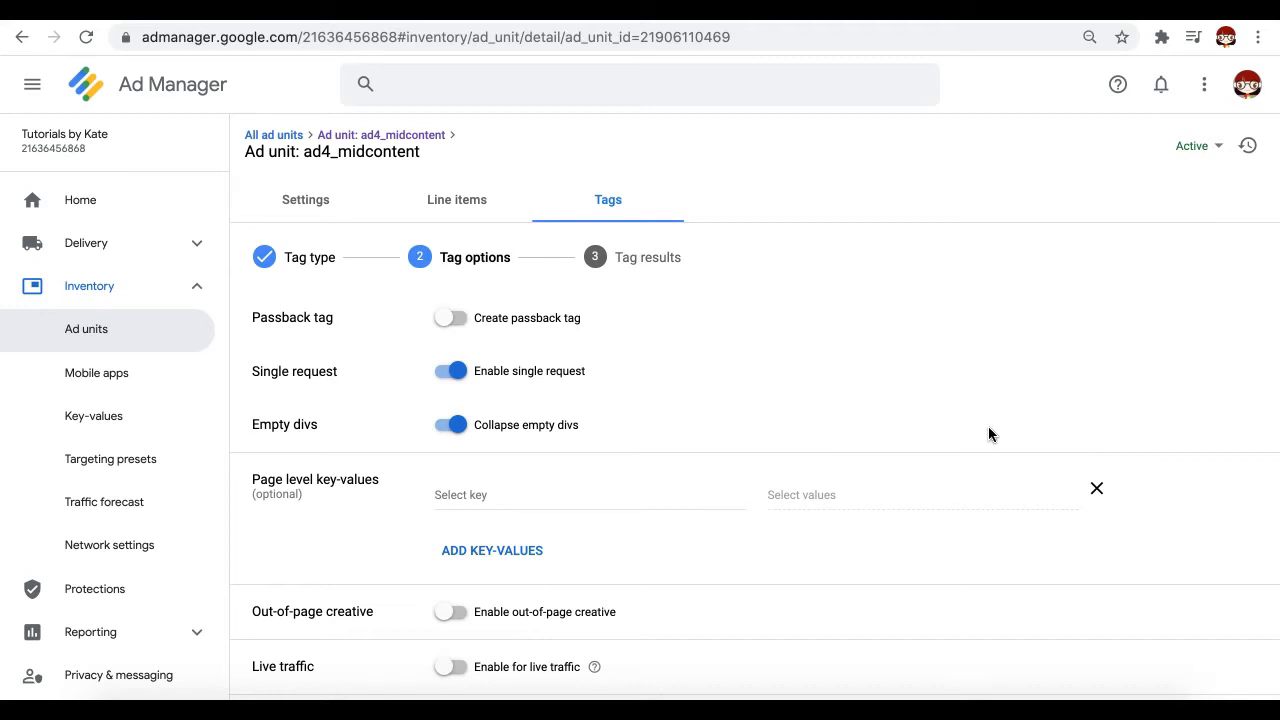
mouse_move(972, 298)
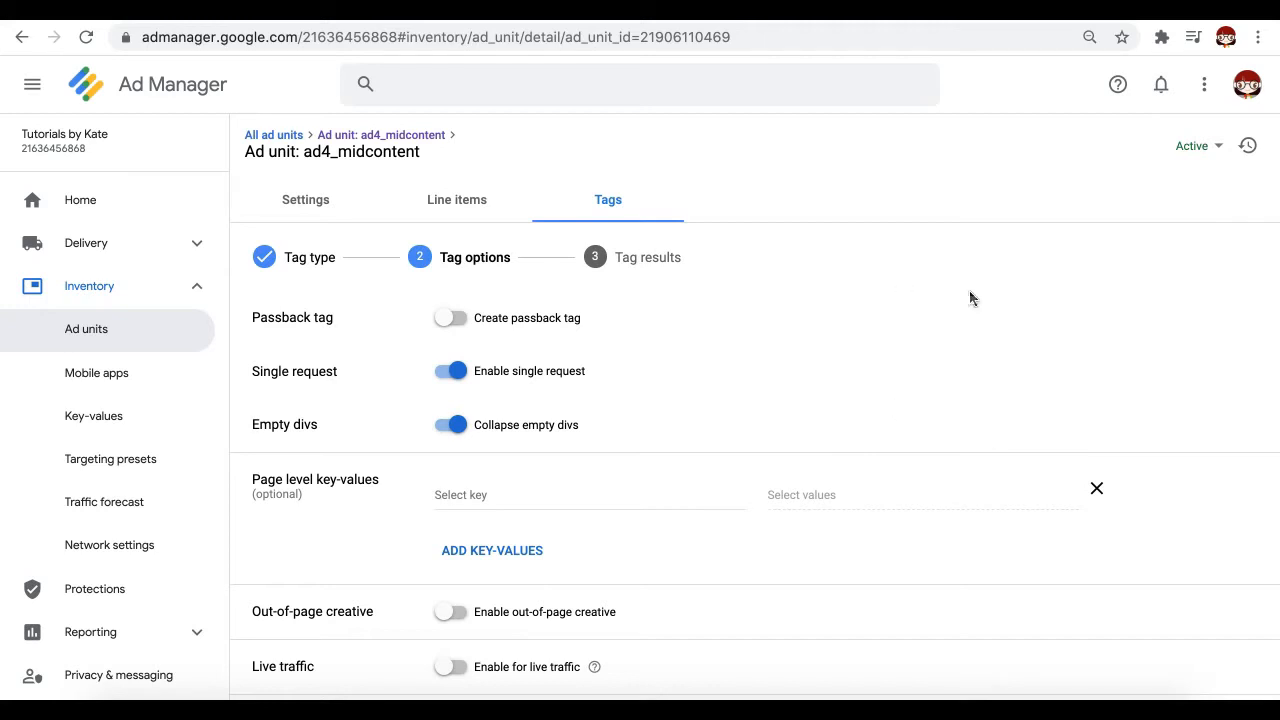
mouse_move(884, 446)
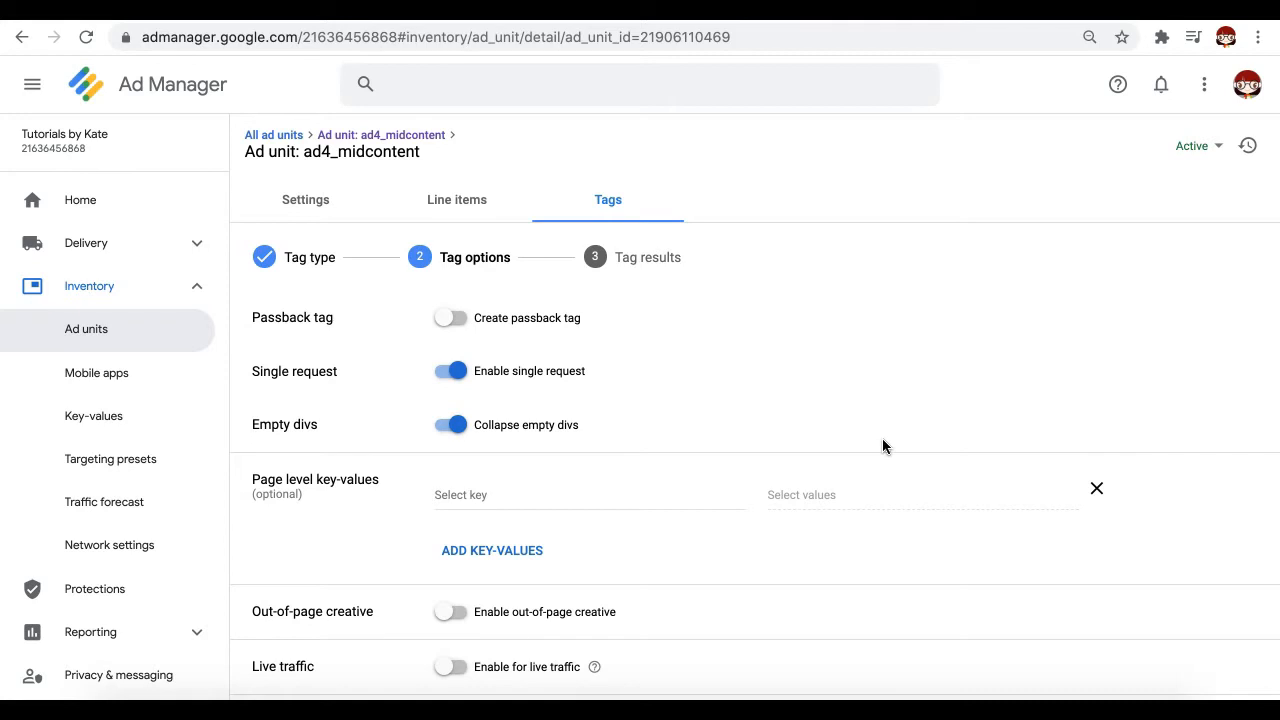
mouse_move(954, 290)
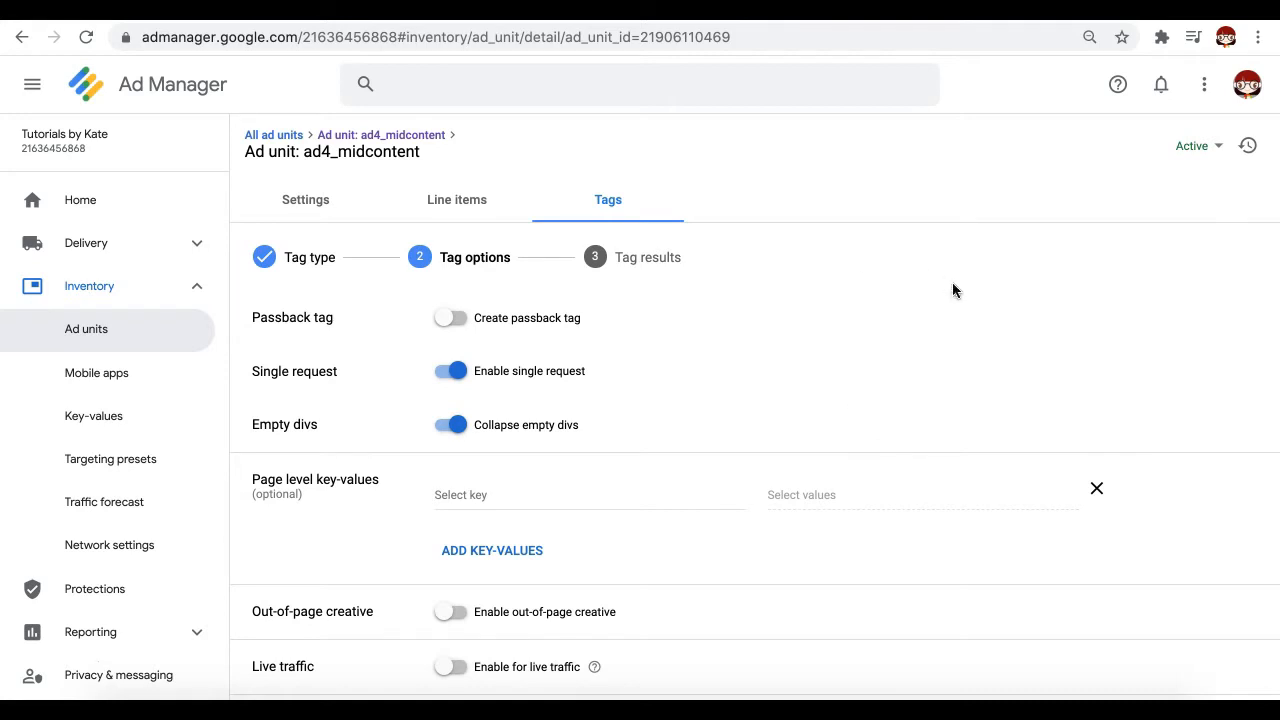
mouse_move(916, 348)
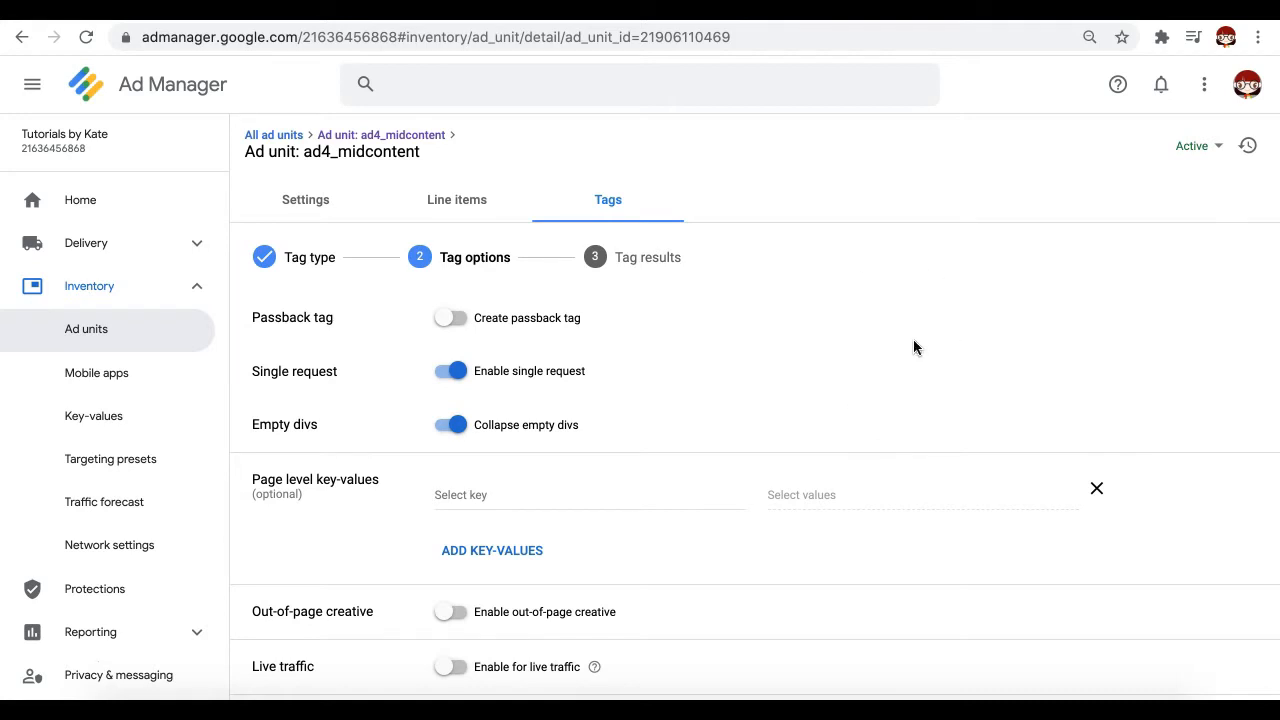
scroll(down, 3)
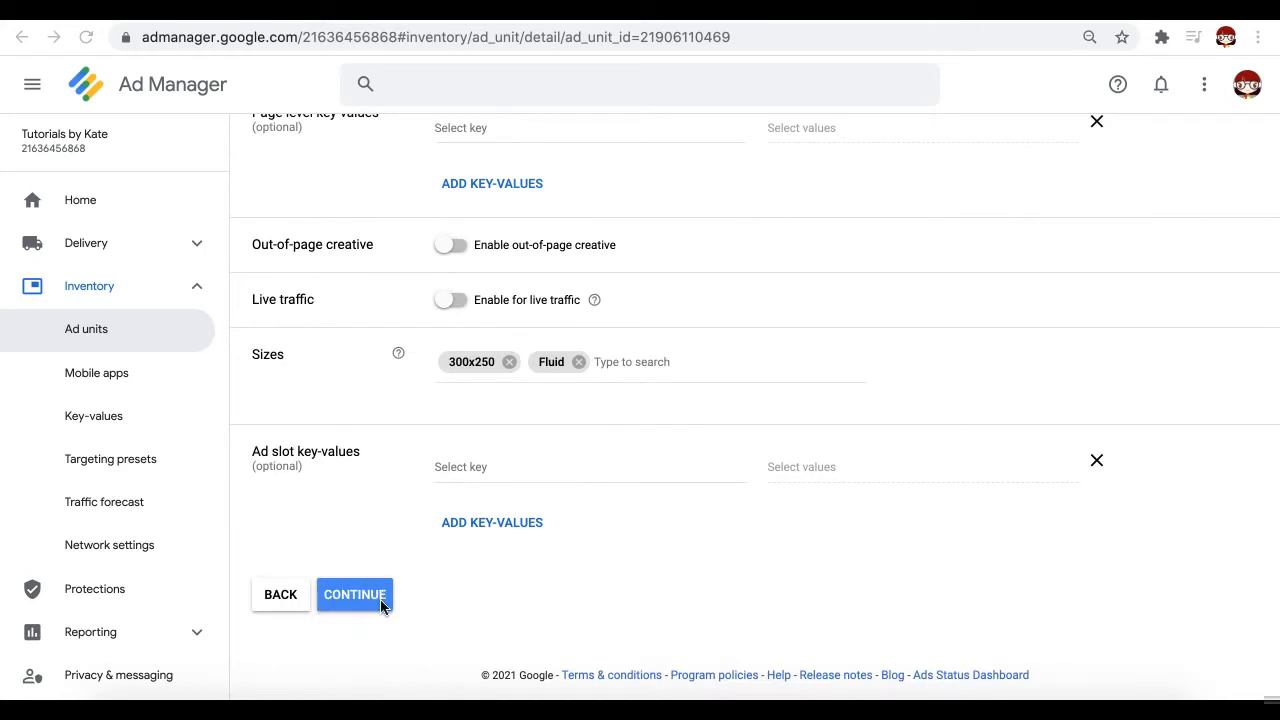
Generate the ad4_midcontent tag results and review the document header and body code.
click(356, 594)
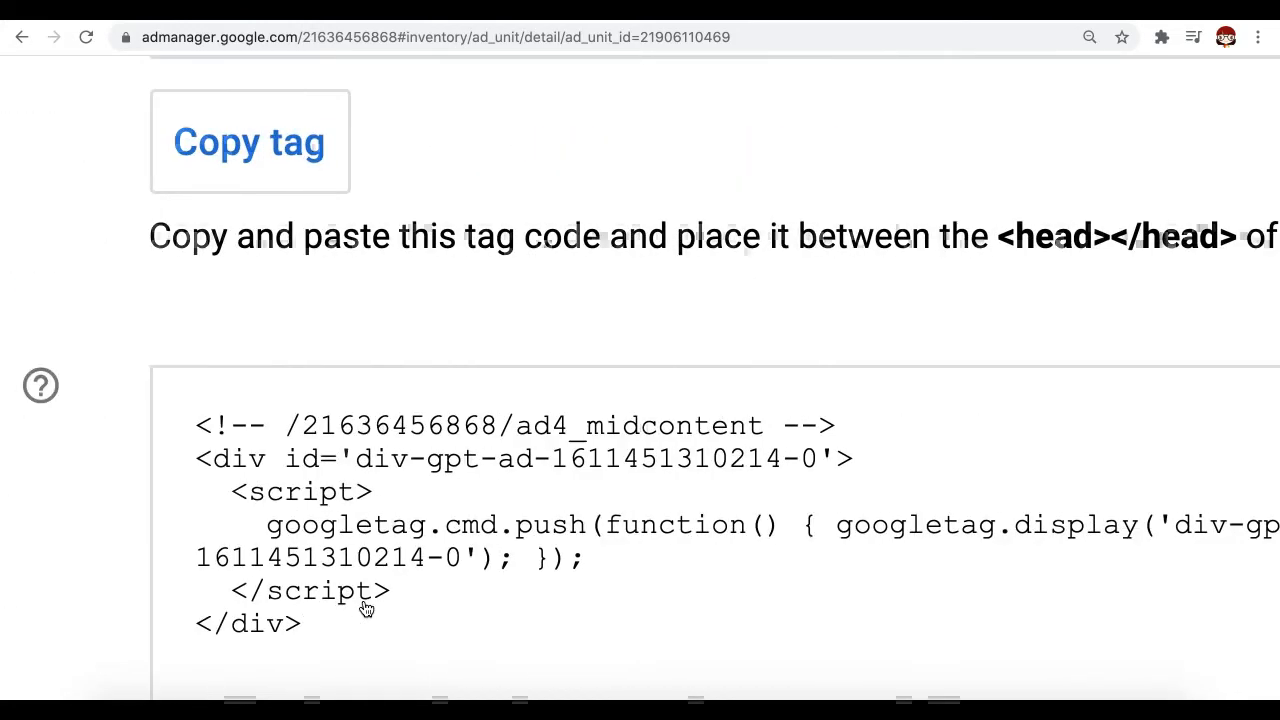
scroll(down, 3)
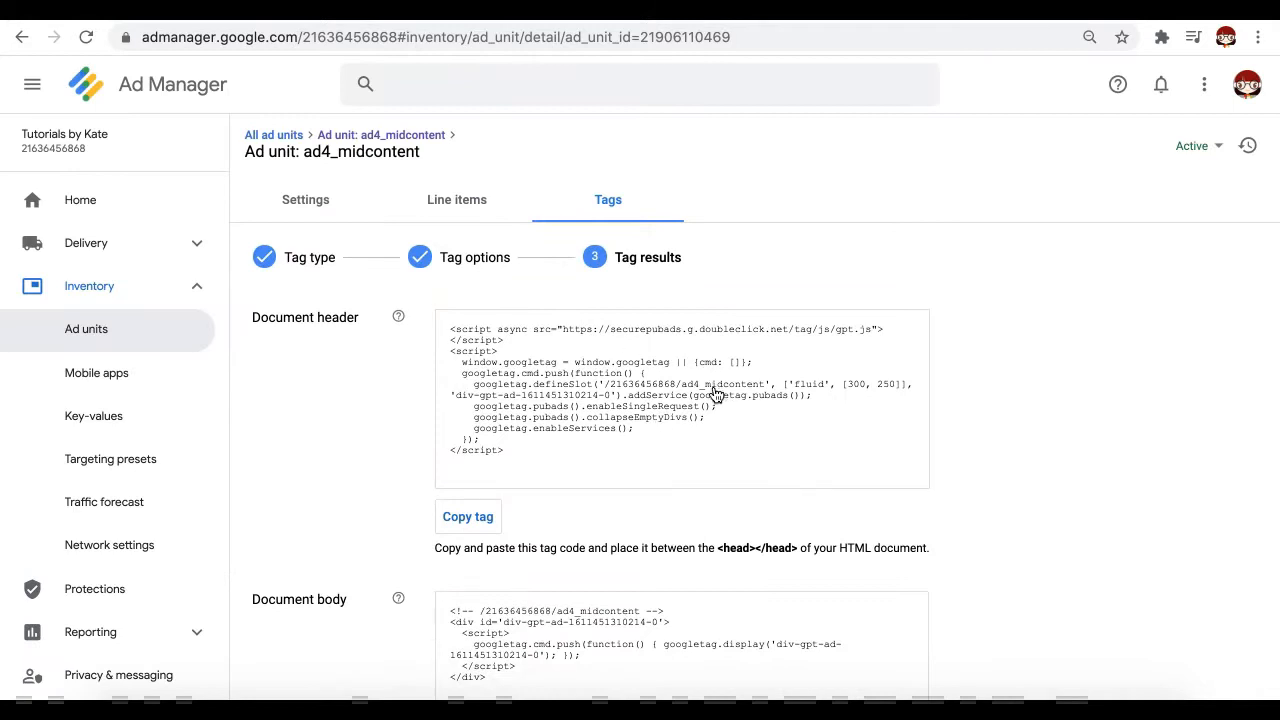
scroll(down, 3)
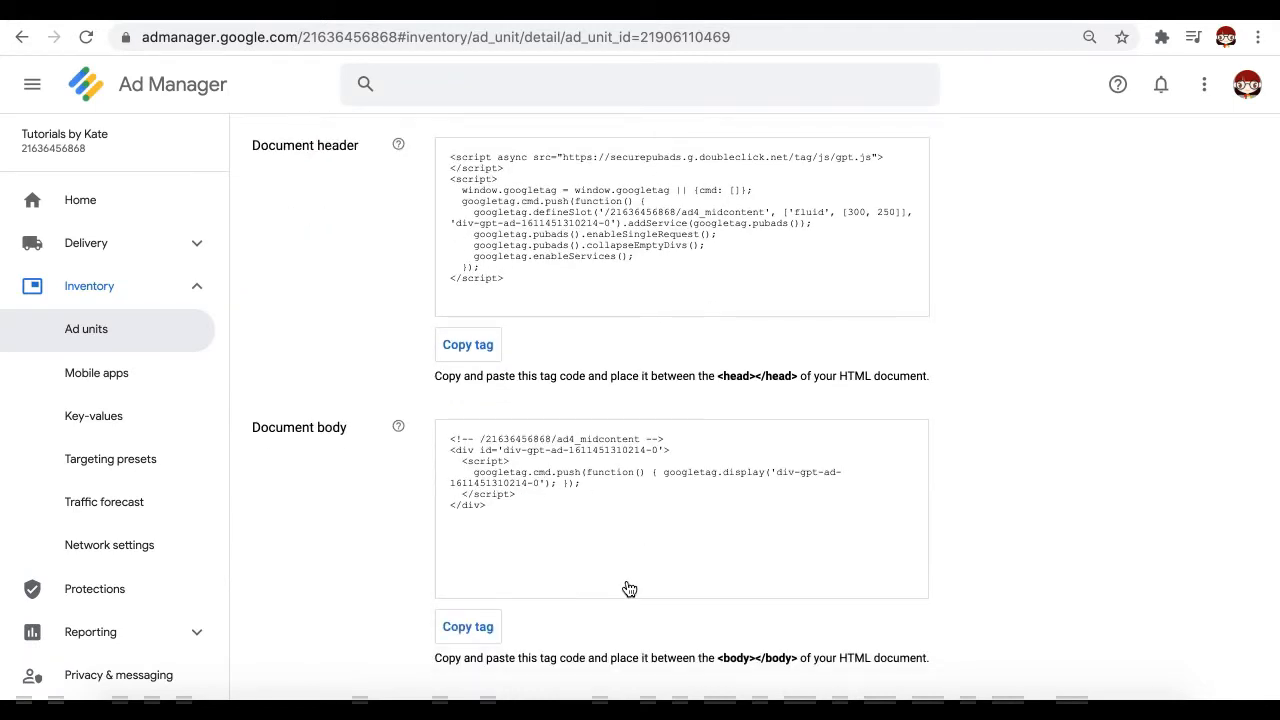
mouse_move(516, 500)
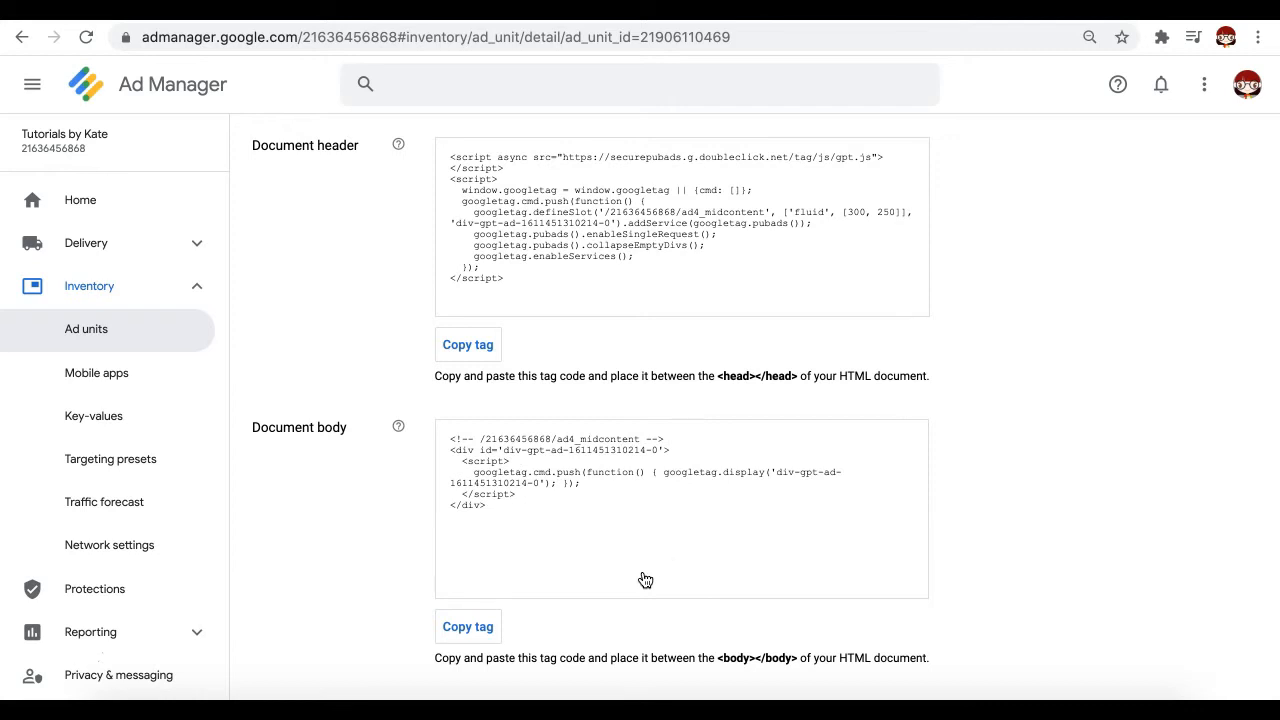
mouse_move(664, 476)
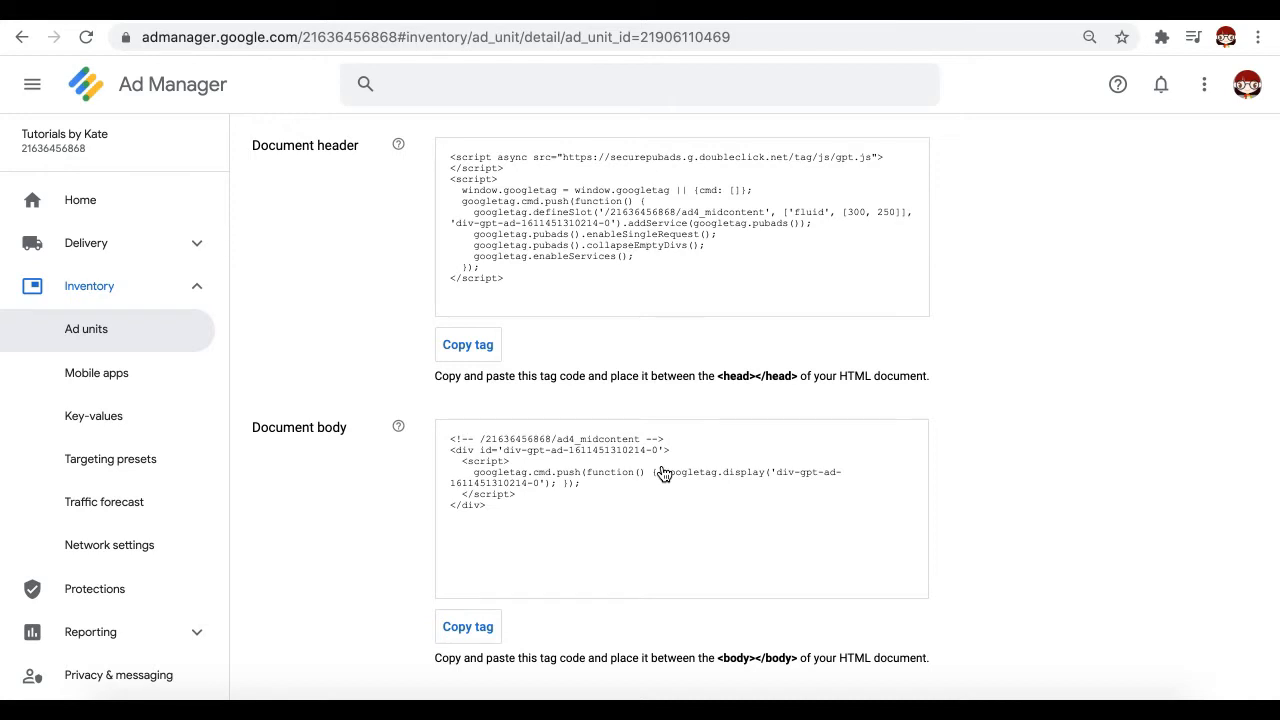
mouse_move(556, 370)
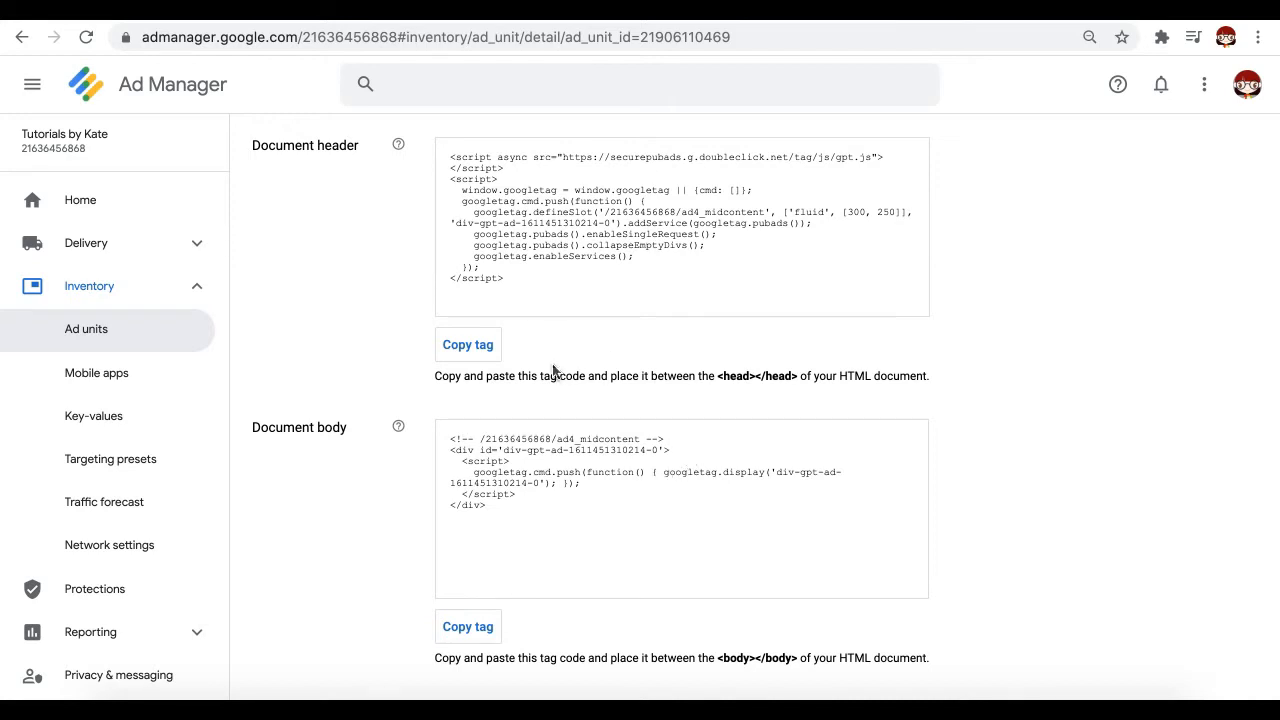
mouse_move(760, 258)
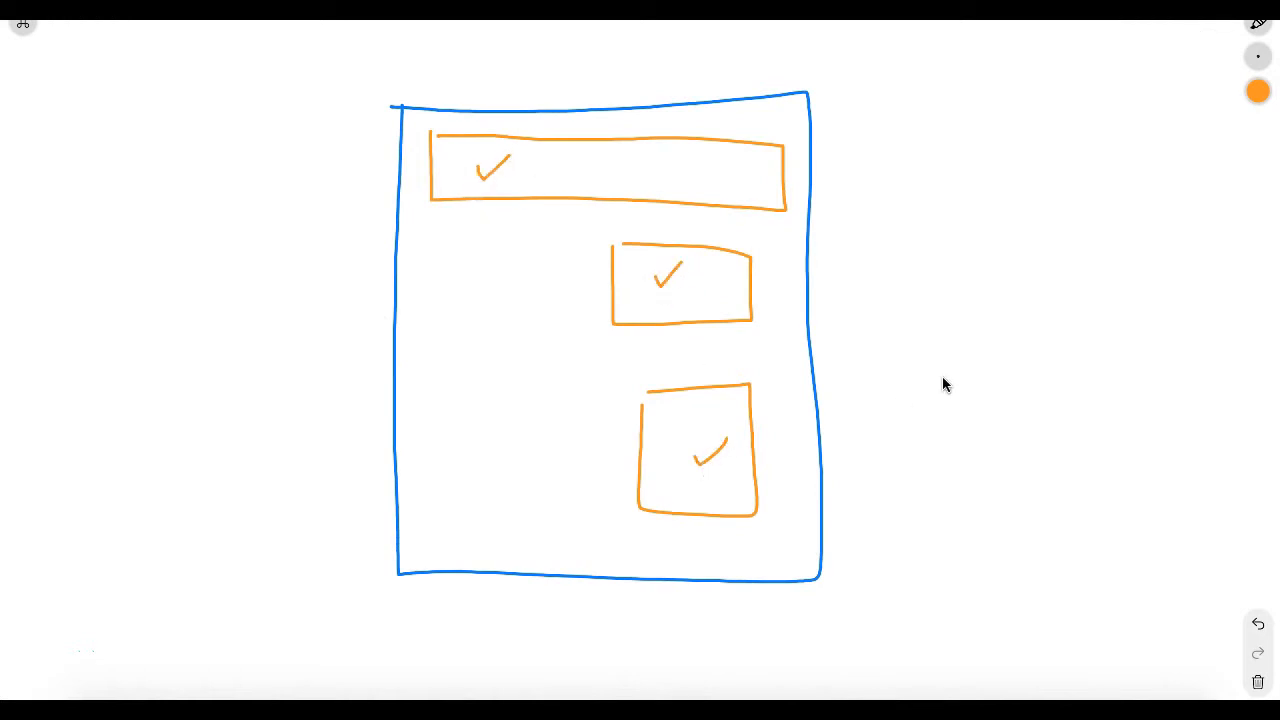
mouse_move(930, 384)
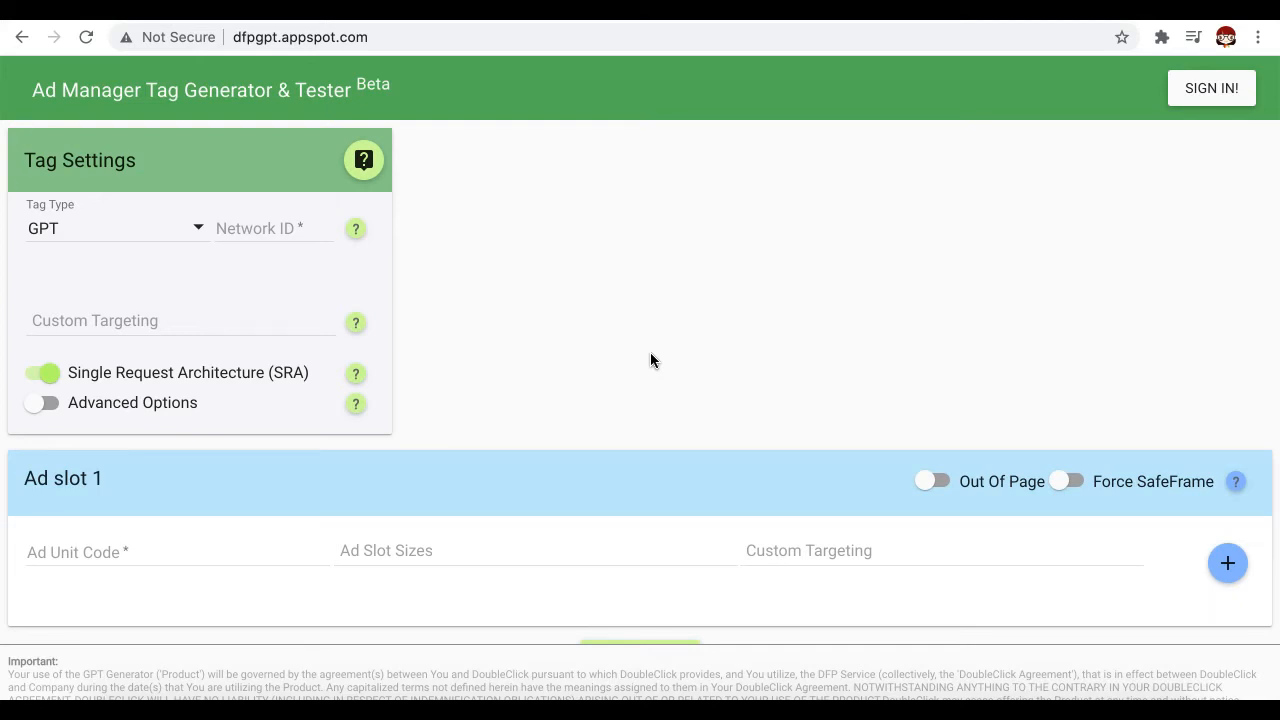
scroll(down, 3)
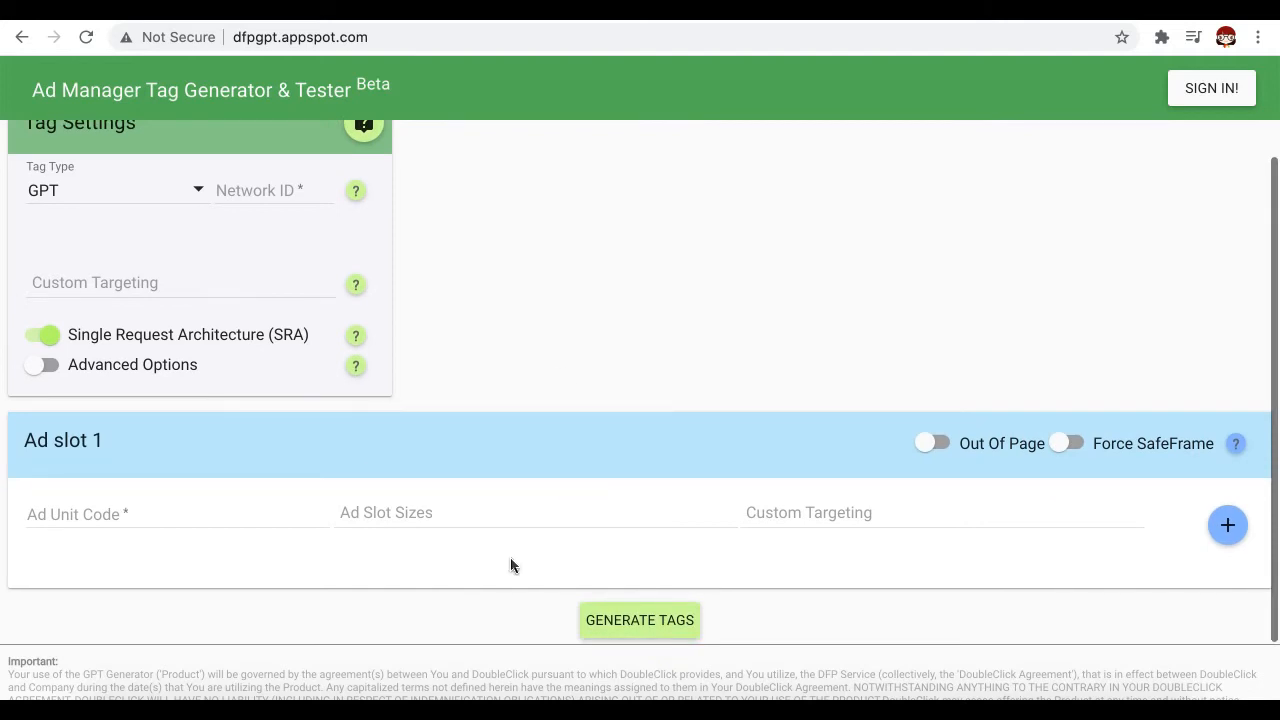
mouse_move(516, 568)
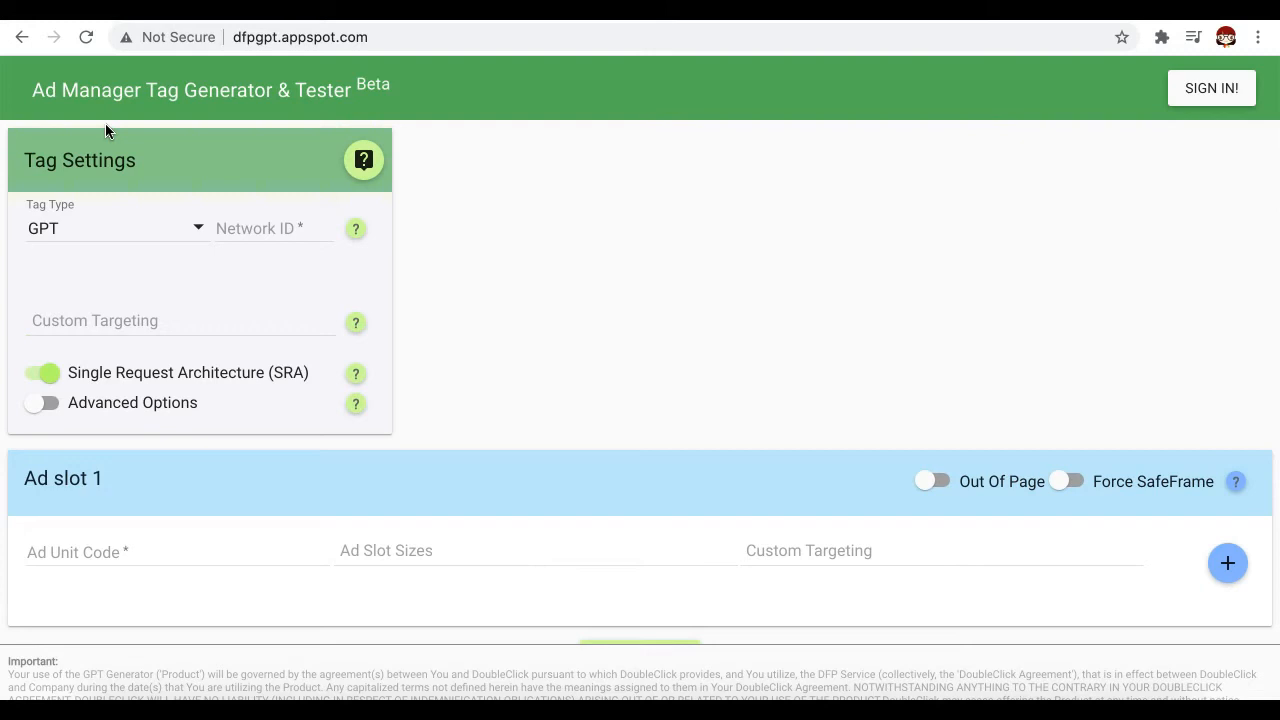
mouse_move(672, 238)
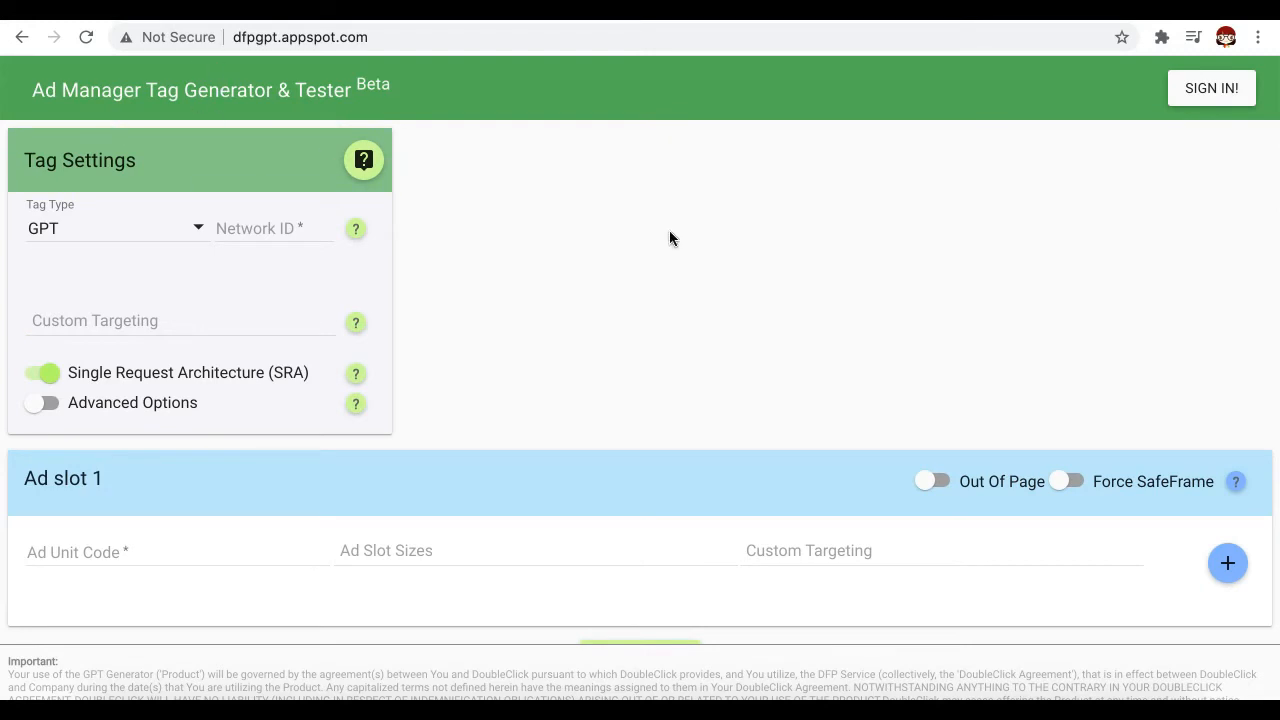
mouse_move(460, 276)
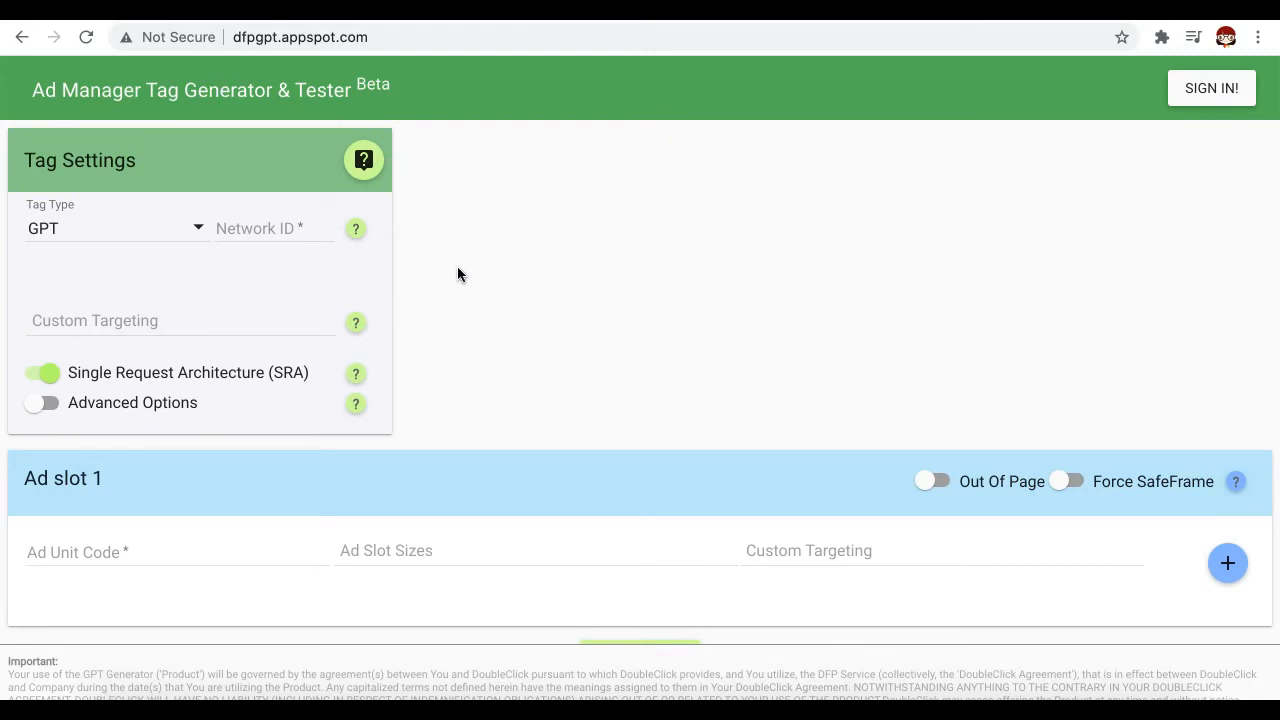
click(116, 228)
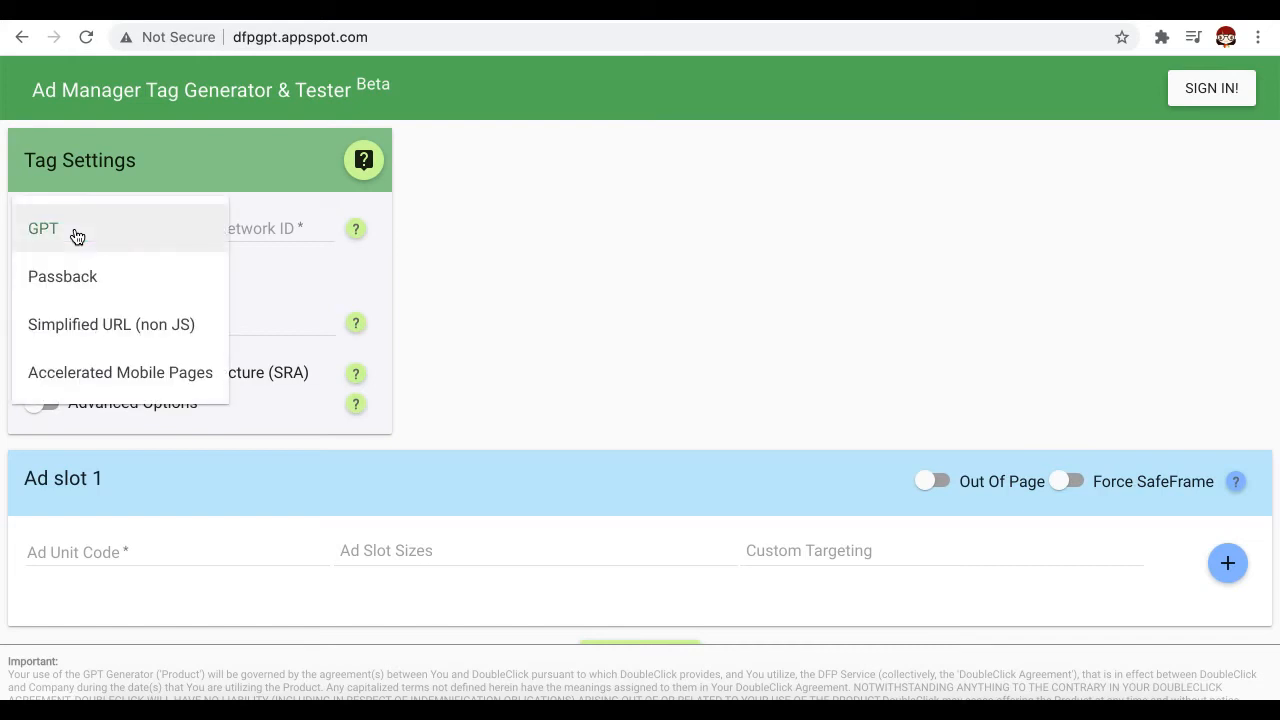
click(42, 228)
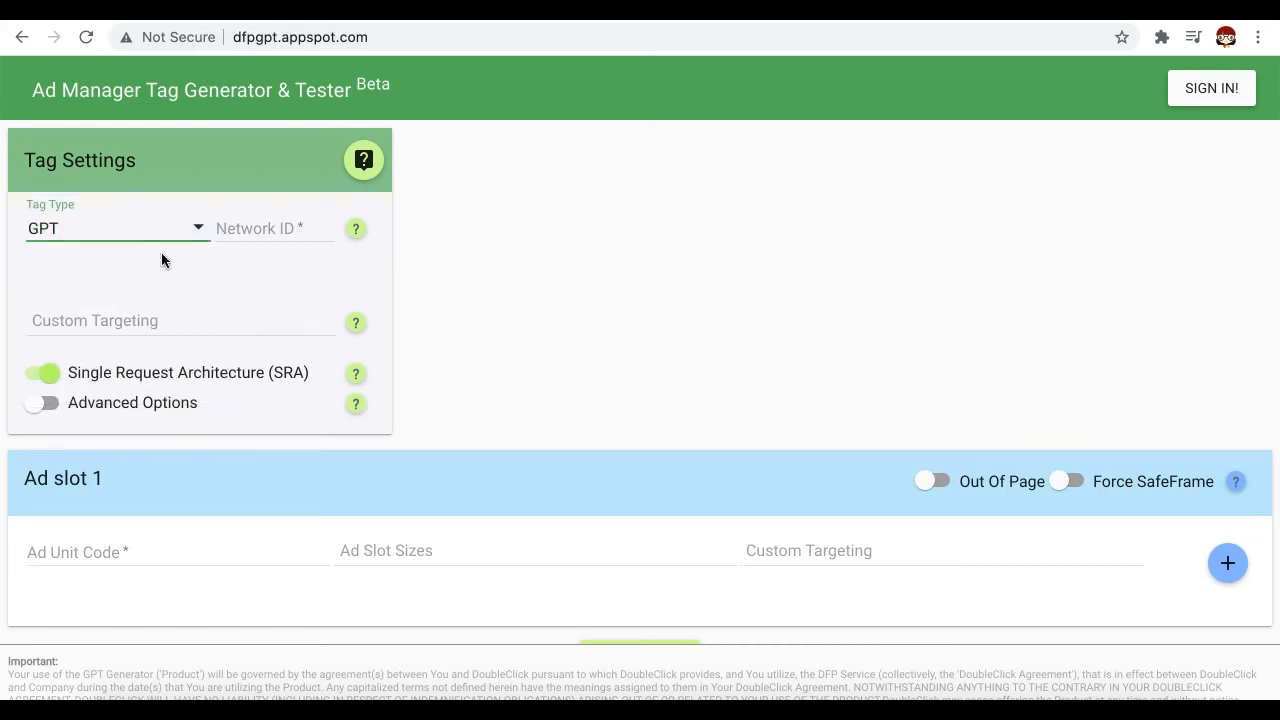
click(274, 228)
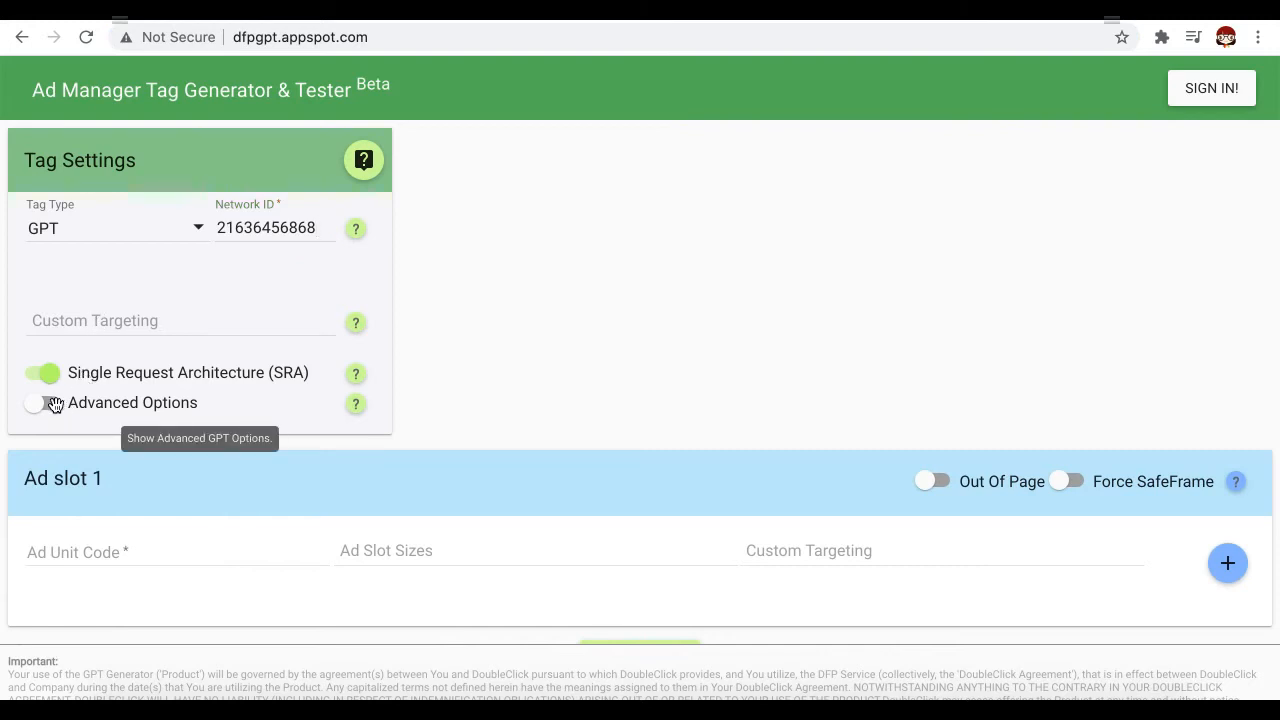
Enable Collapse Empty DIVs under Advanced Options, then return to Google Ad Manager.
click(44, 402)
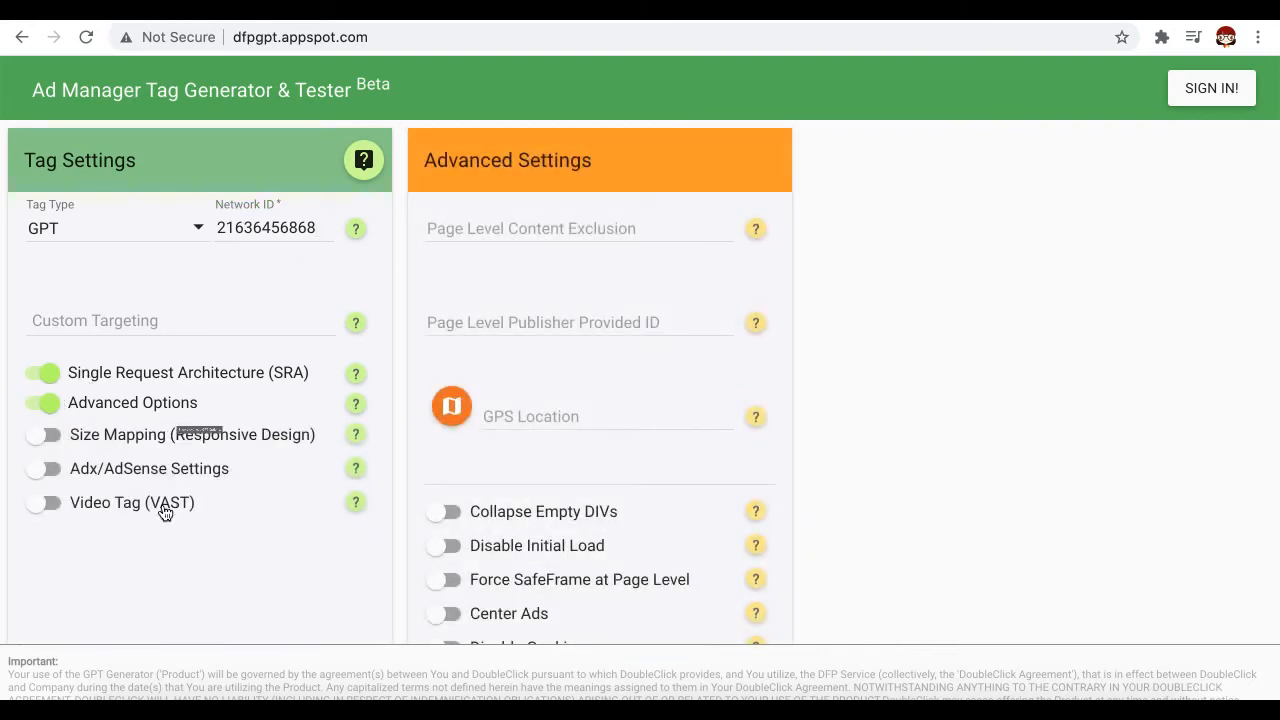
click(444, 512)
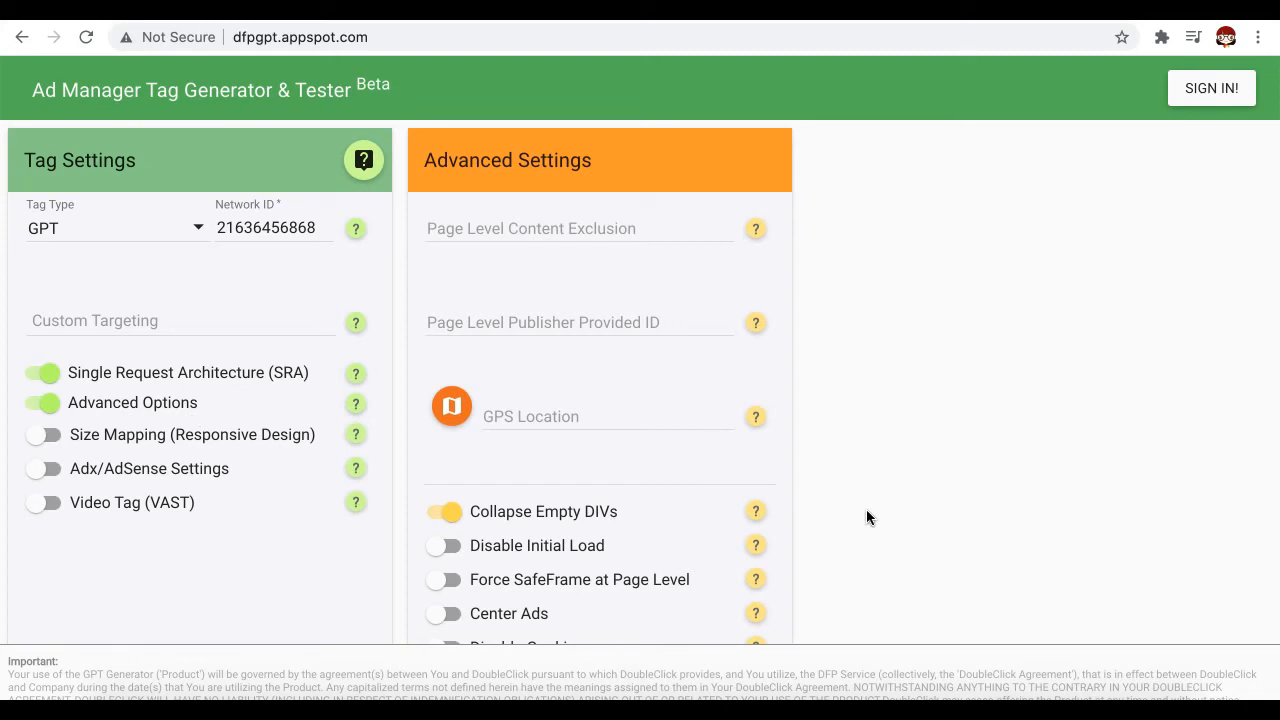
scroll(down, 3)
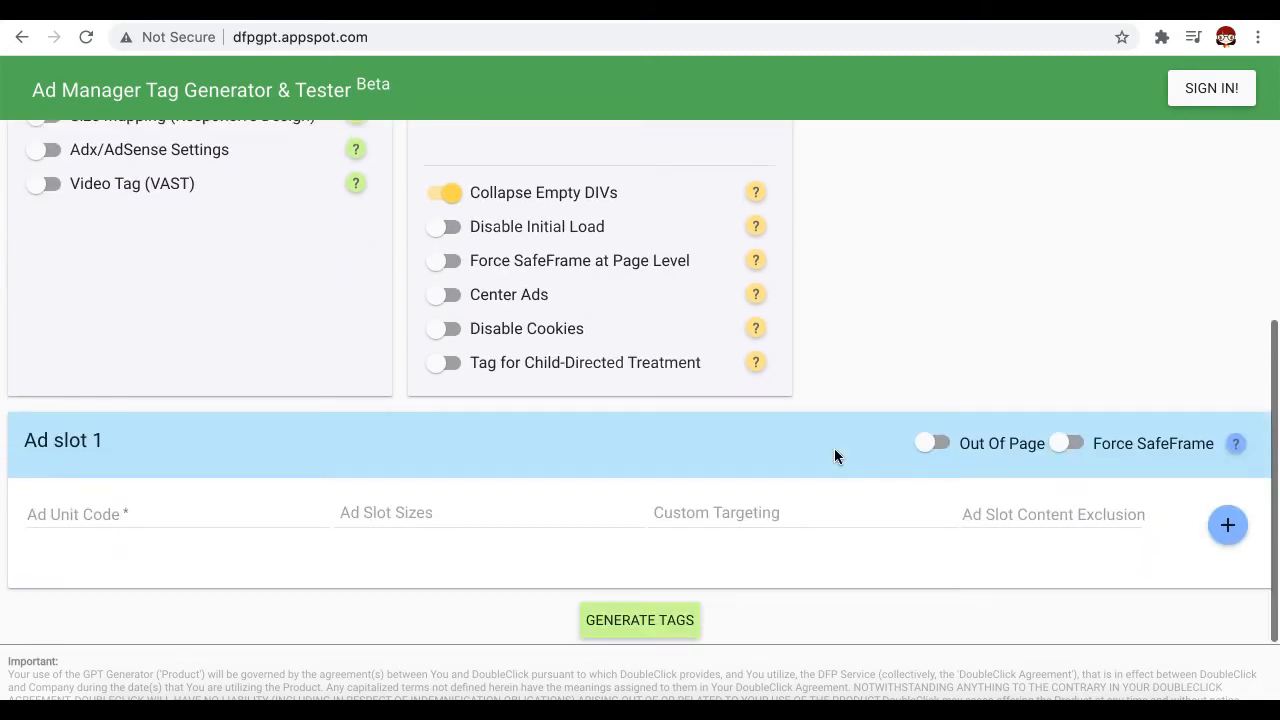
click(178, 514)
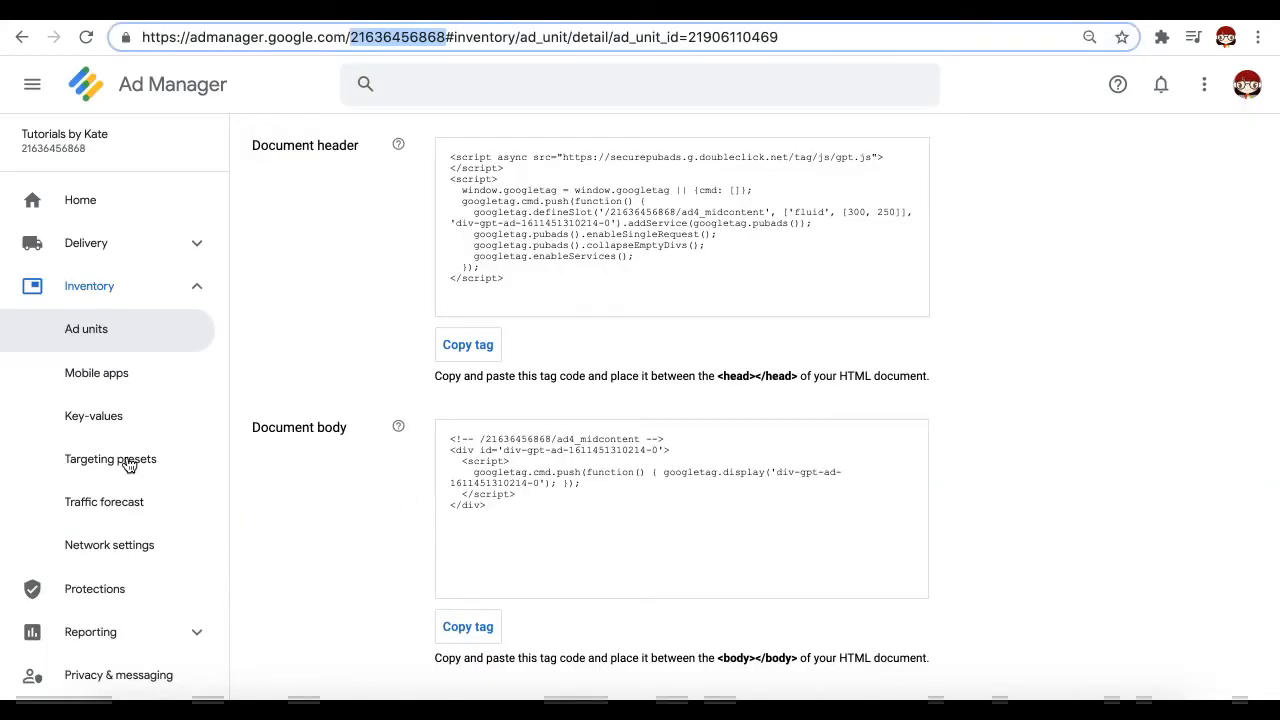
Look up the ad1_top ad unit in Ad Manager and copy its code.
click(84, 328)
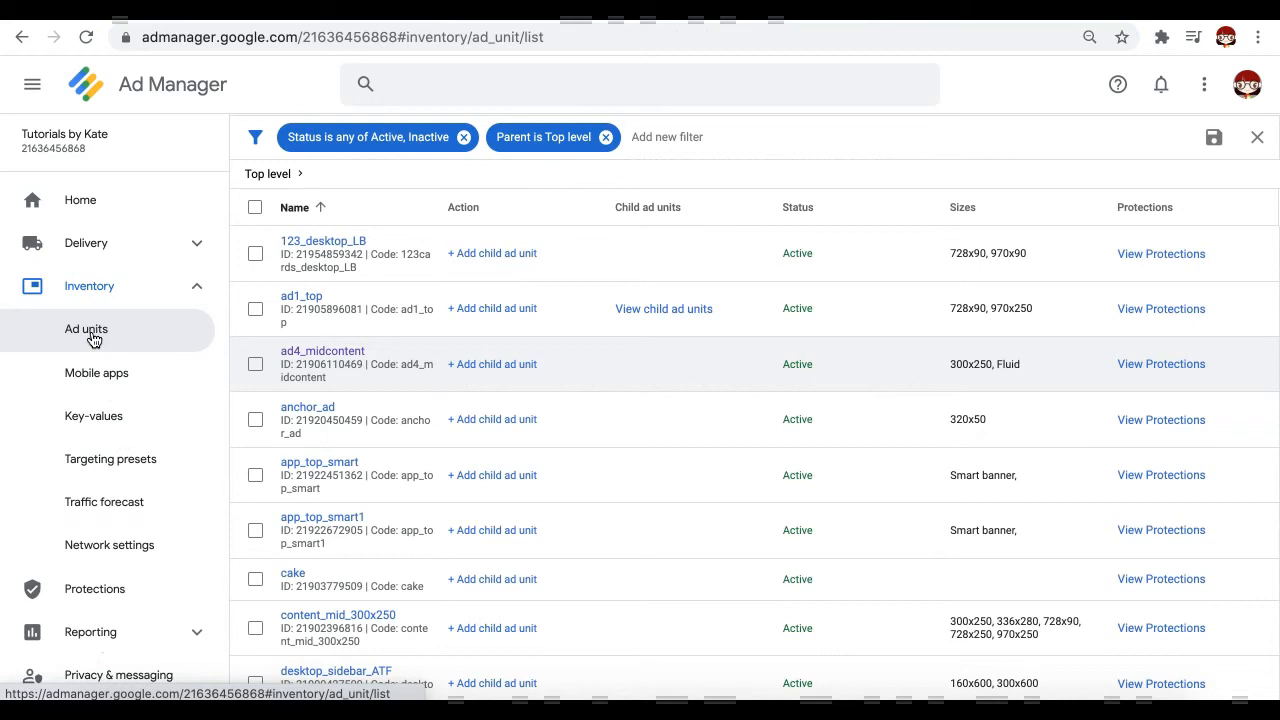
click(300, 296)
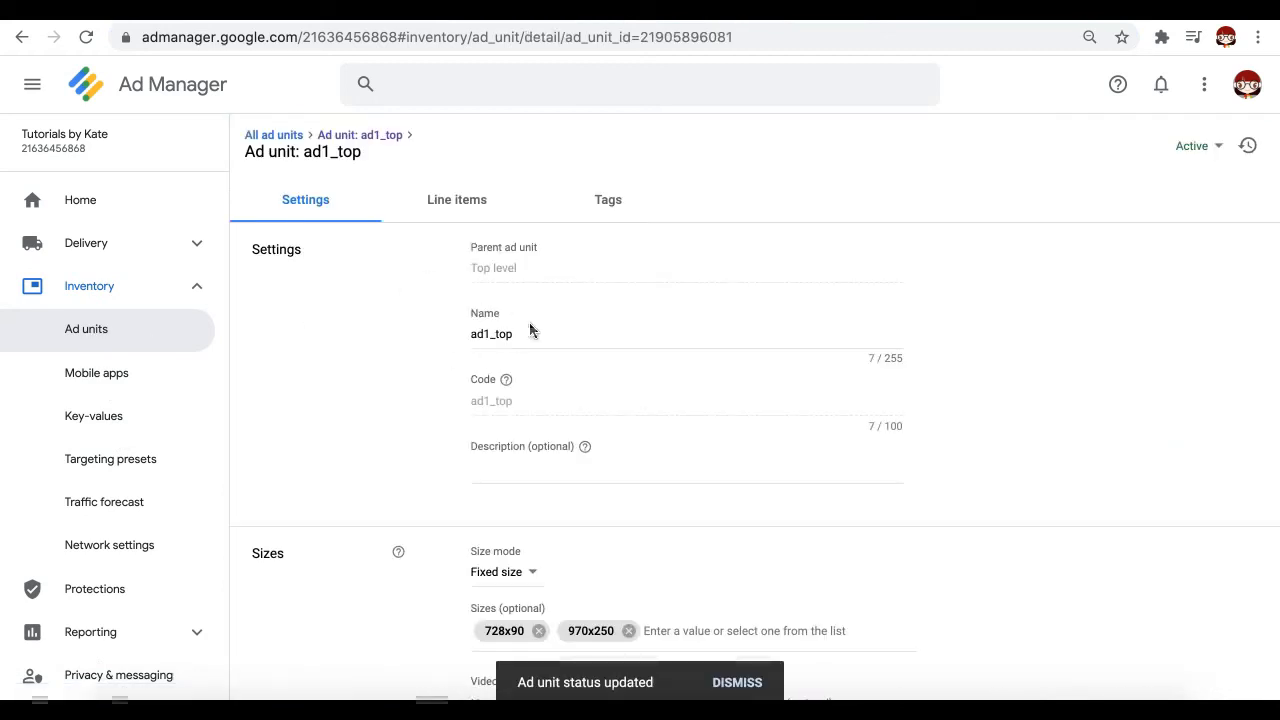
double_click(492, 400)
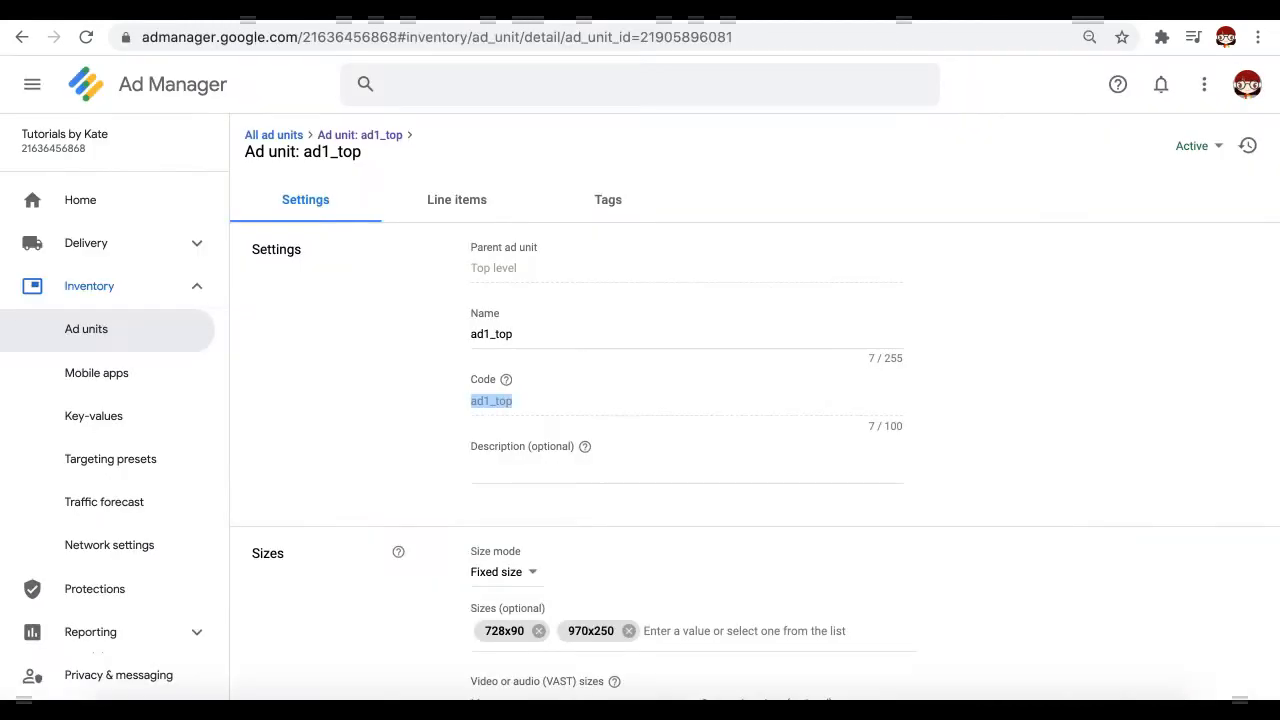
Fill ad slot 1 with code ad1_top and sizes 728x90 and 970x250.
scroll(down, 3)
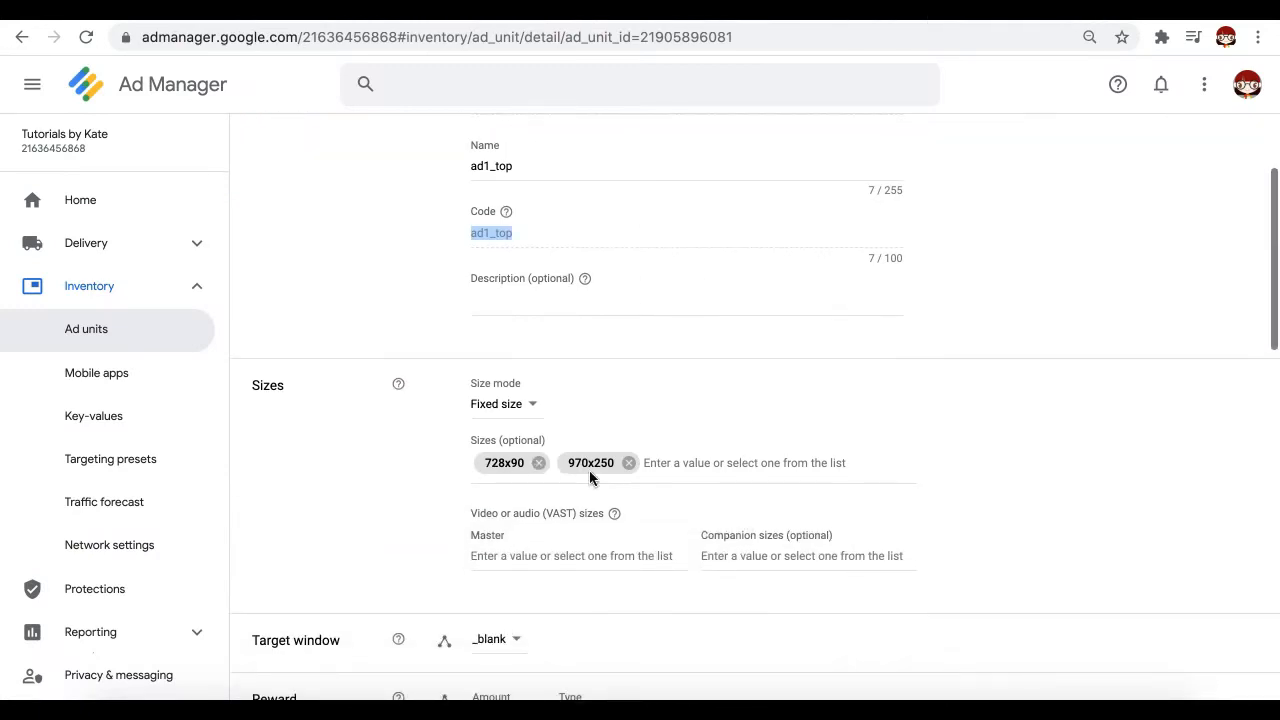
mouse_move(512, 462)
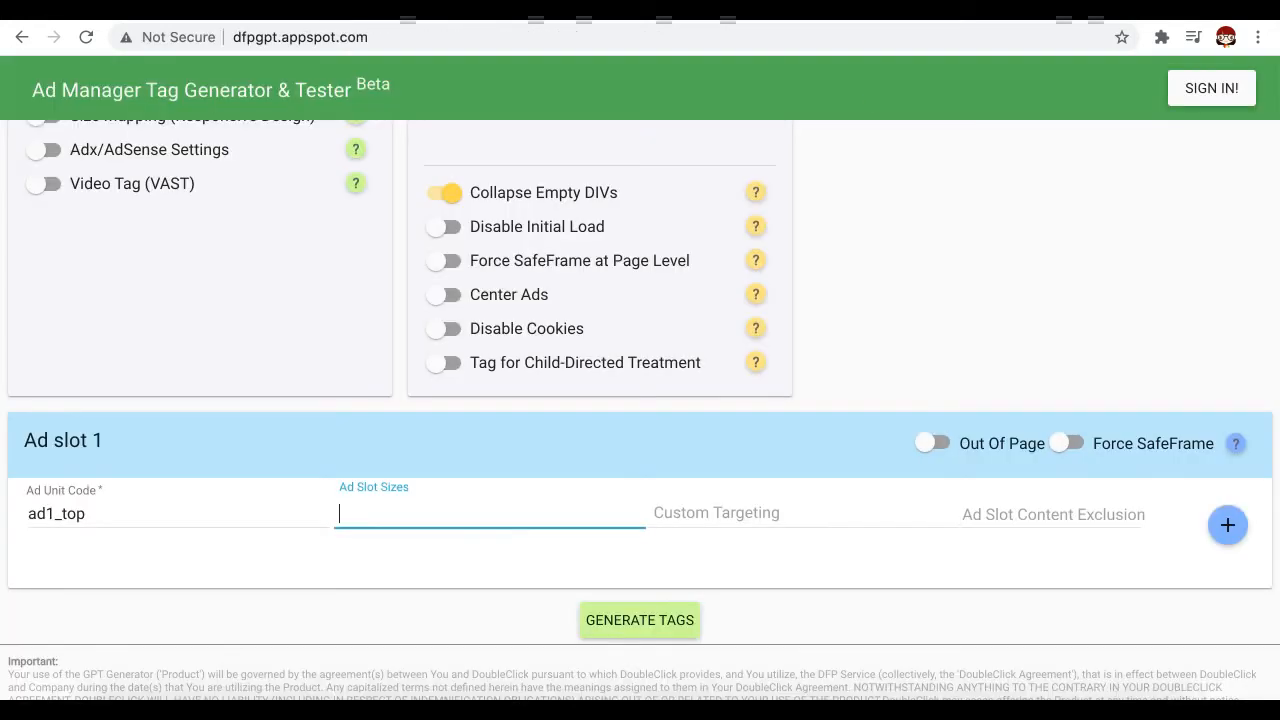
text(728x9)
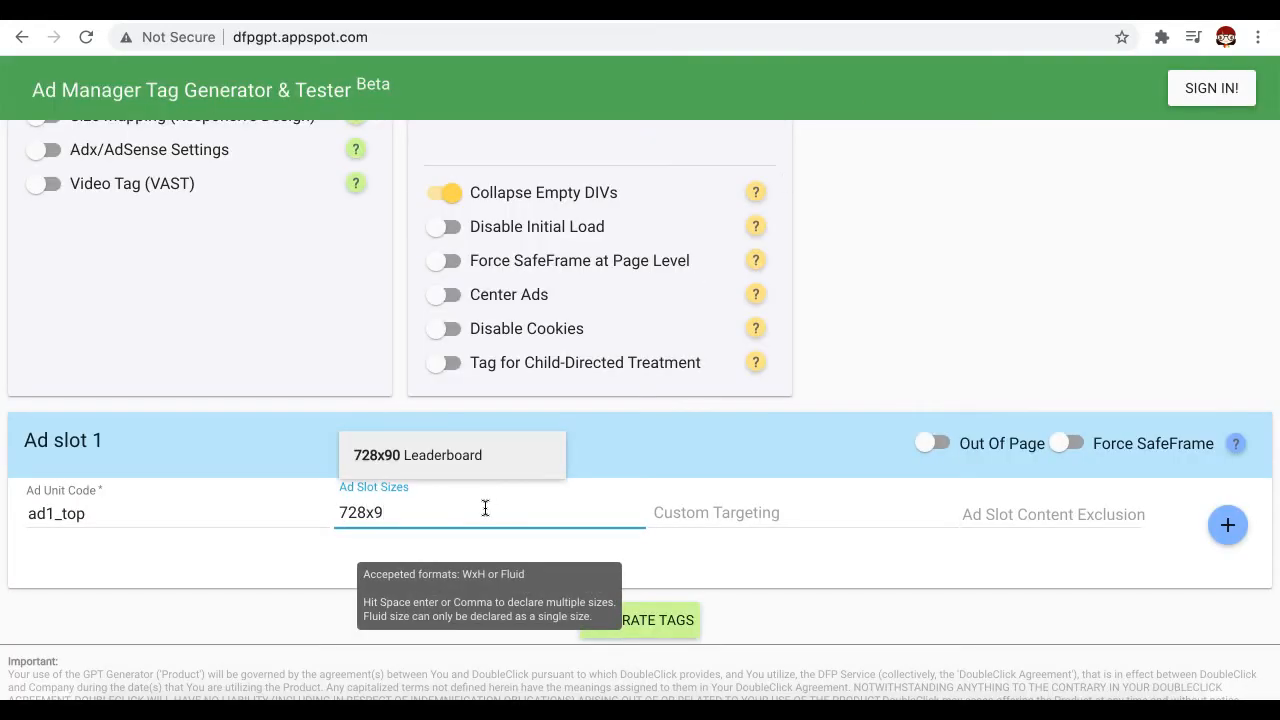
text(970x250)
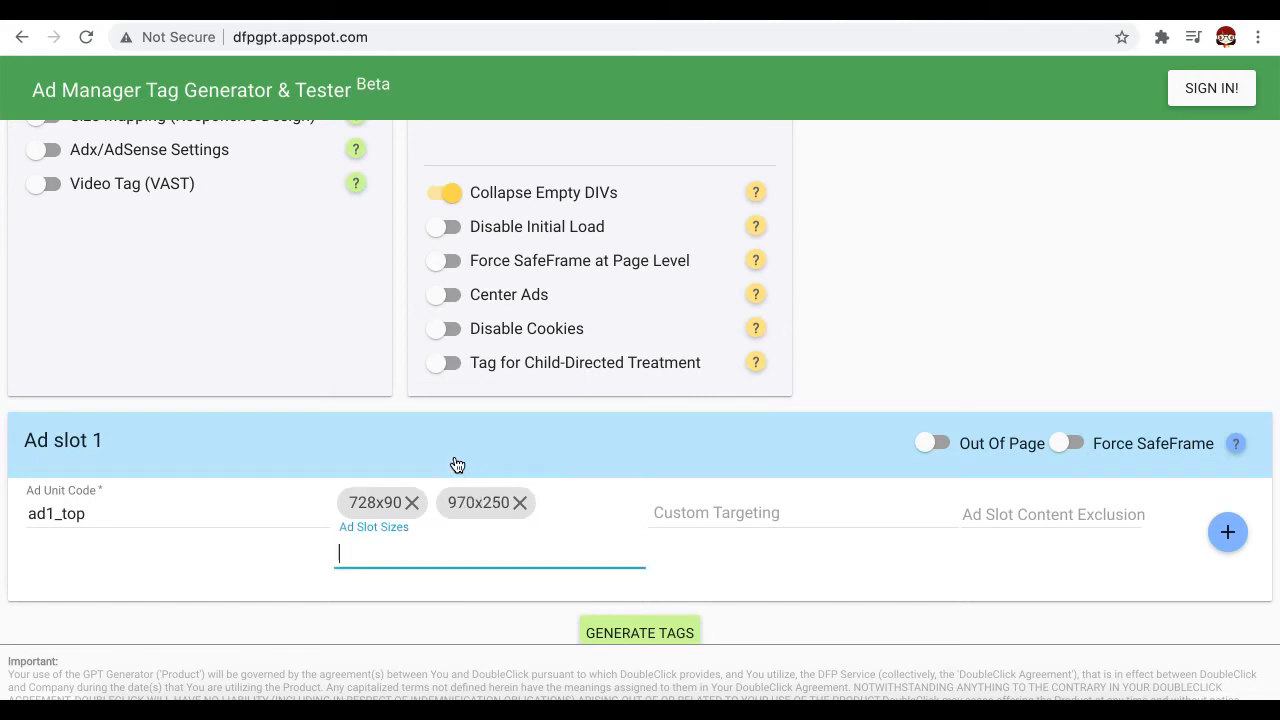
Add a second ad slot and look up ad4_midcontent with its 300x250 and Fluid sizes.
scroll(down, 3)
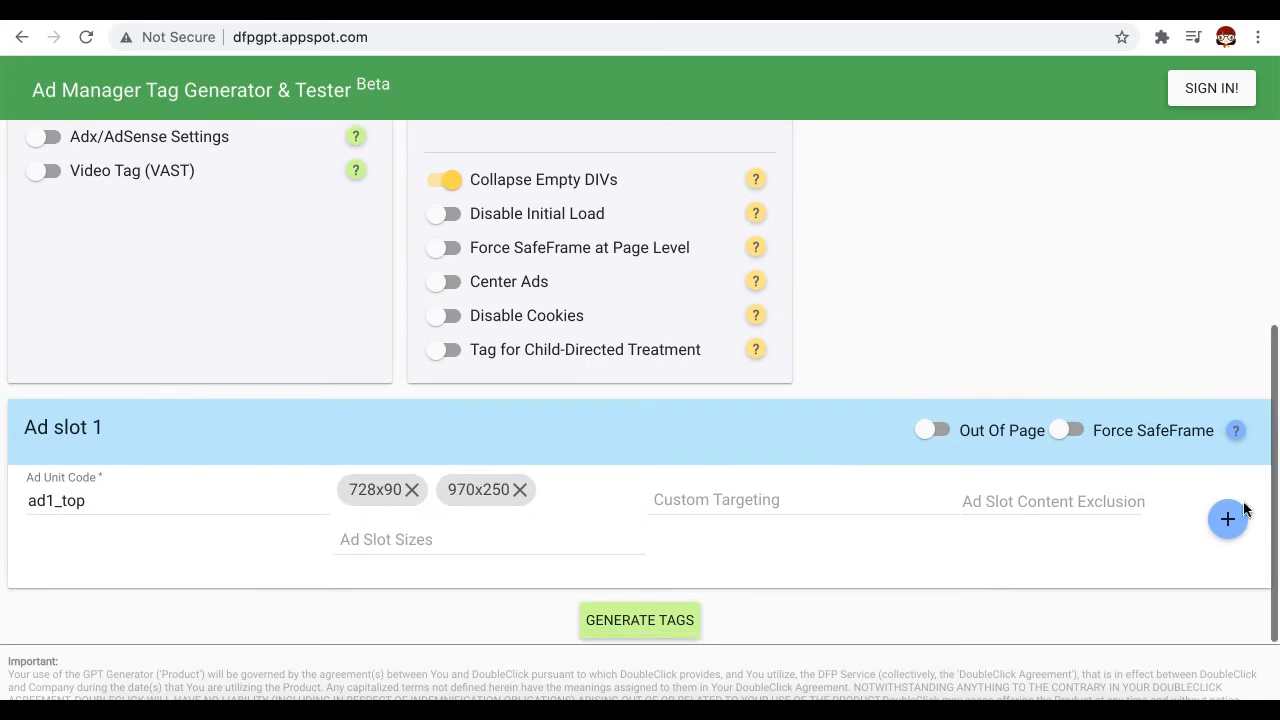
click(1228, 518)
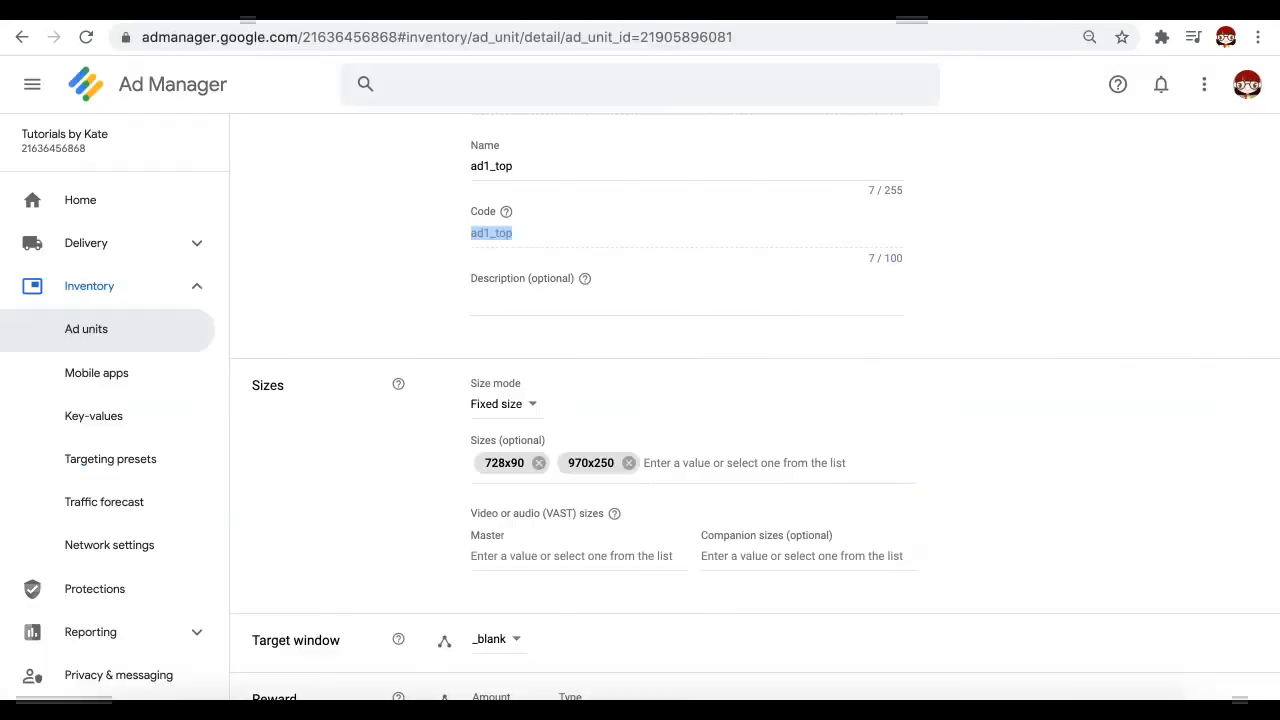
click(86, 328)
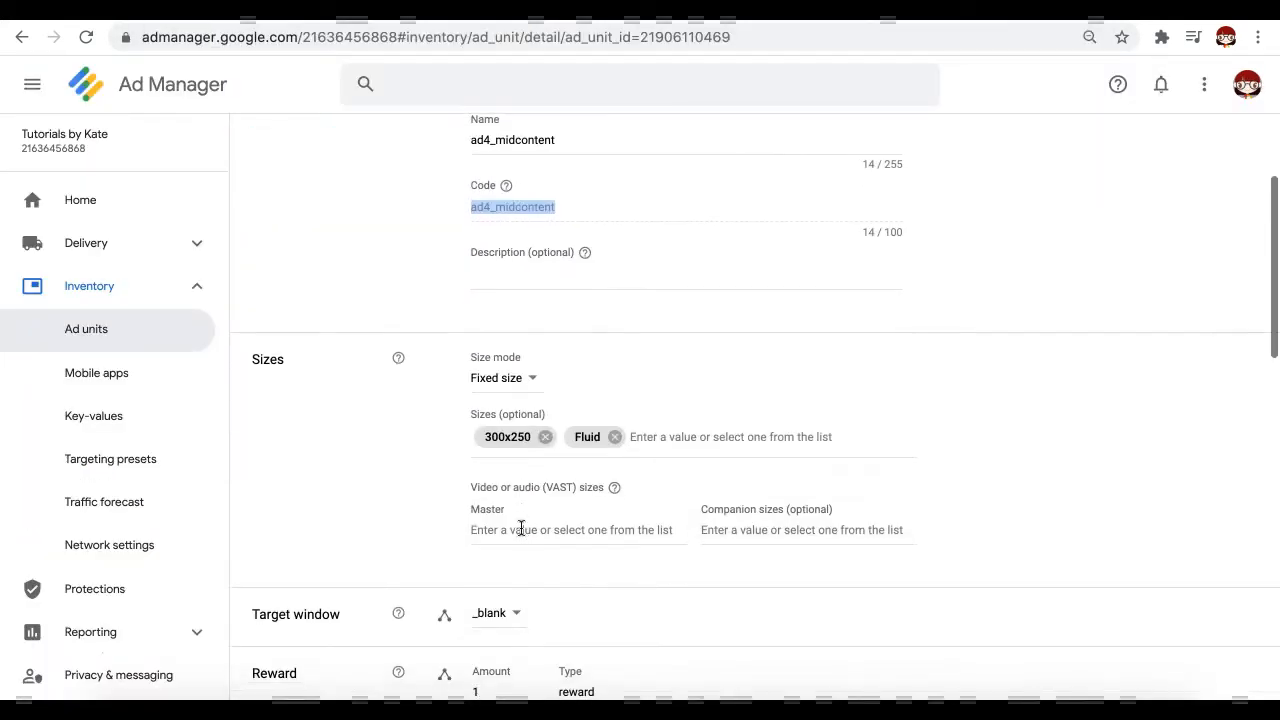
mouse_move(570, 460)
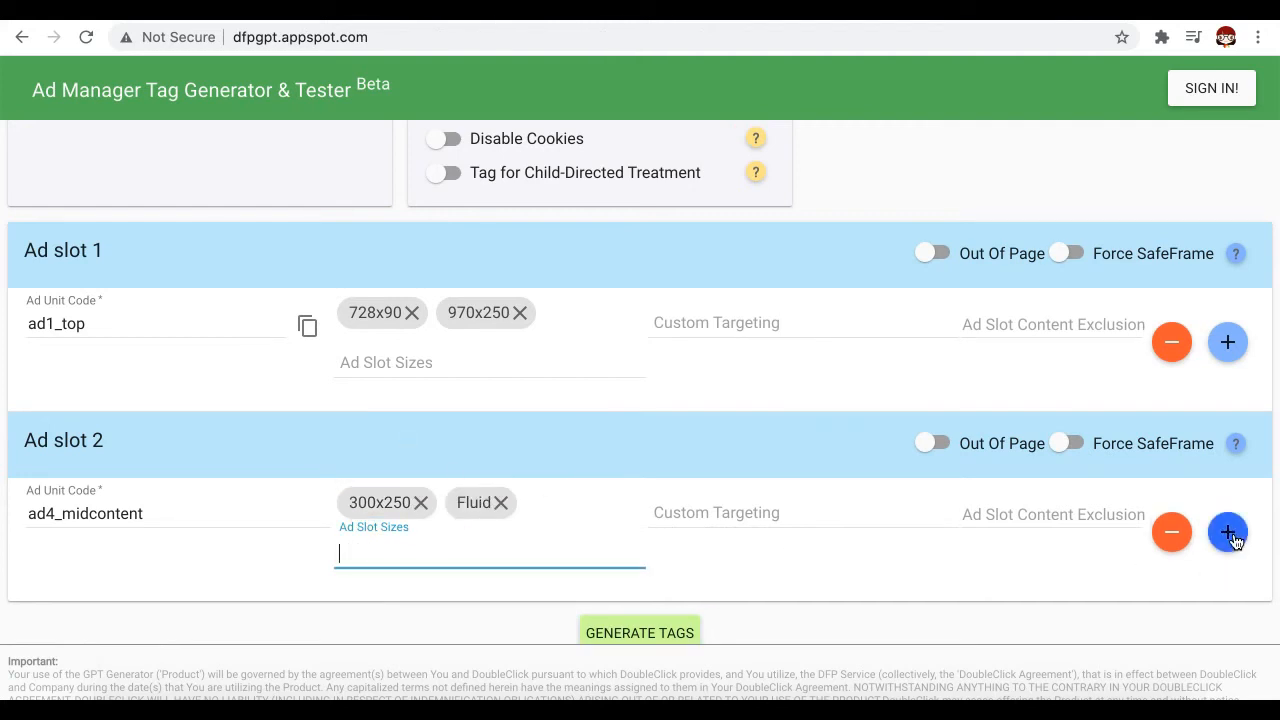
Add a third ad slot and look up the anchor_ad ad unit in Ad Manager.
click(1228, 532)
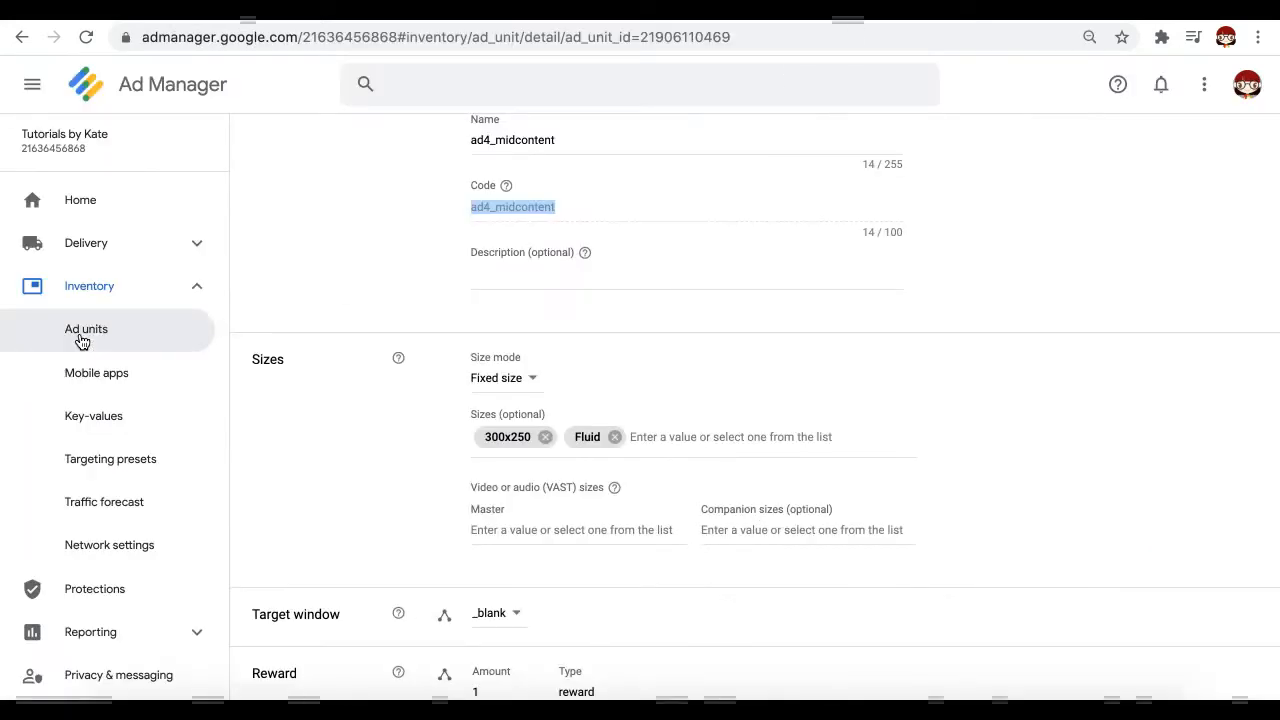
click(84, 328)
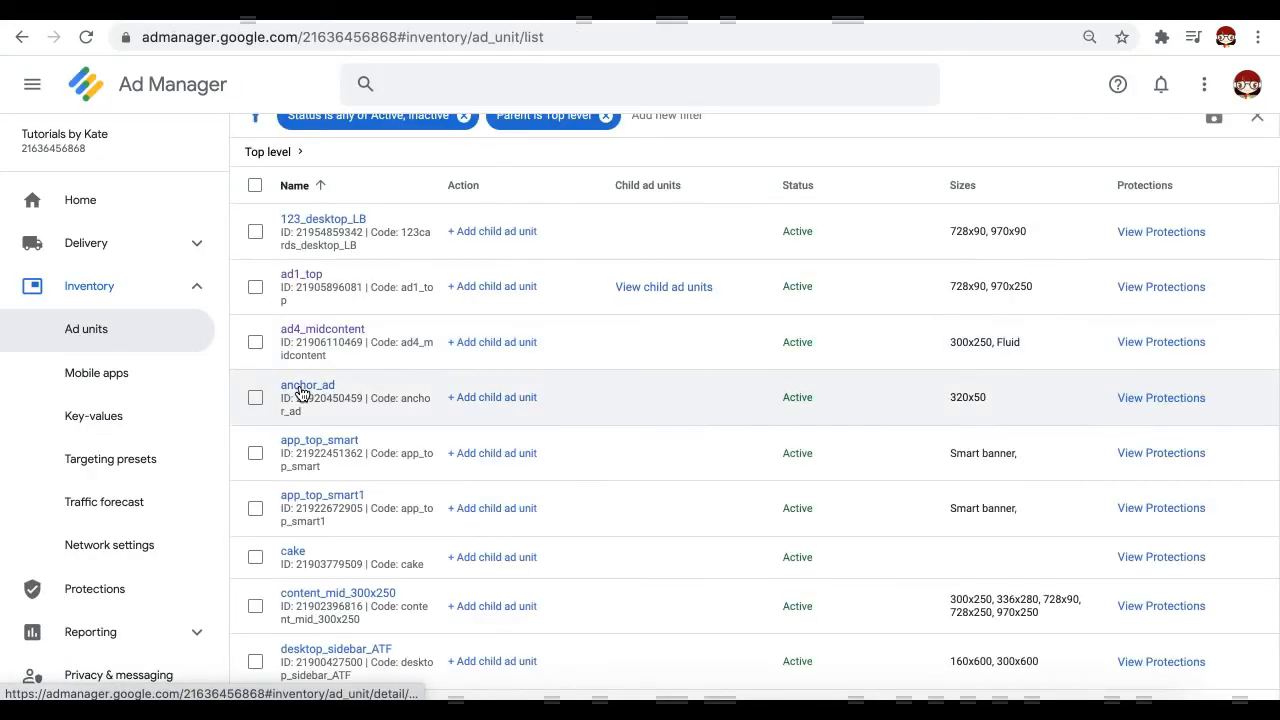
click(308, 384)
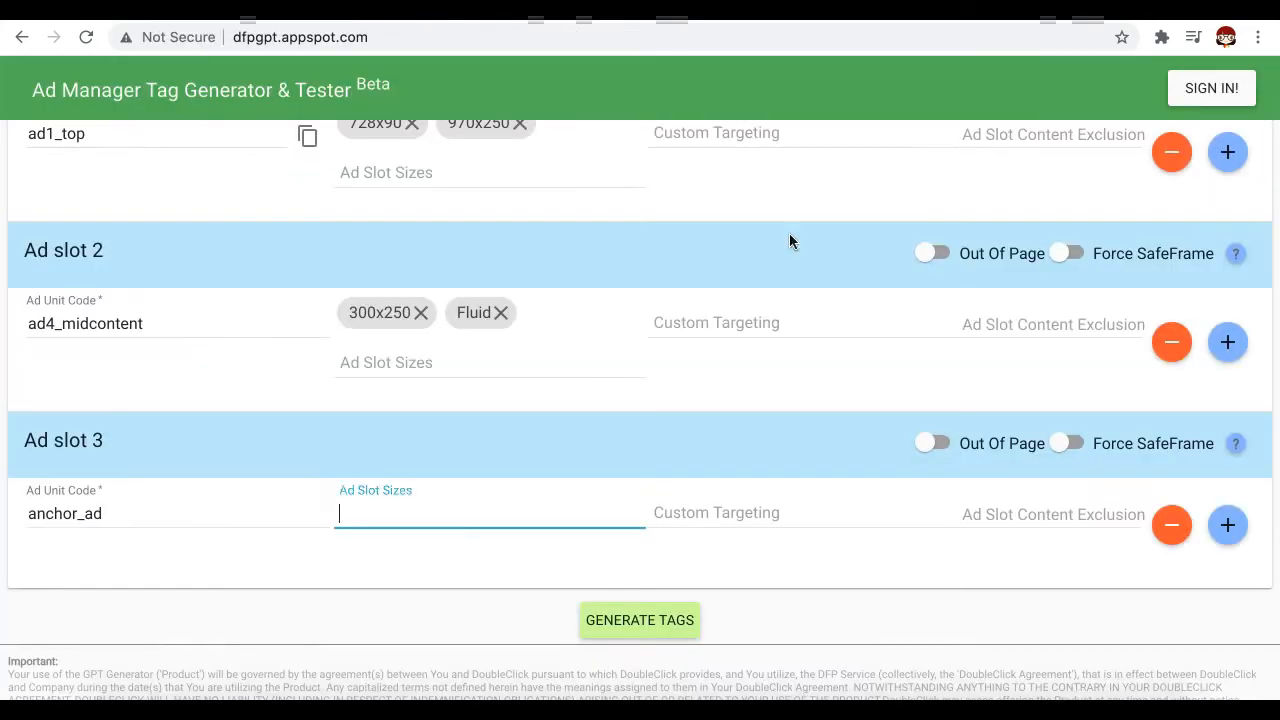
Fill ad slot 3 with anchor_ad and the 320x50 Wide Banner size.
text(320x5)
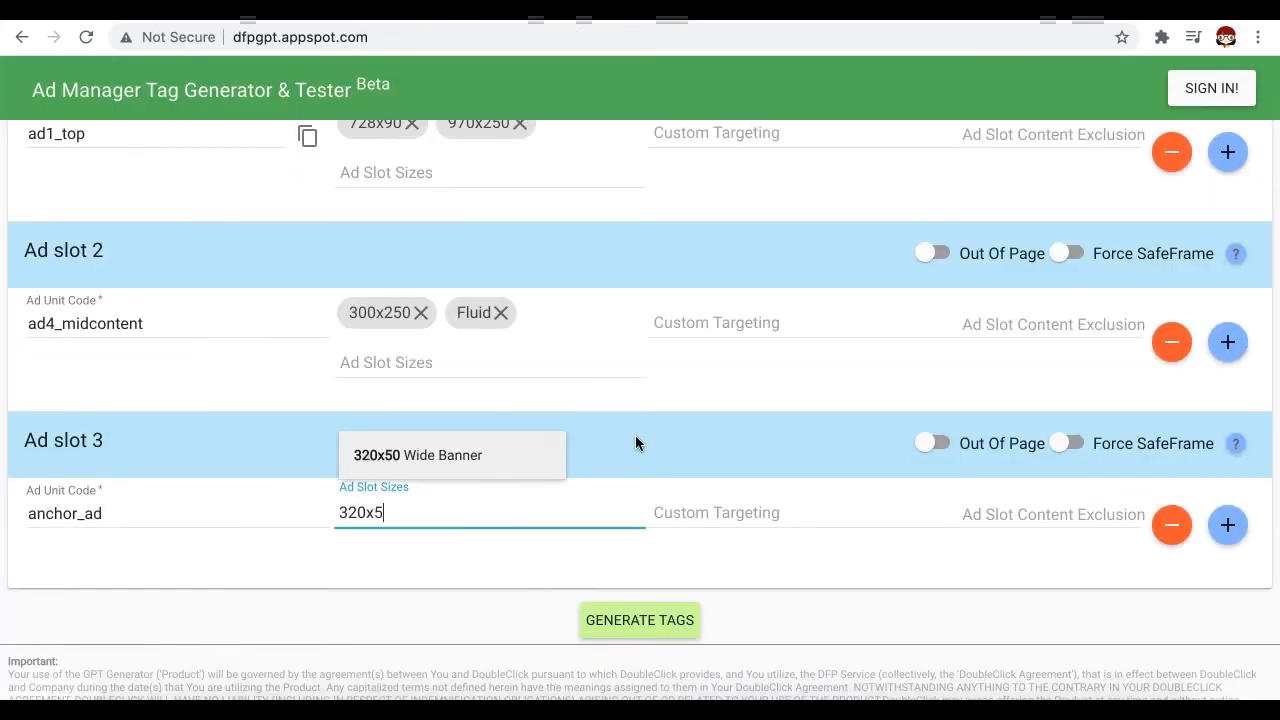
click(416, 456)
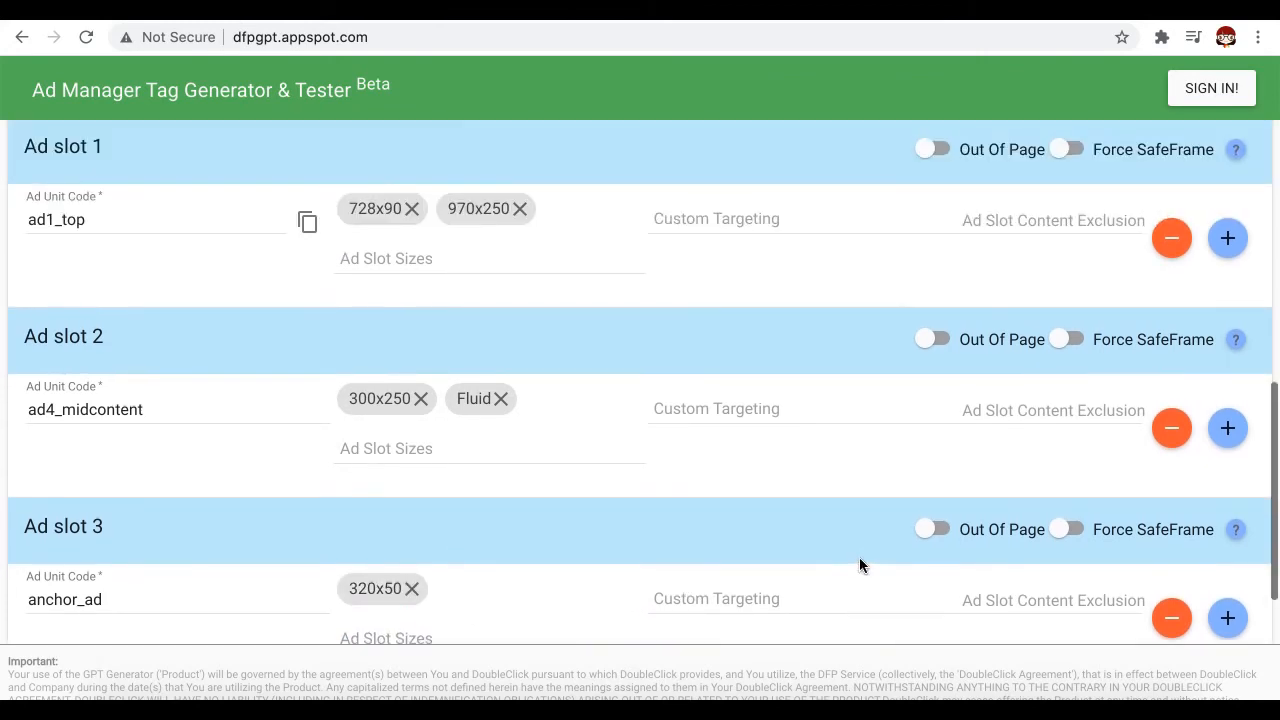
scroll(down, 3)
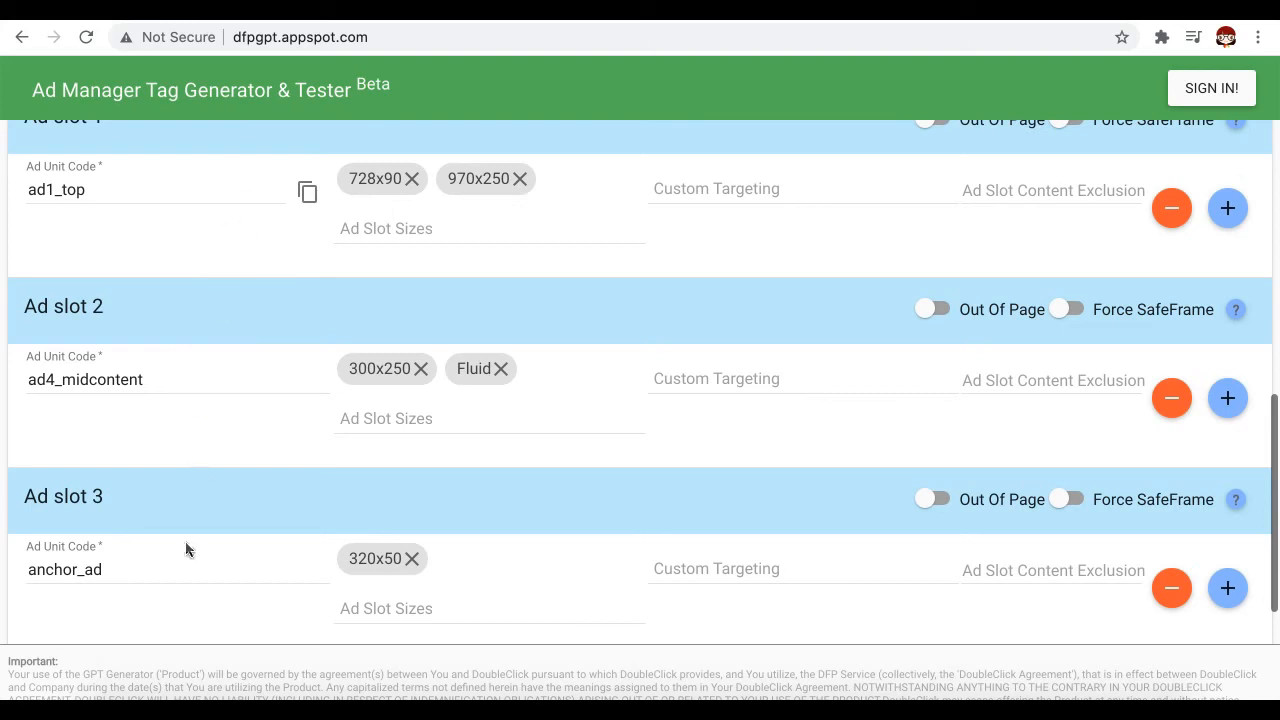
mouse_move(108, 386)
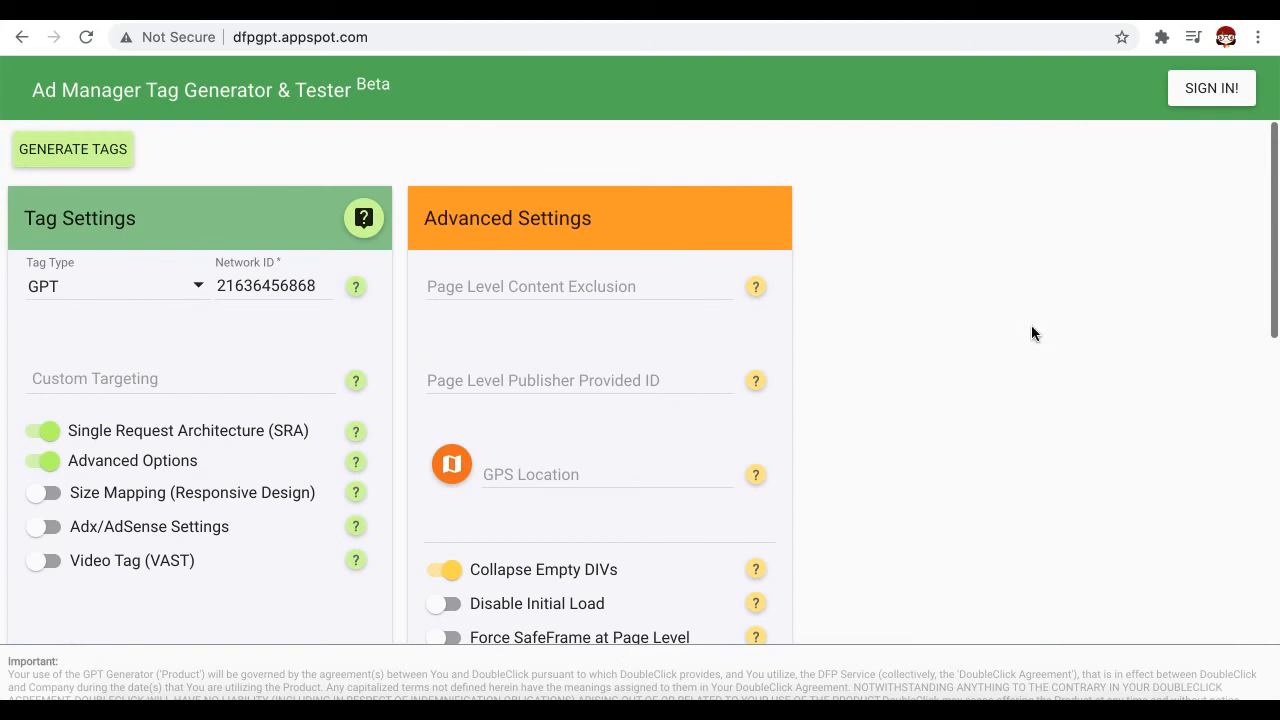
scroll(down, 3)
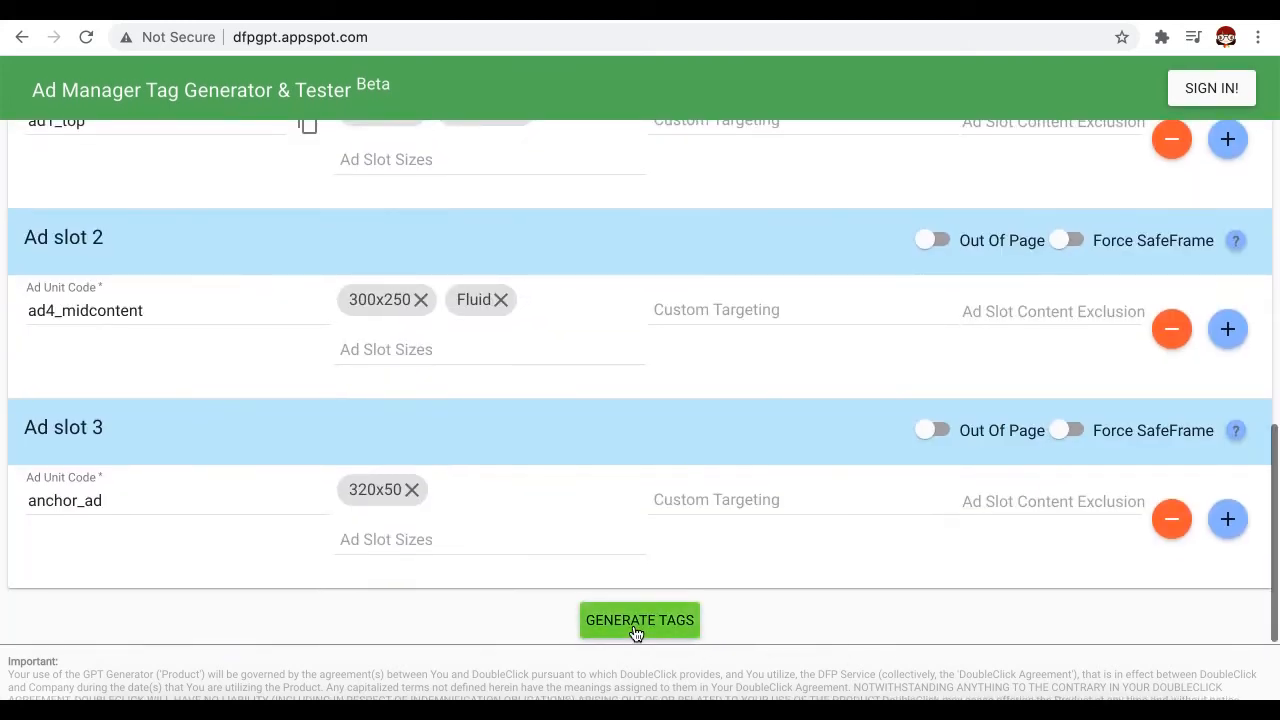
click(640, 620)
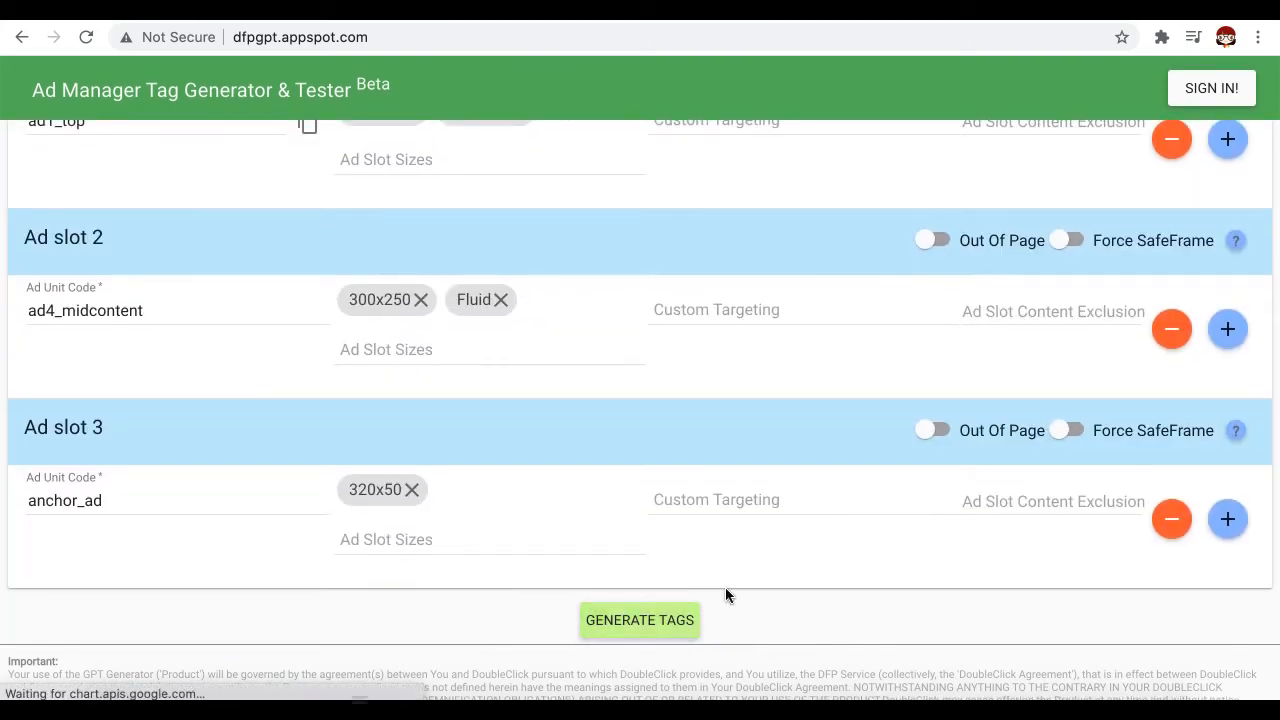
click(640, 620)
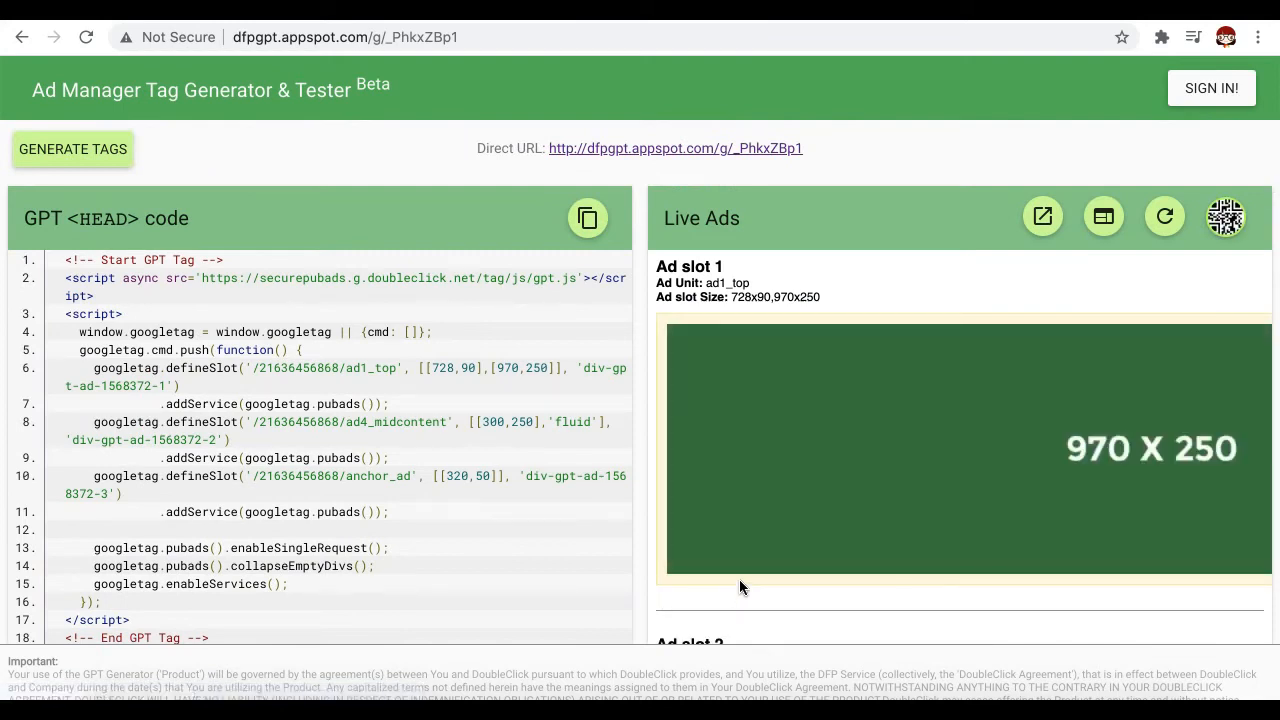
scroll(down, 3)
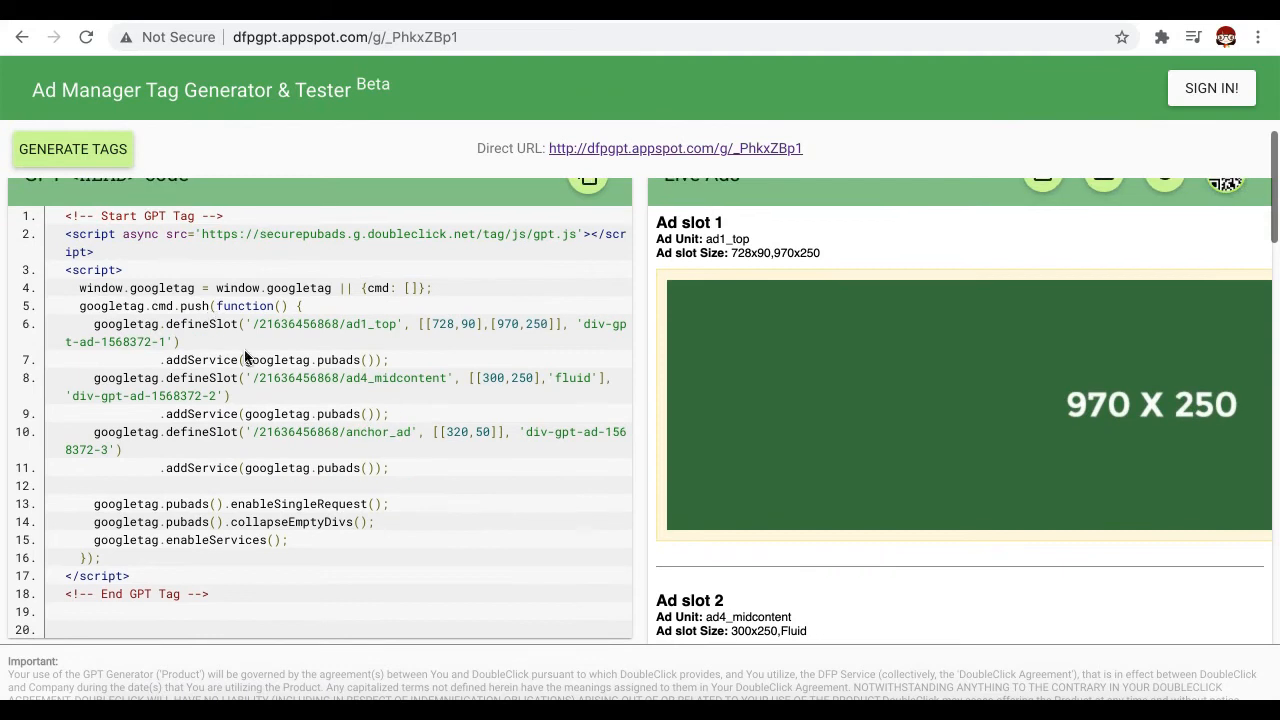
double_click(250, 378)
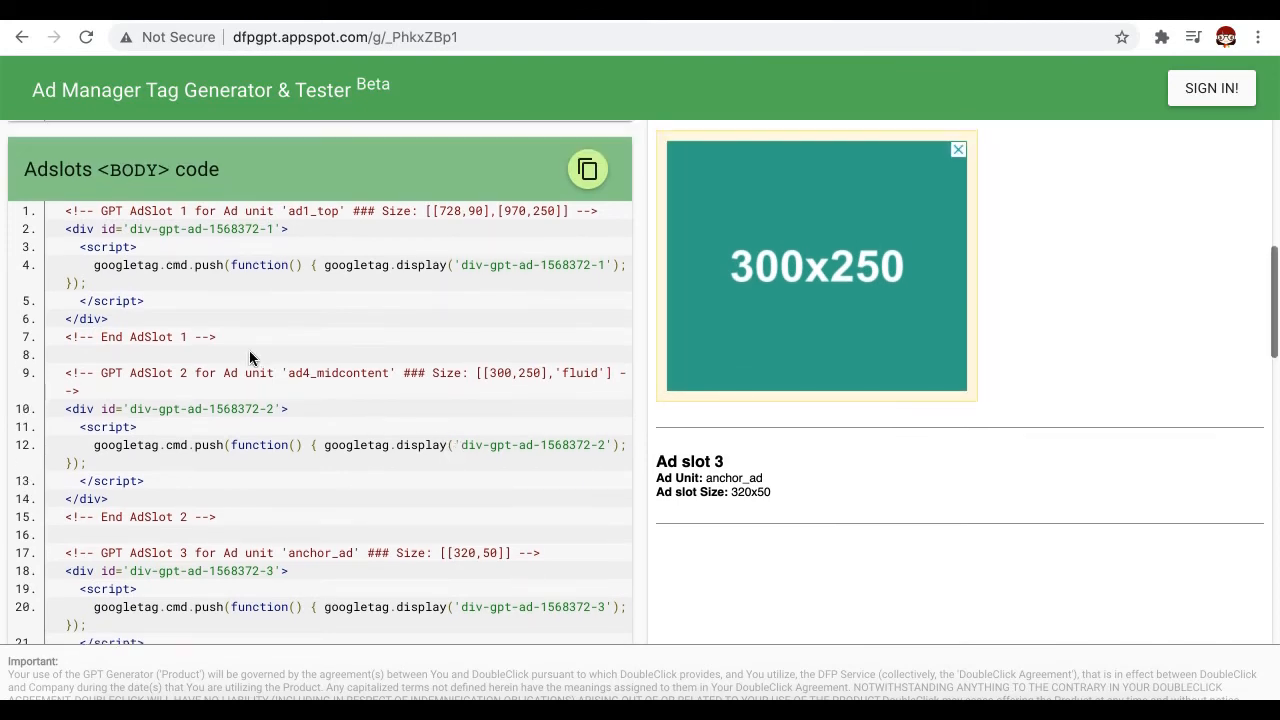
drag(64, 210, 216, 336)
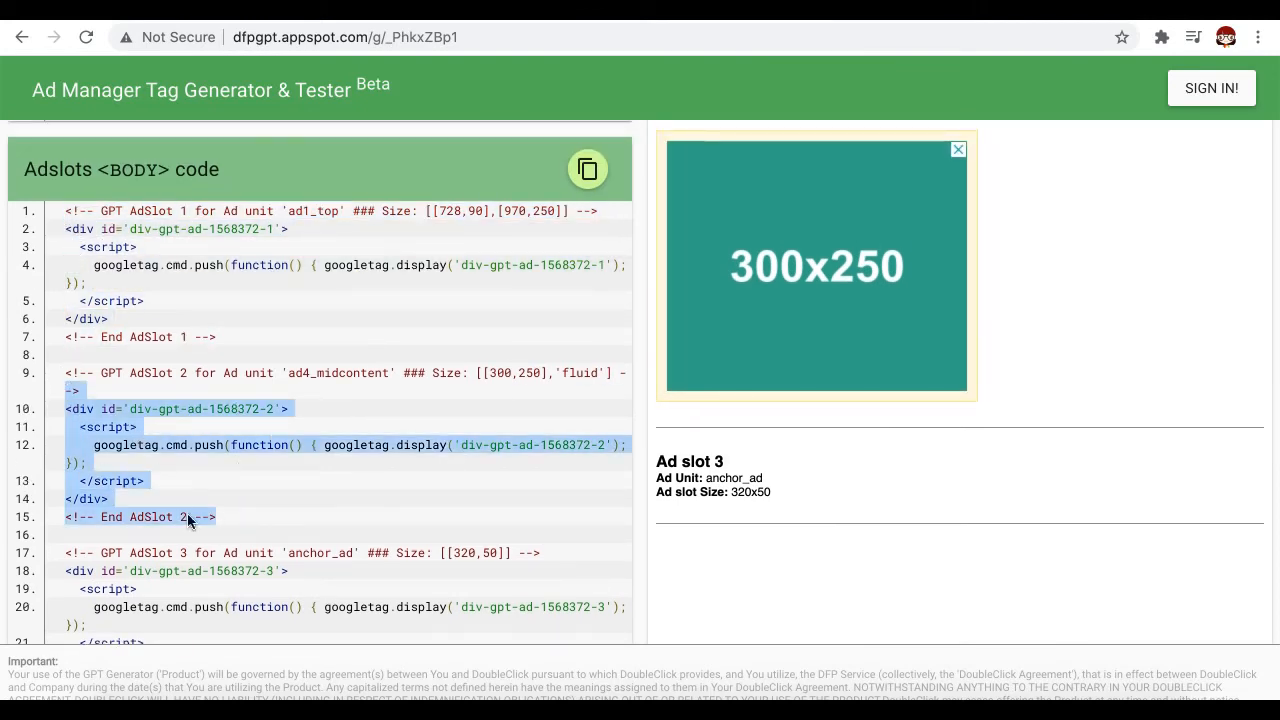
scroll(down, 3)
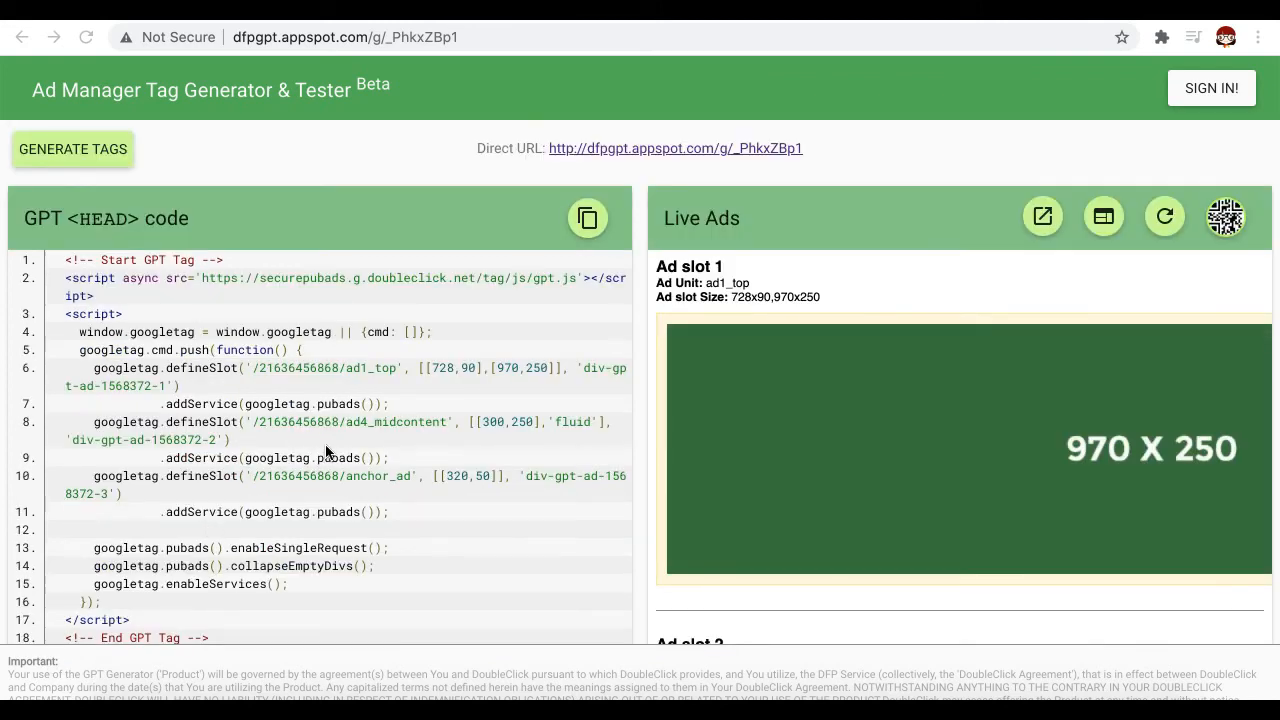
mouse_move(844, 148)
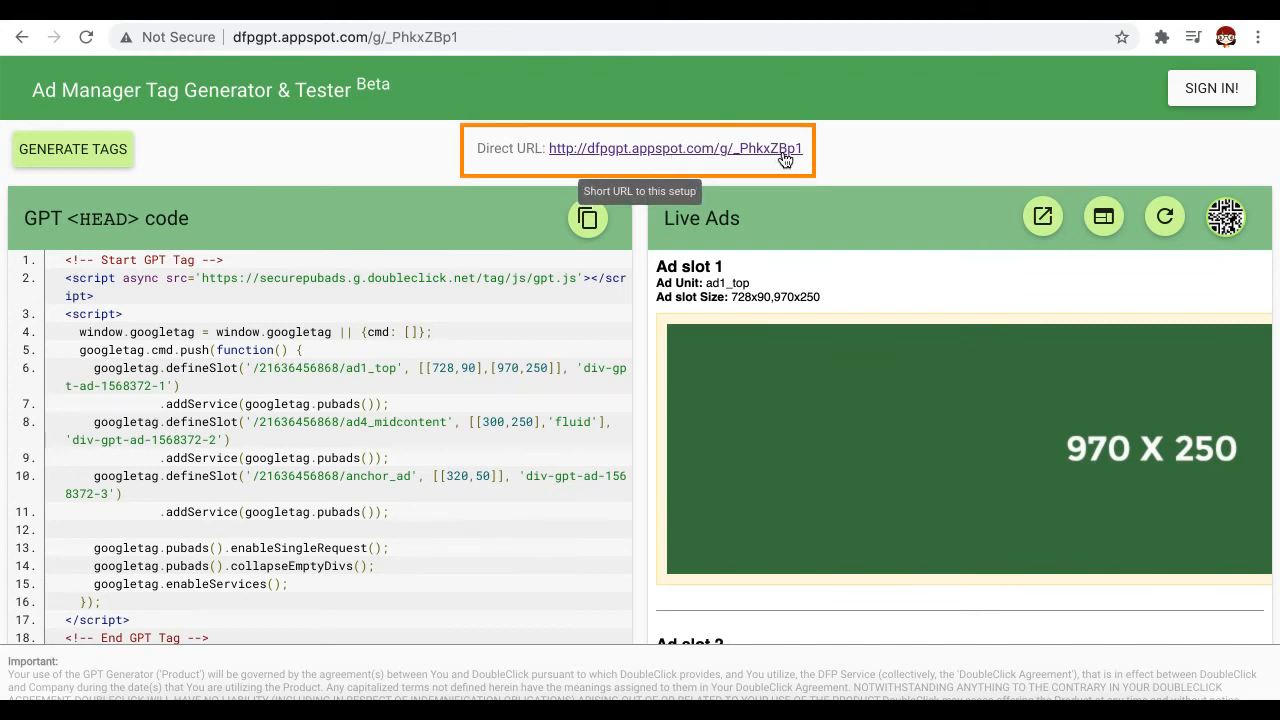
click(344, 36)
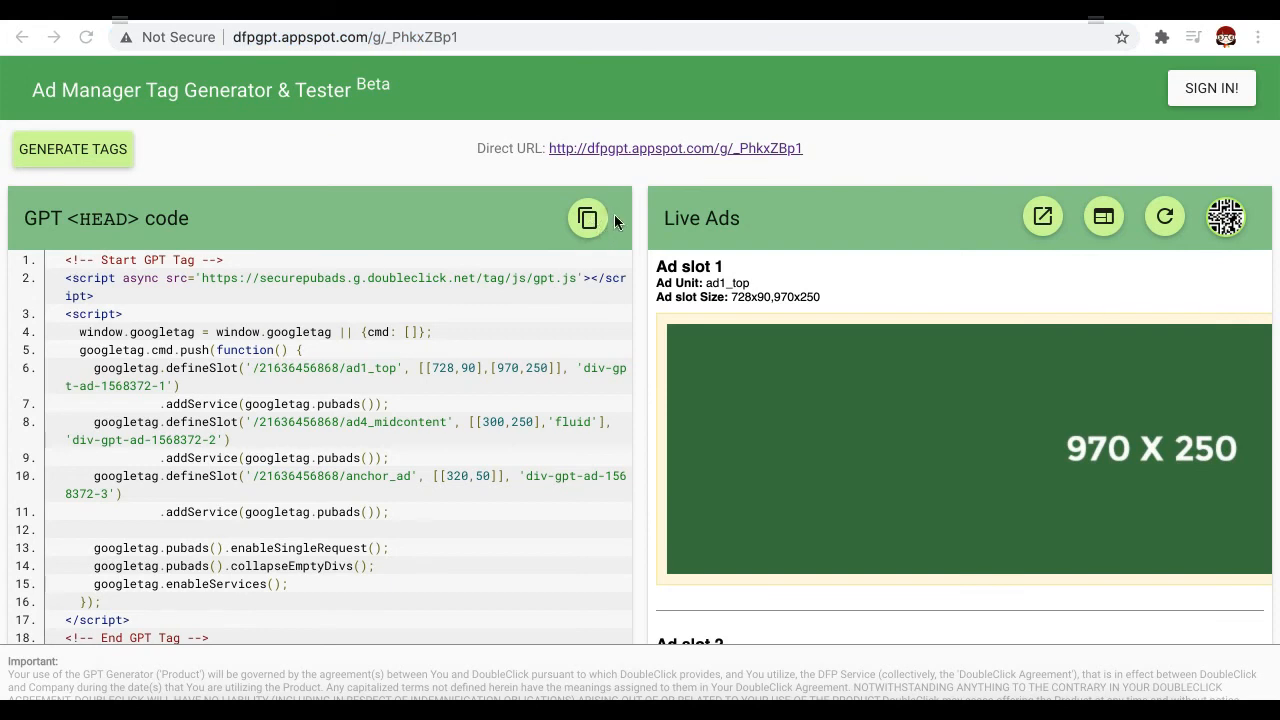
Regenerate the GPT head and body tags for ad1_top, ad4_midcontent and anchor_ad via GENERATE TAGS.
scroll(down, 3)
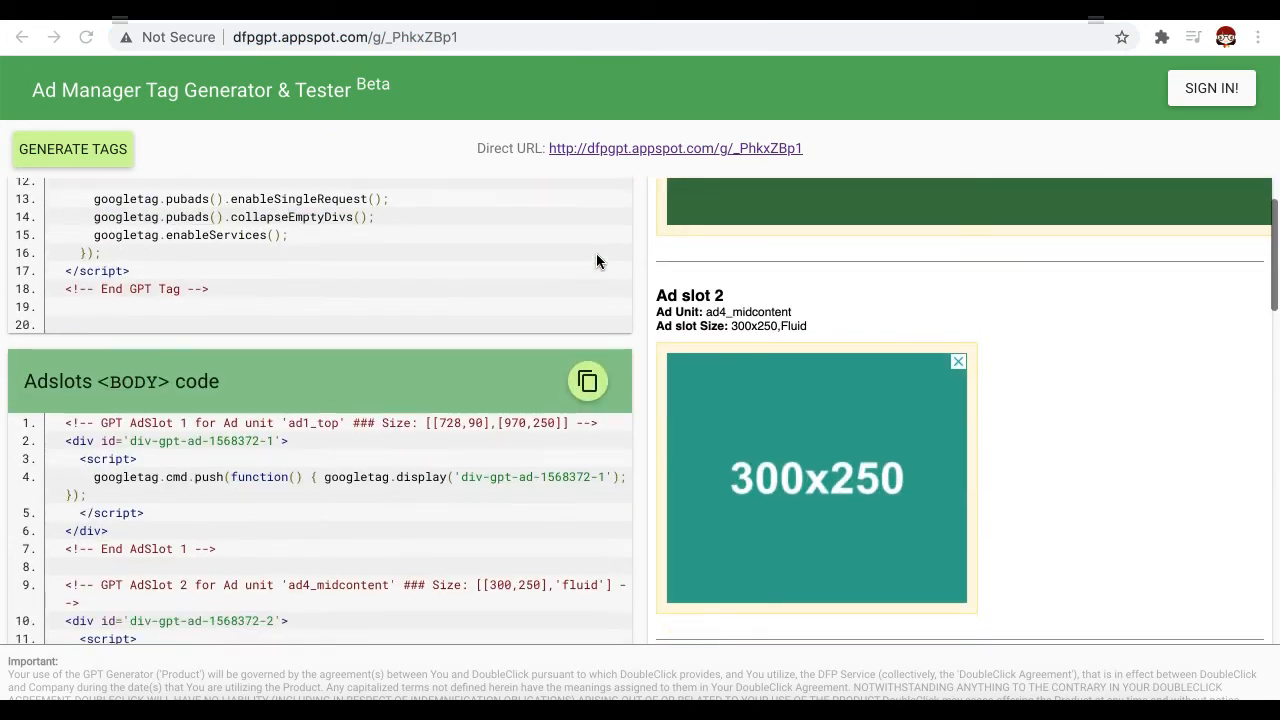
scroll(down, 3)
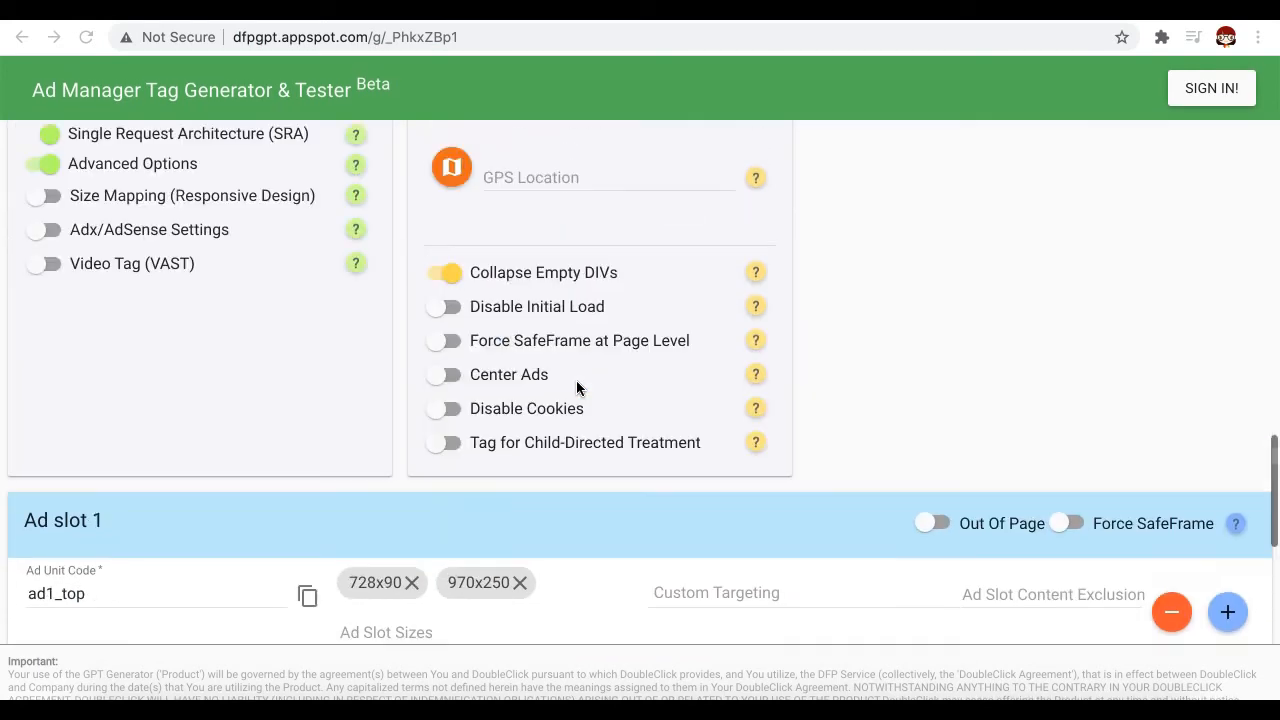
scroll(down, 3)
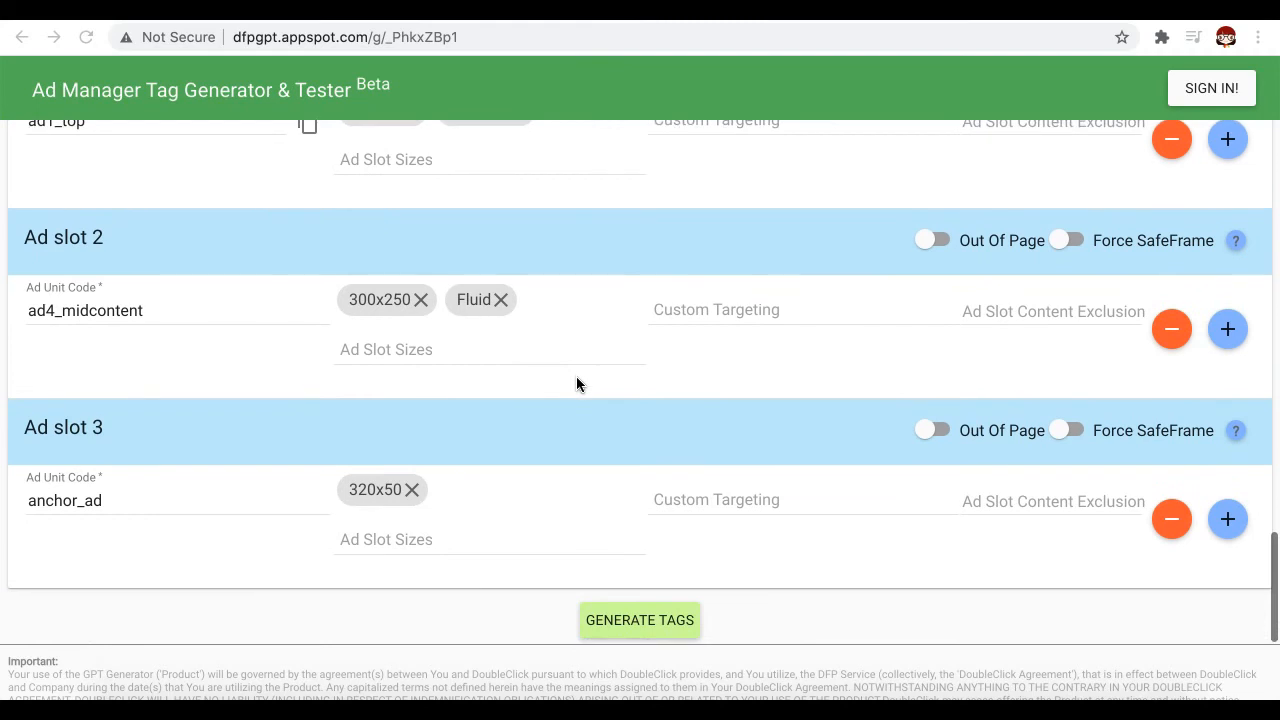
mouse_move(688, 442)
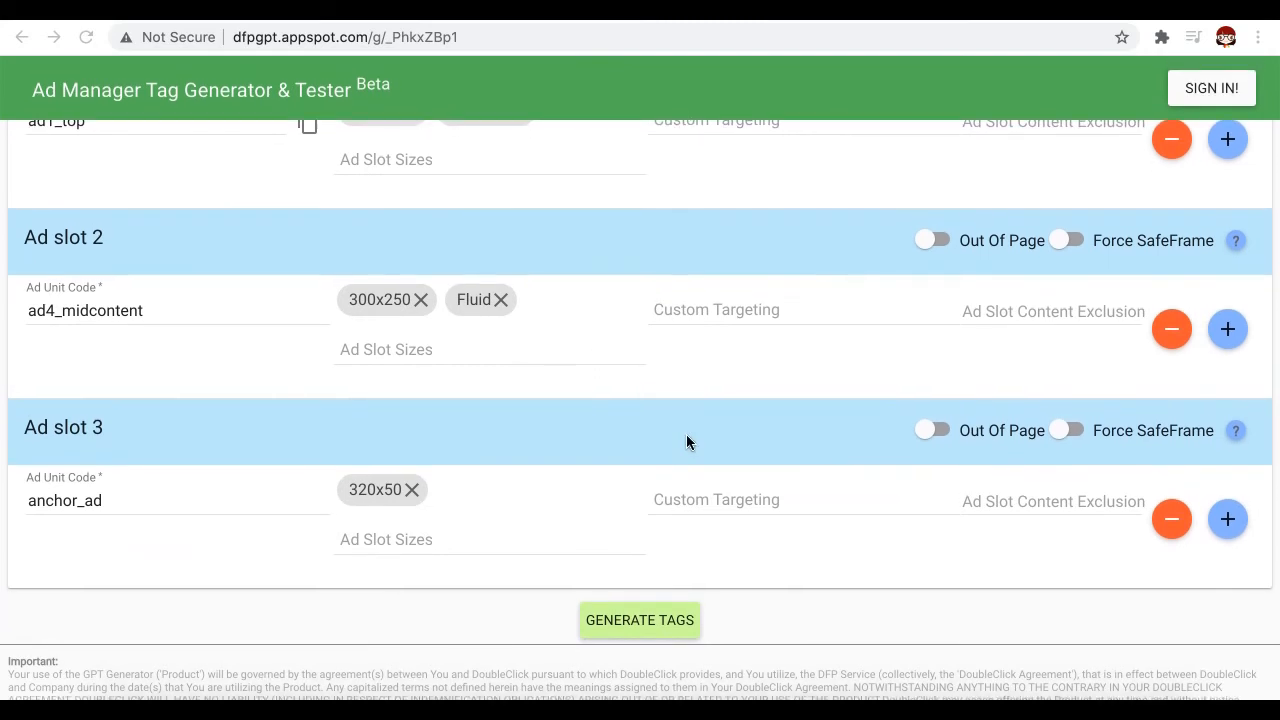
scroll(up, 3)
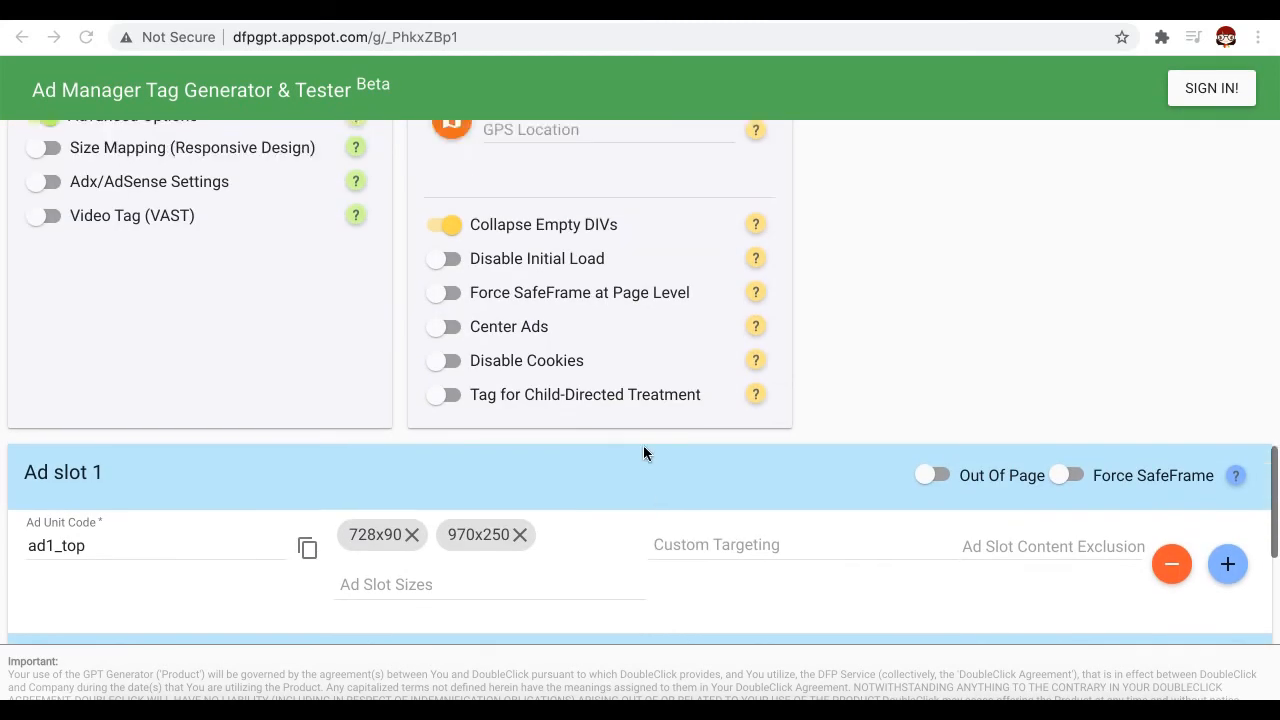
scroll(down, 3)
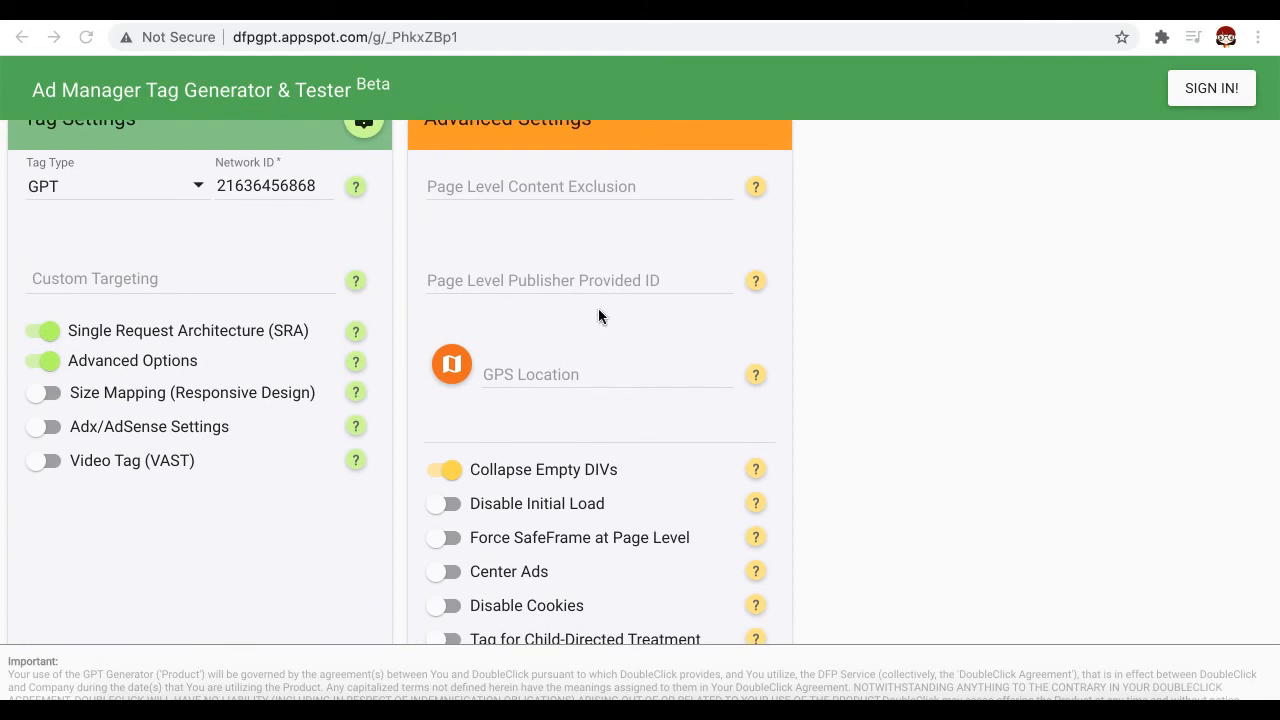
scroll(down, 3)
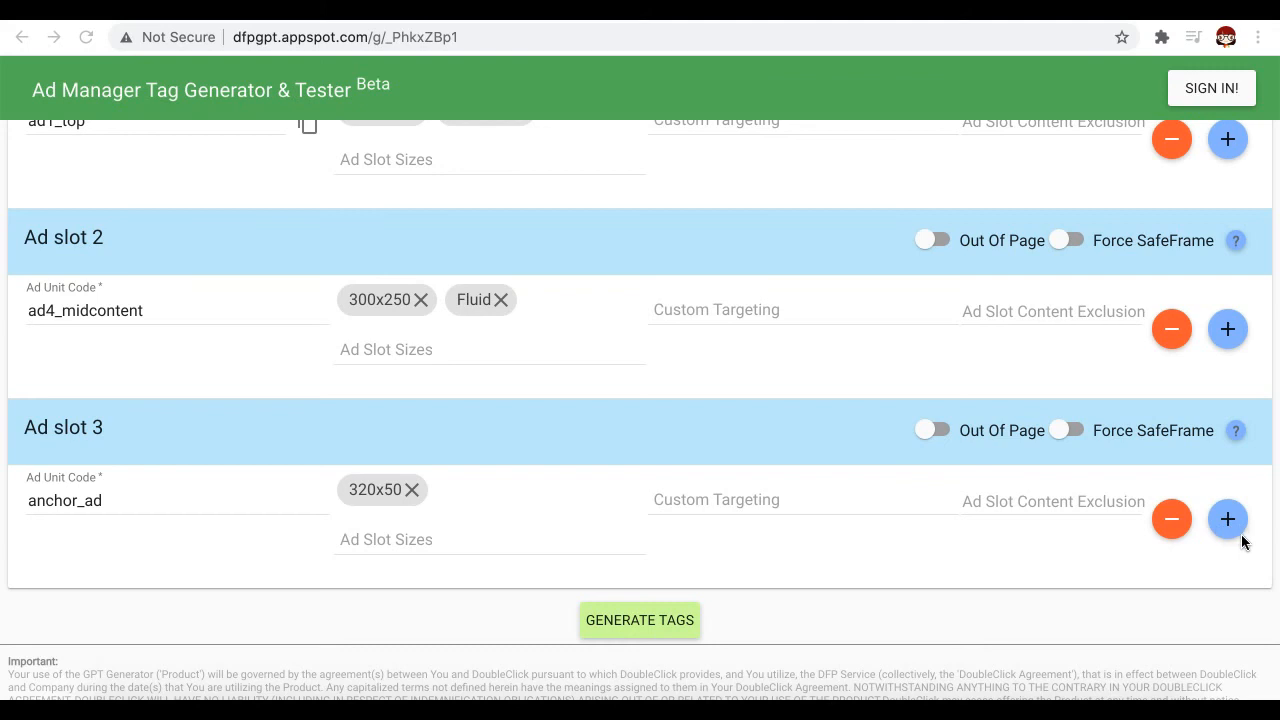
mouse_move(754, 644)
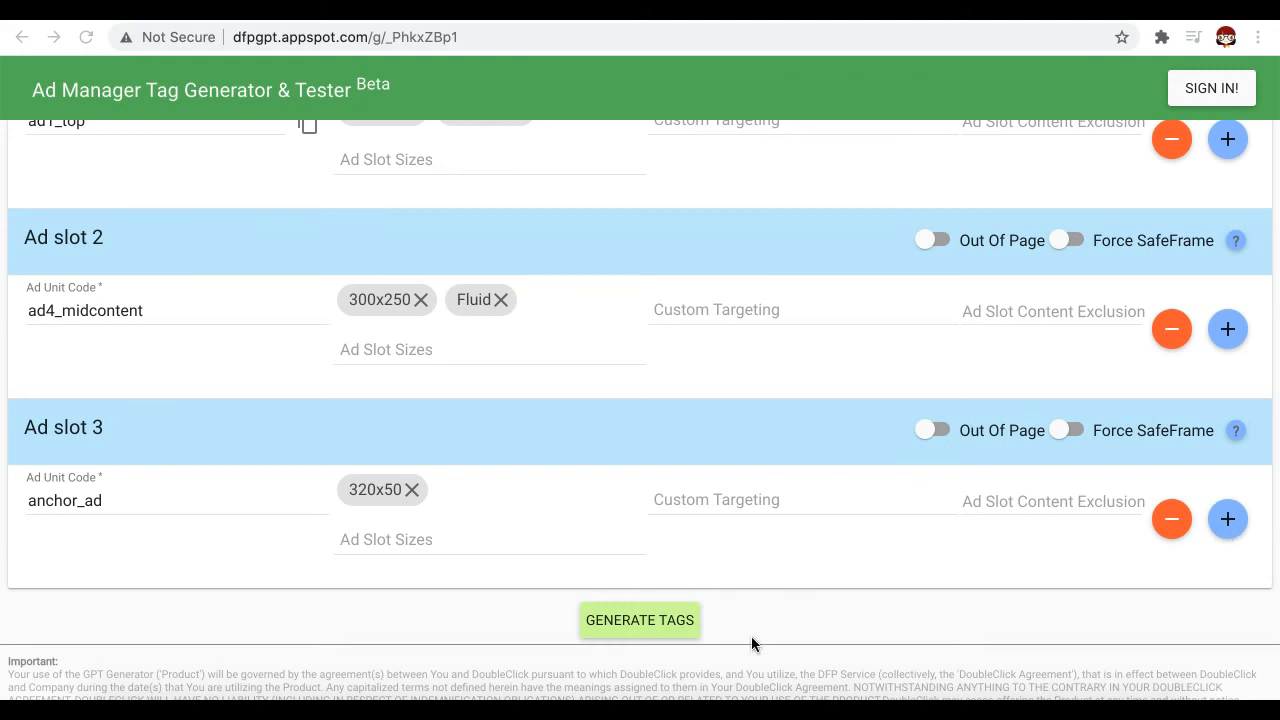
click(640, 620)
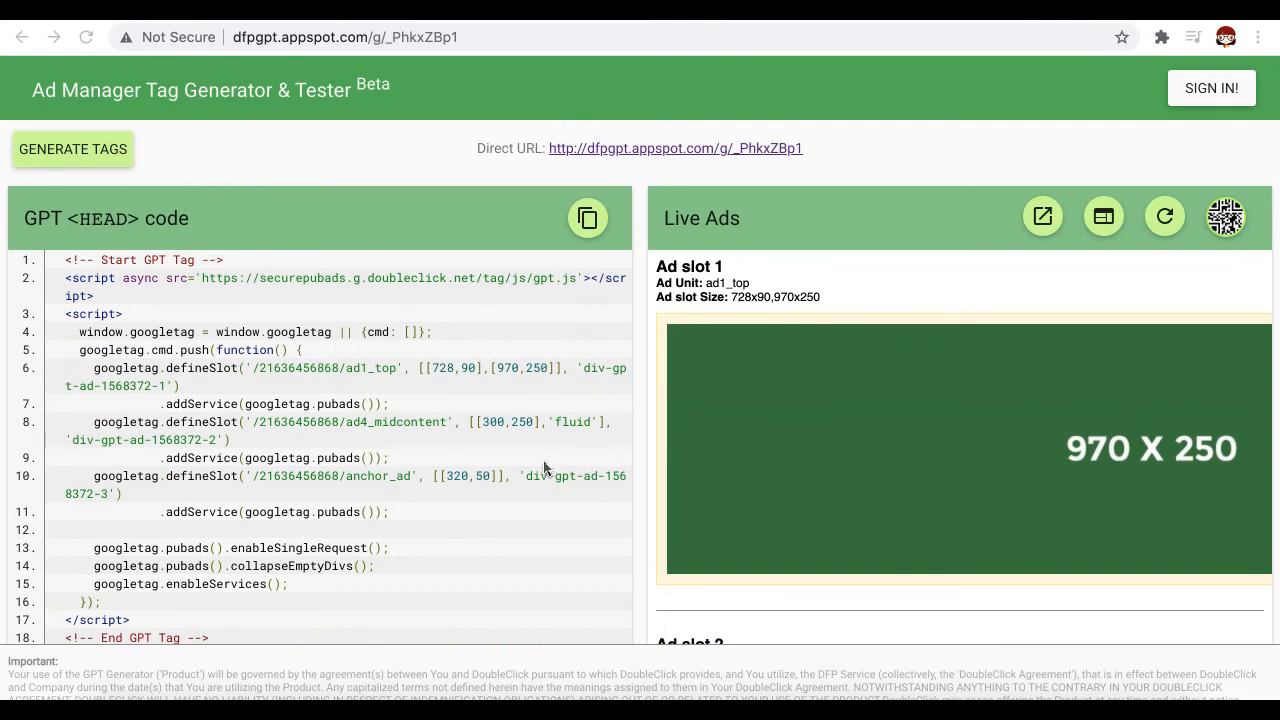
mouse_move(178, 612)
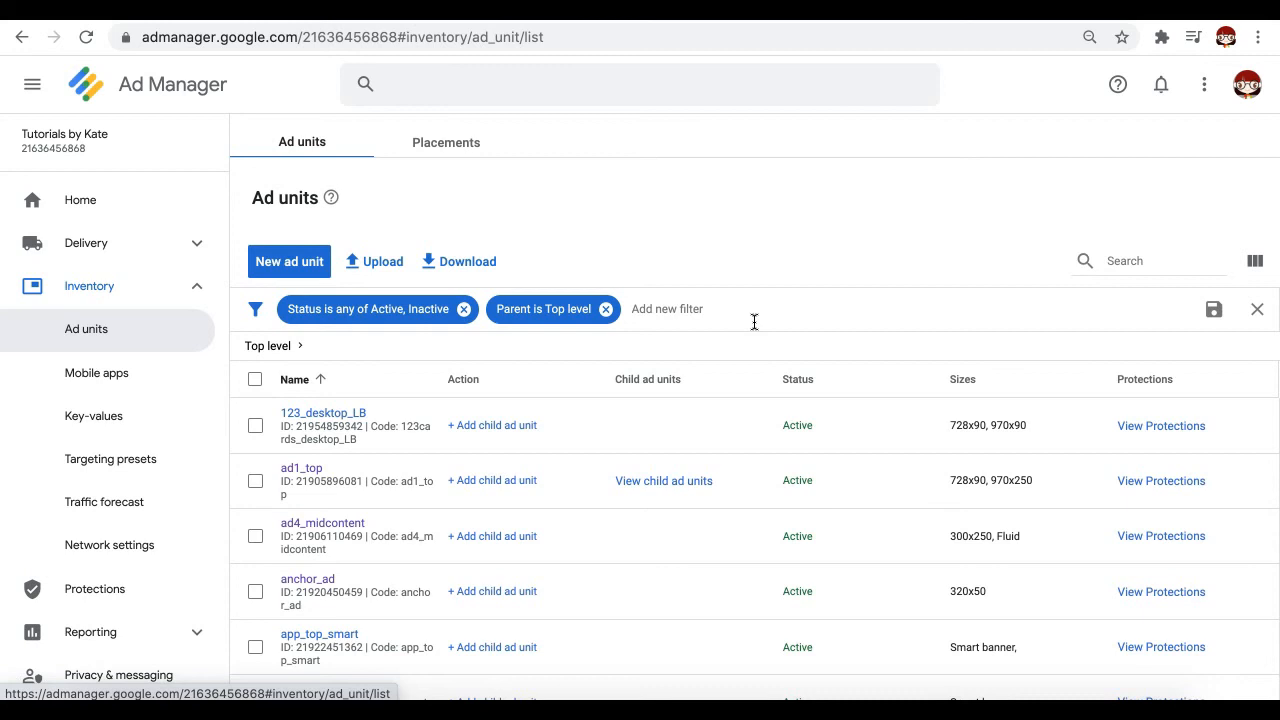
mouse_move(950, 152)
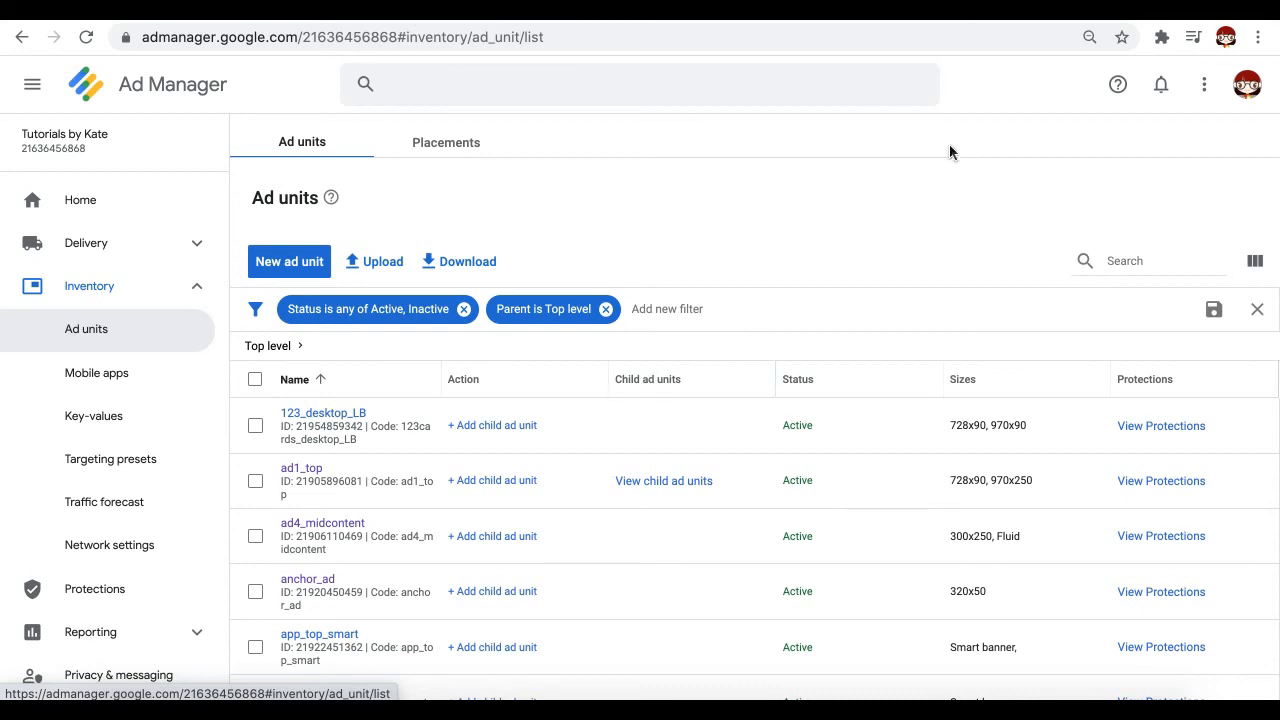
mouse_move(1180, 116)
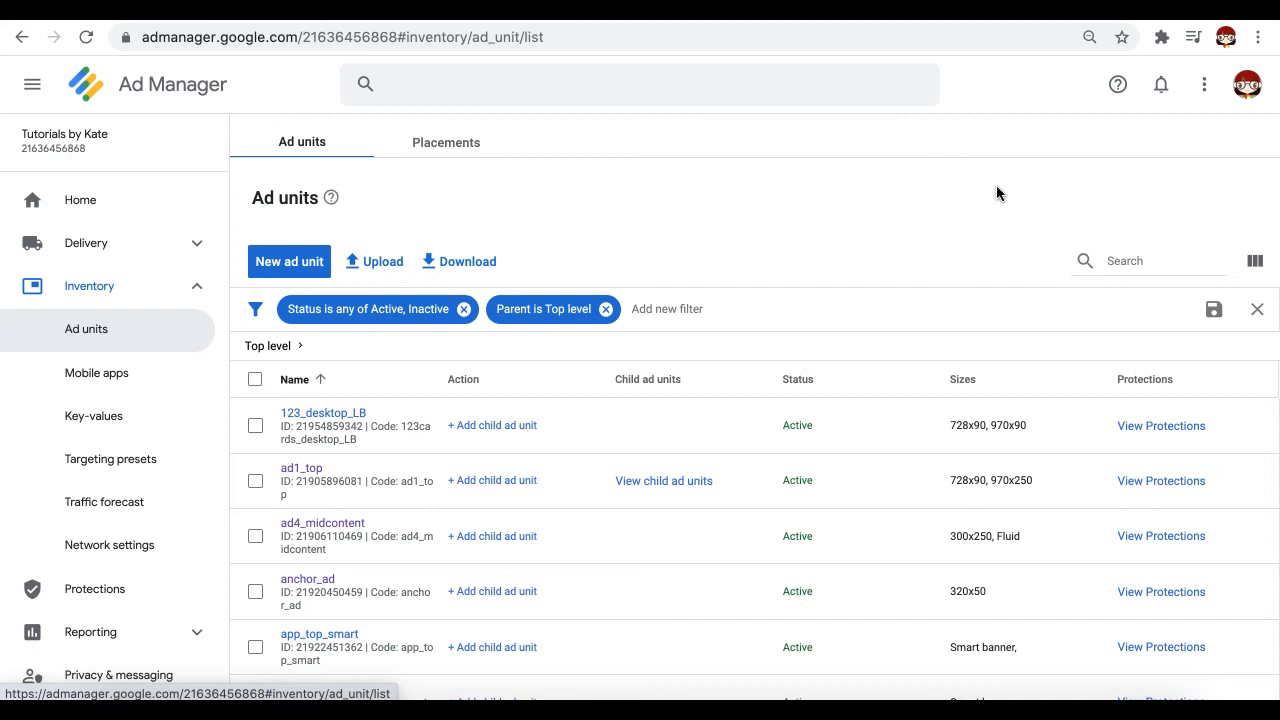
mouse_move(348, 552)
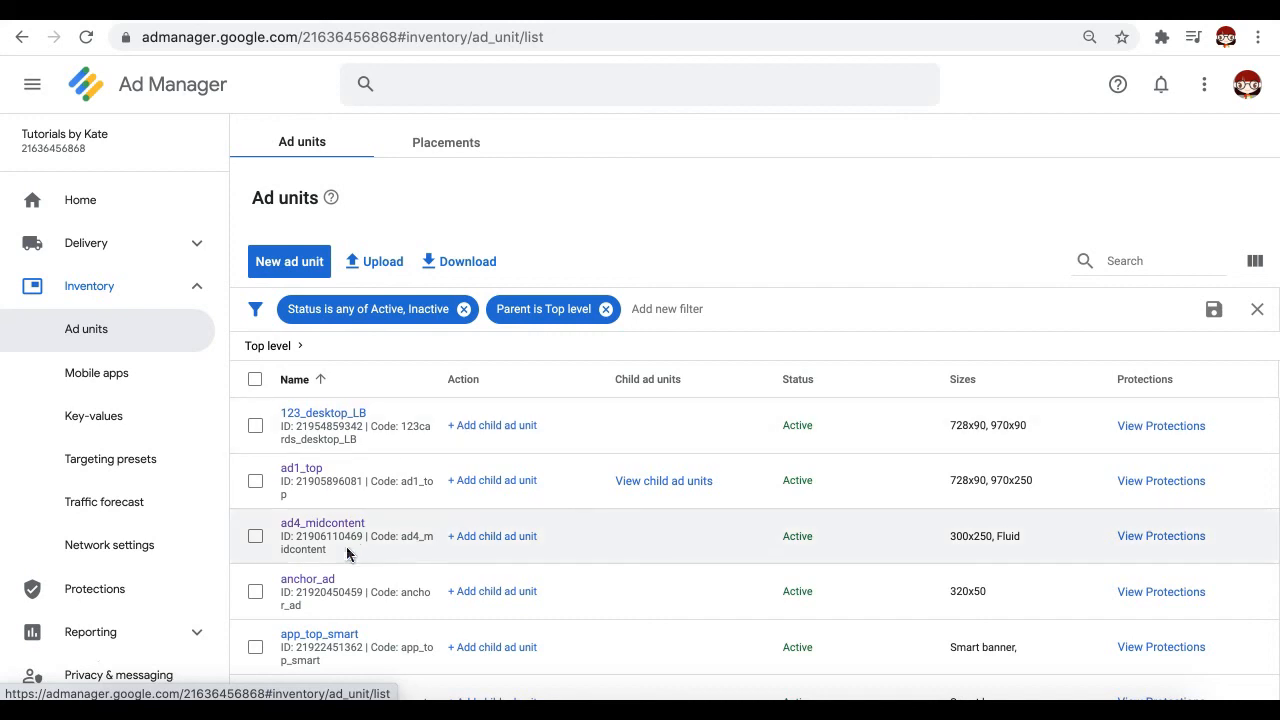
click(308, 580)
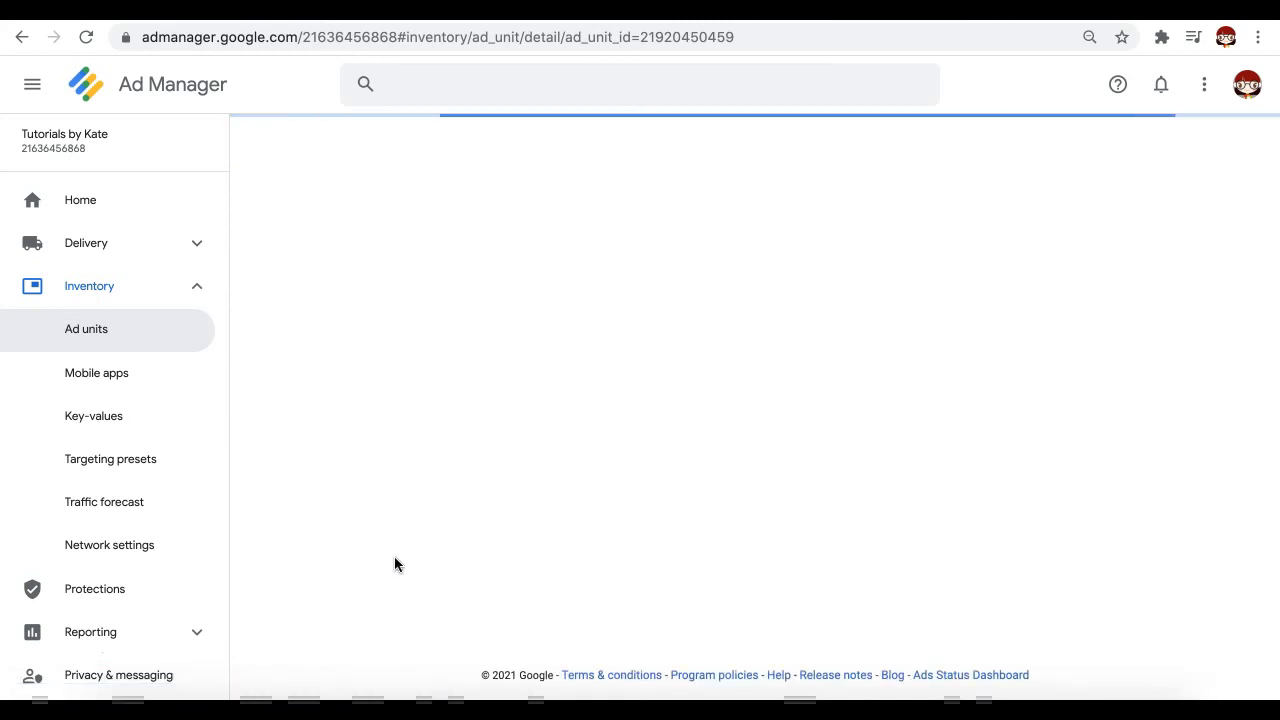
click(608, 200)
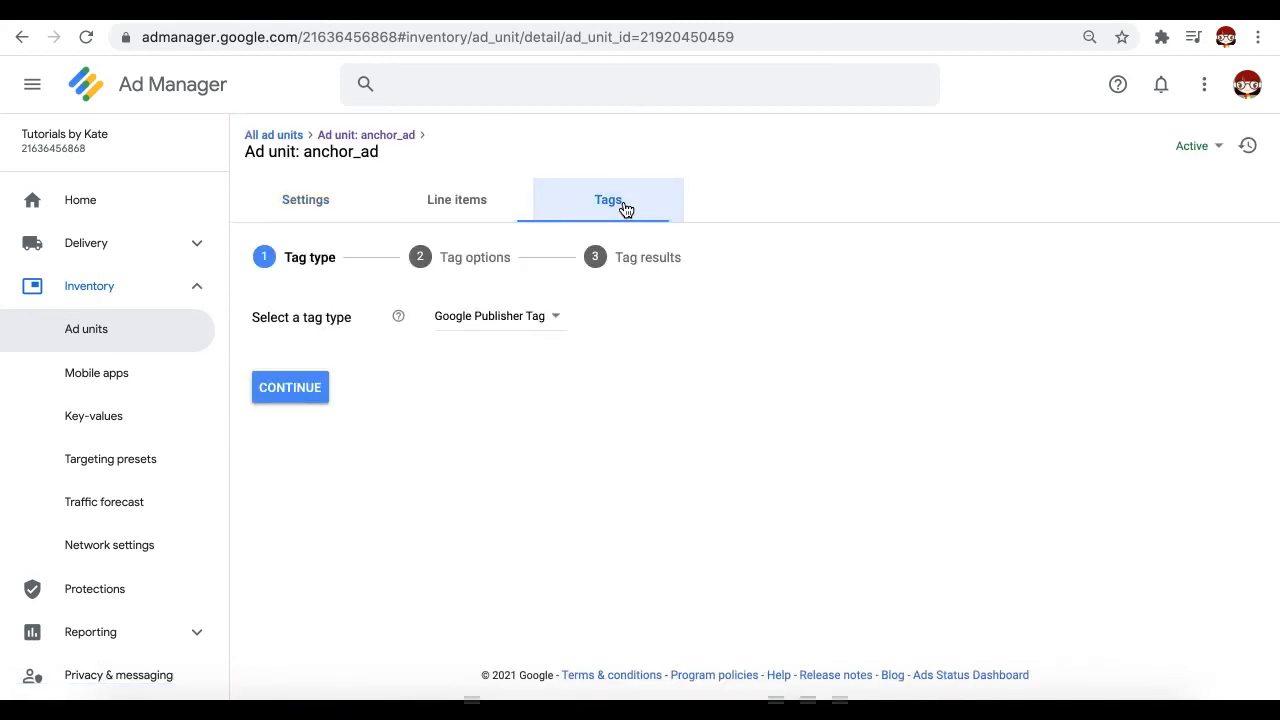
click(496, 316)
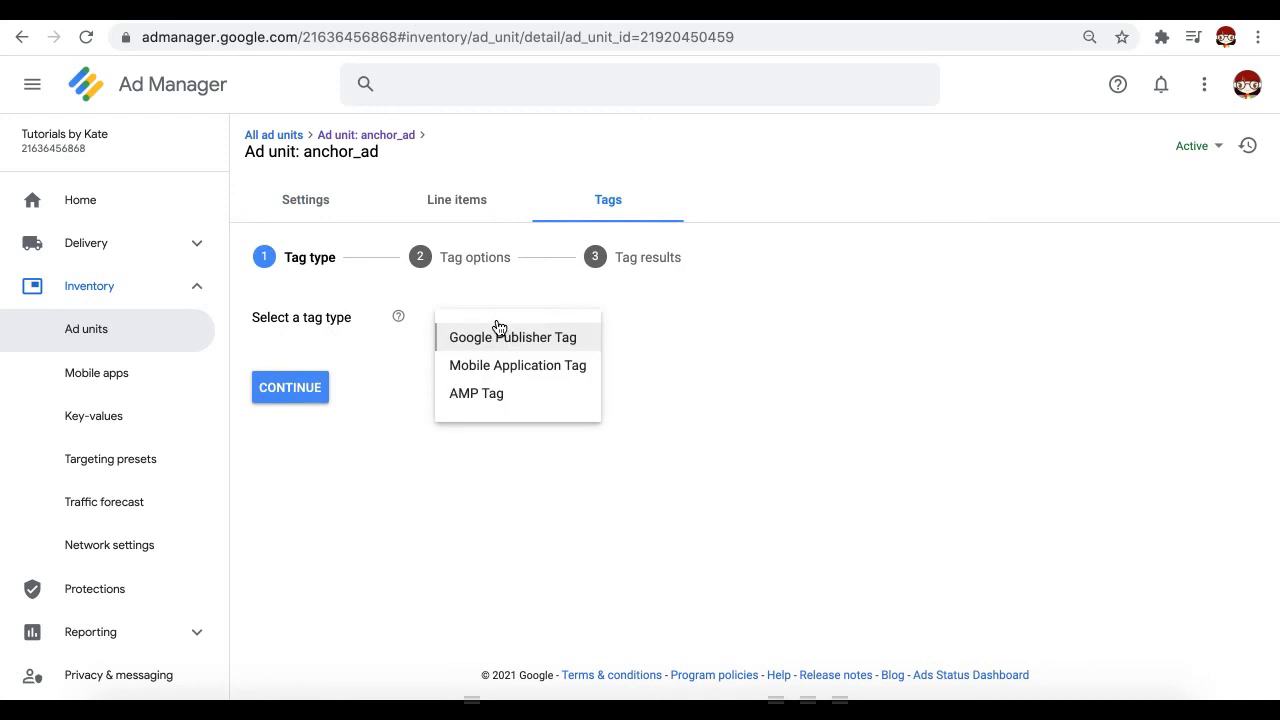
mouse_move(540, 376)
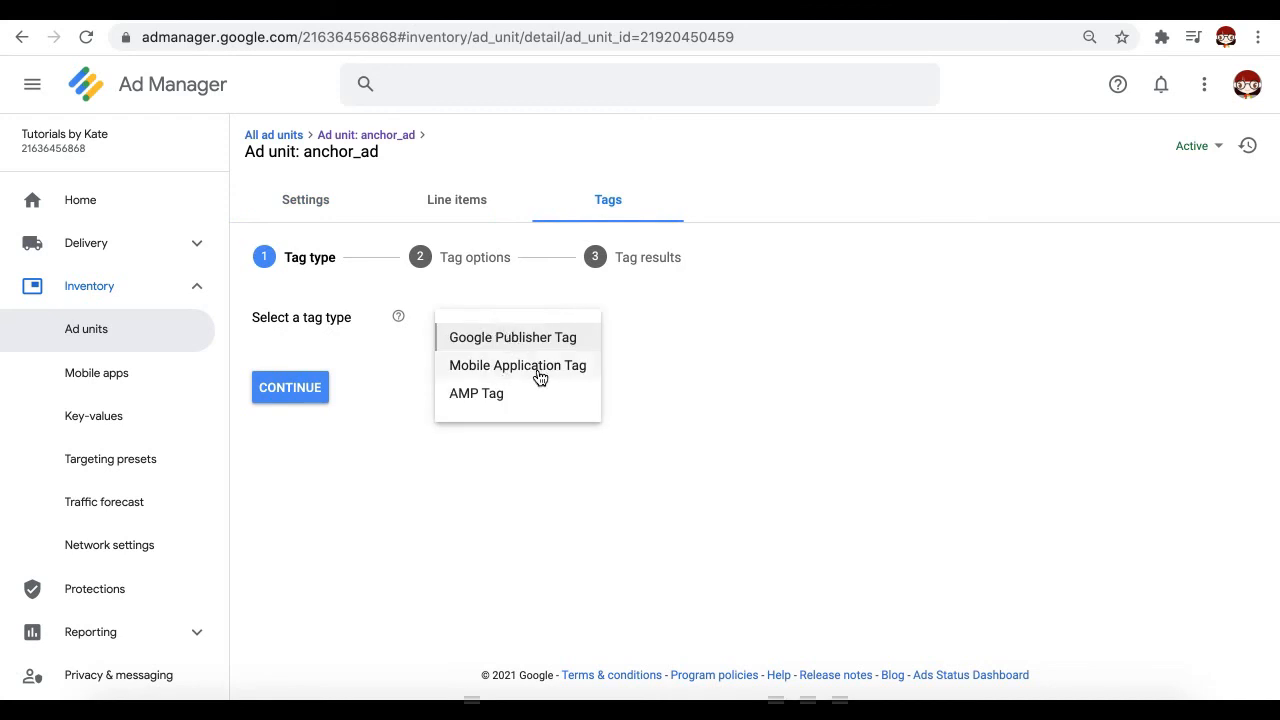
click(516, 364)
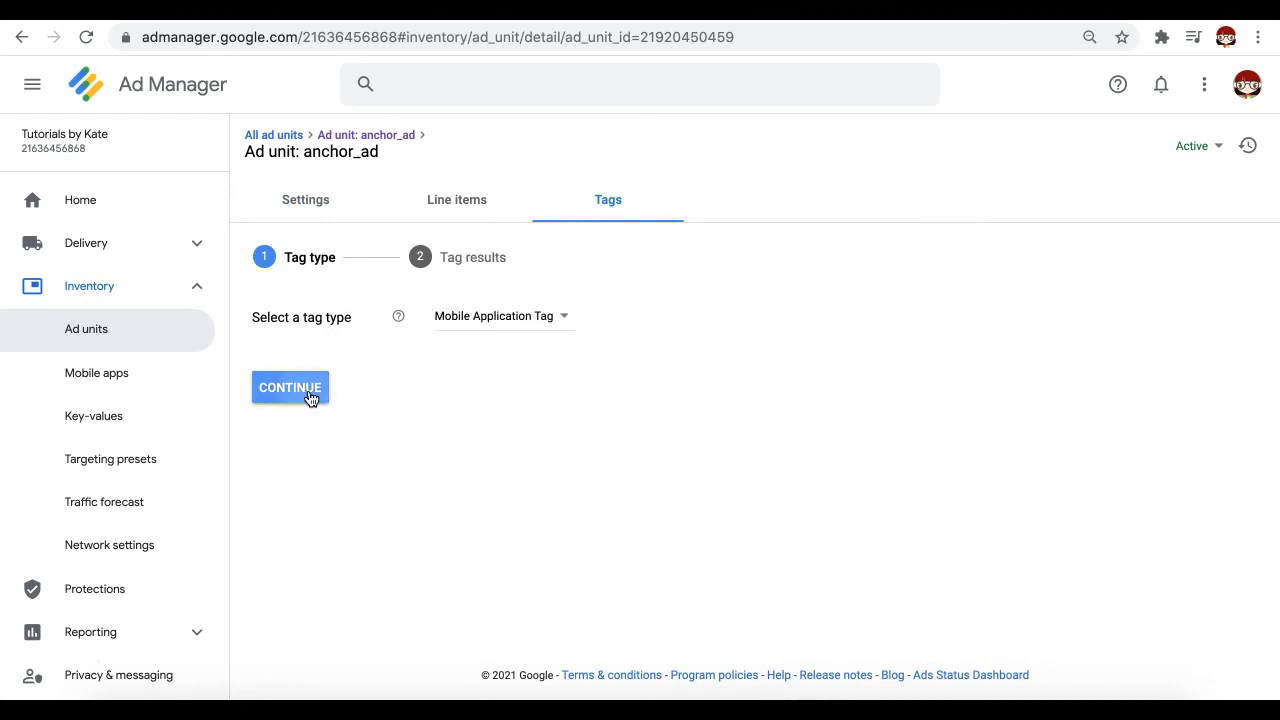
click(290, 388)
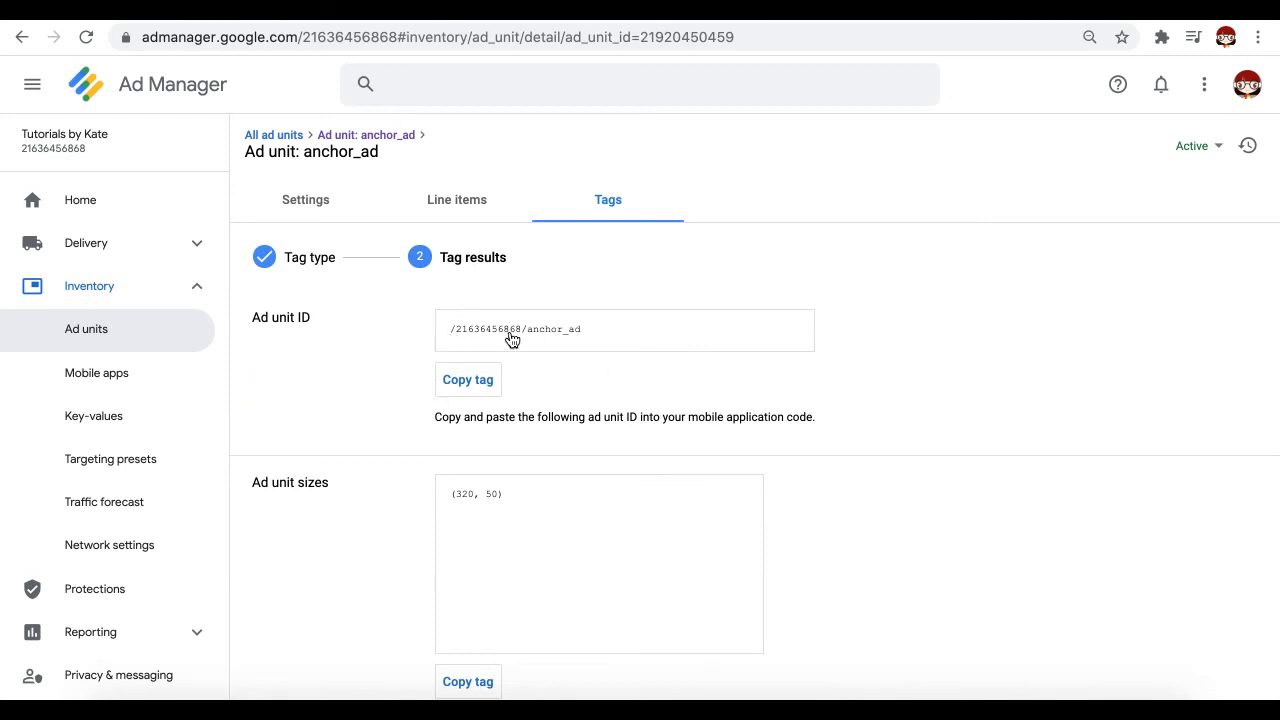
mouse_move(552, 344)
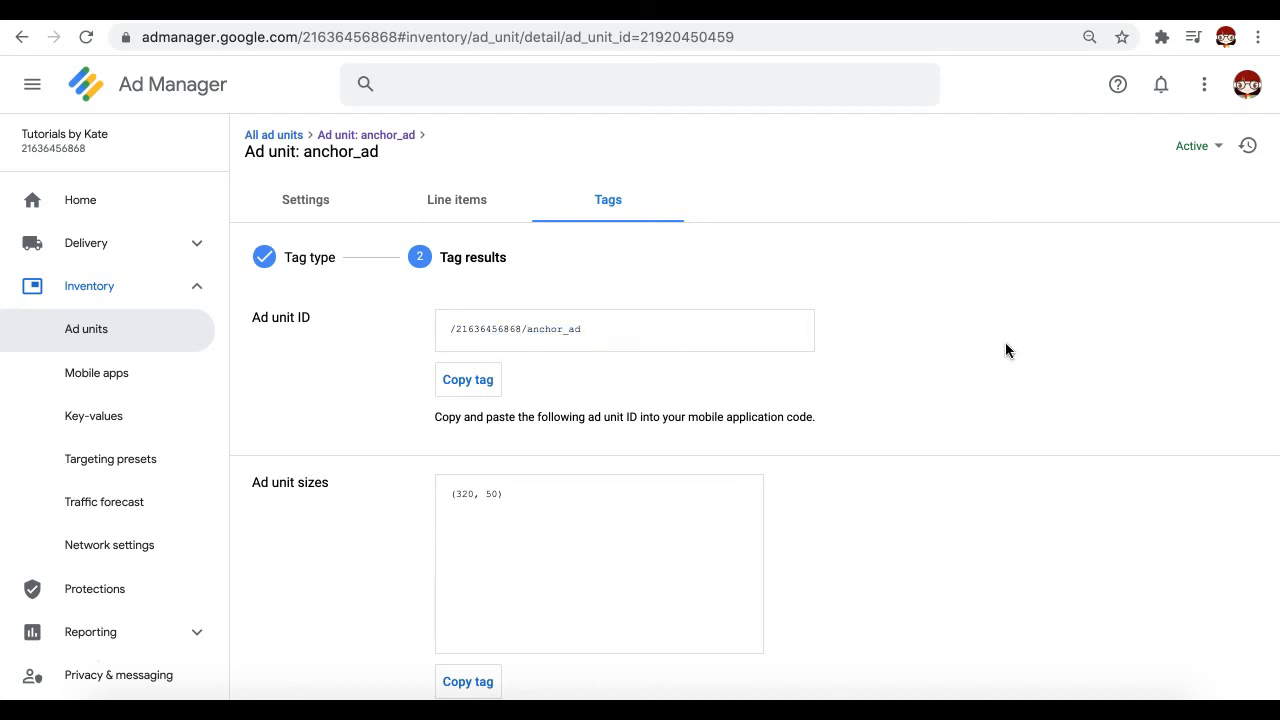
Review the 320x50 size and guides, then return to anchor_ad's tag type choices.
double_click(476, 494)
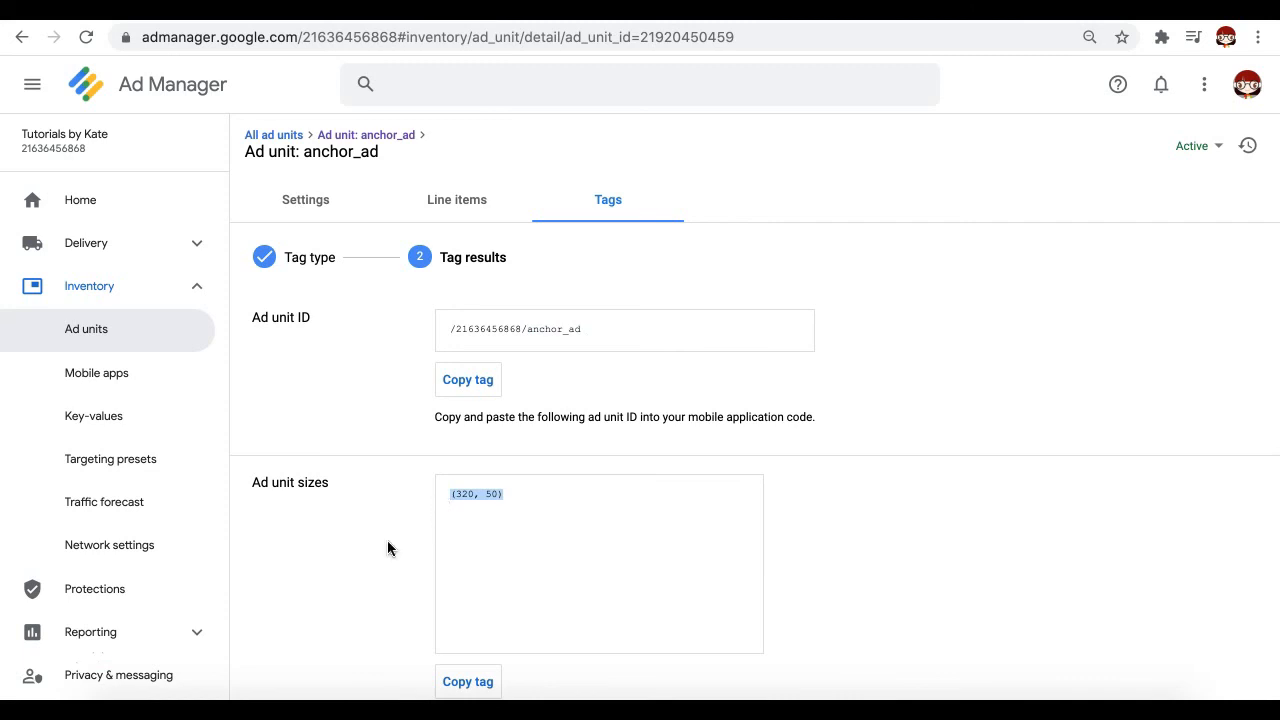
scroll(down, 3)
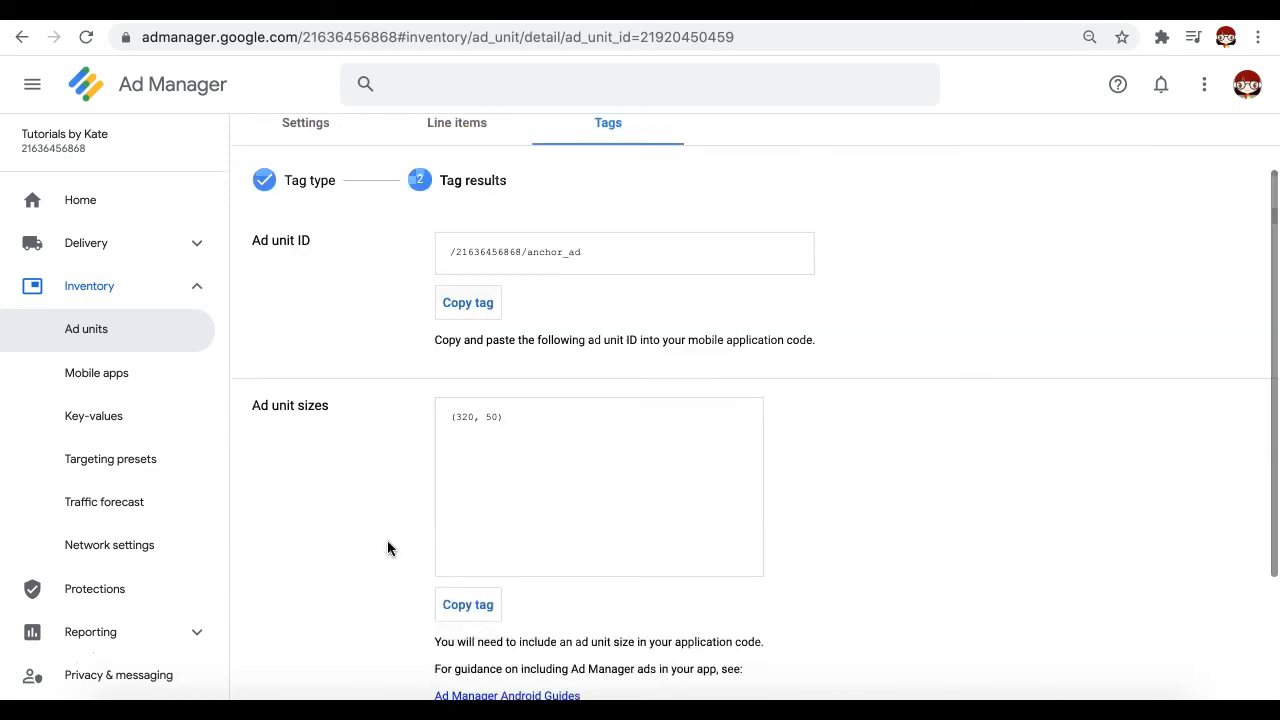
scroll(down, 3)
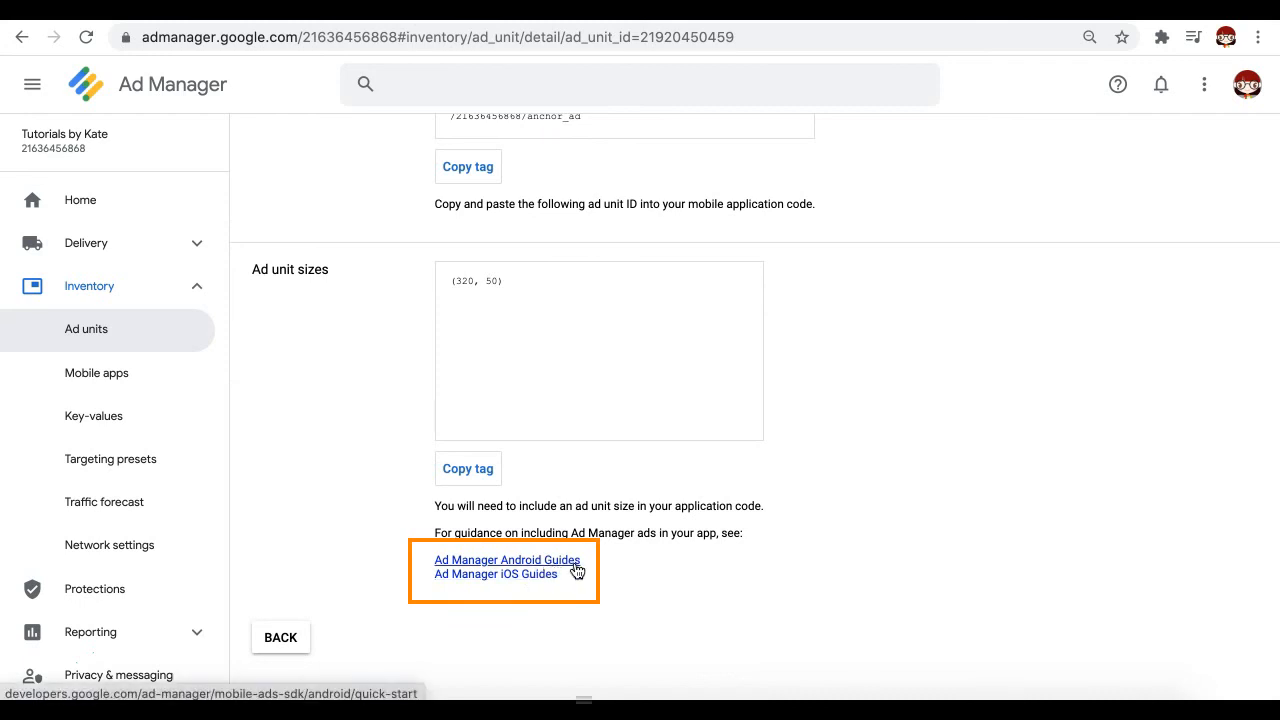
mouse_move(530, 580)
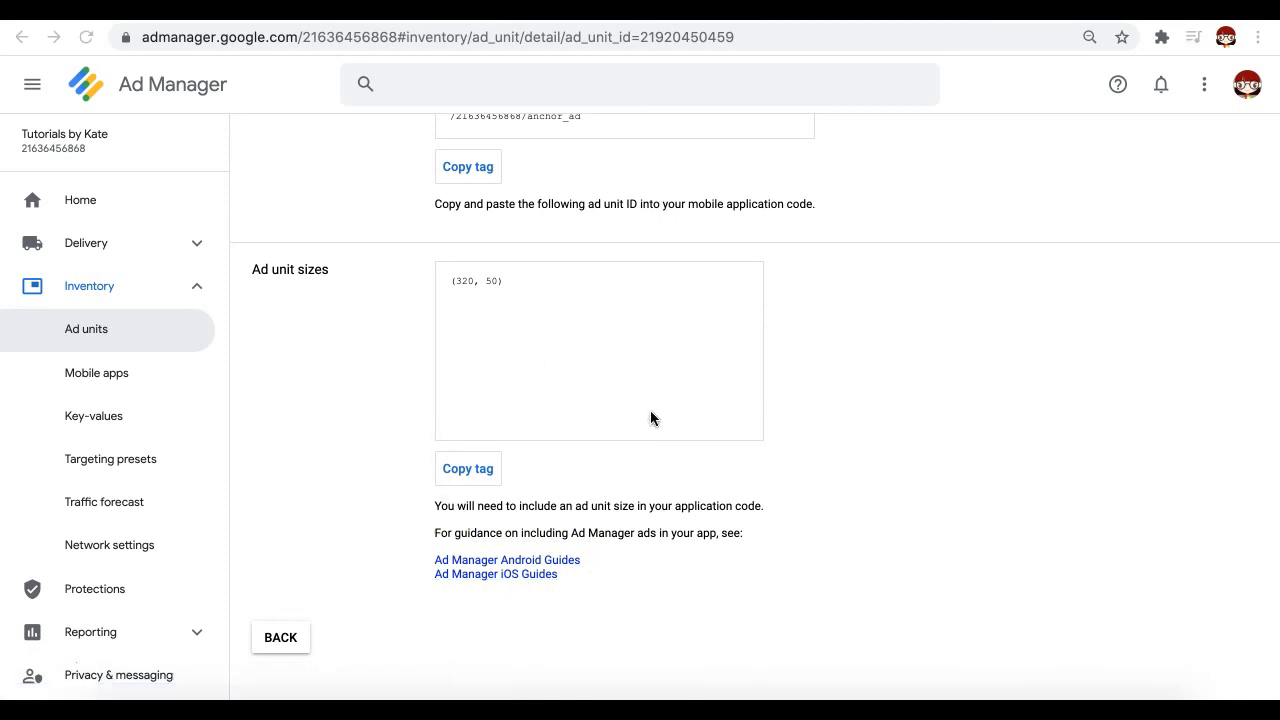
mouse_move(462, 448)
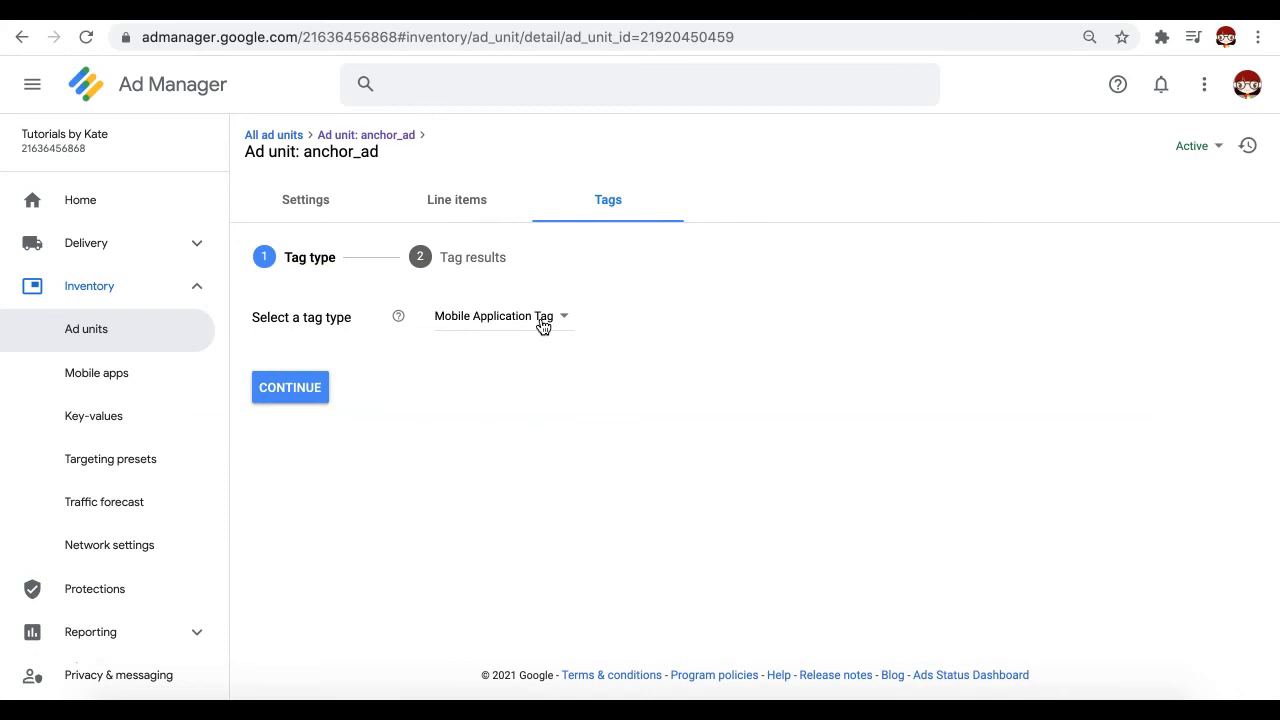
click(500, 316)
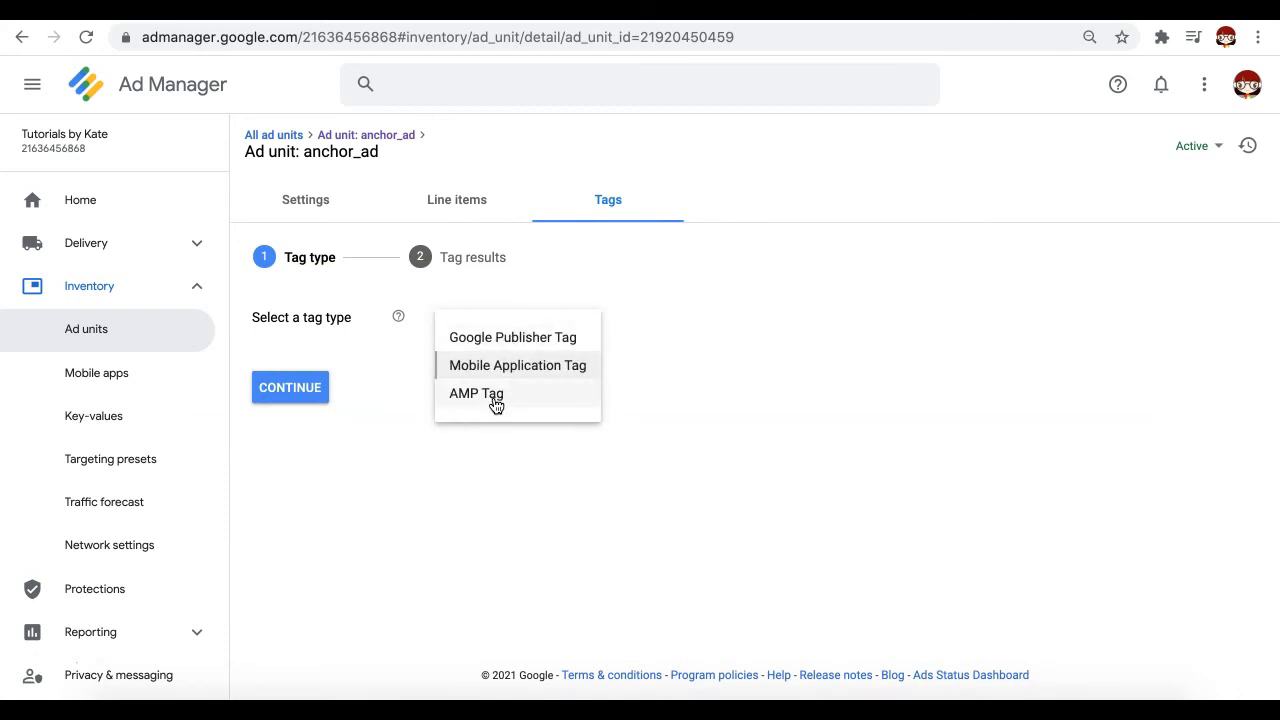